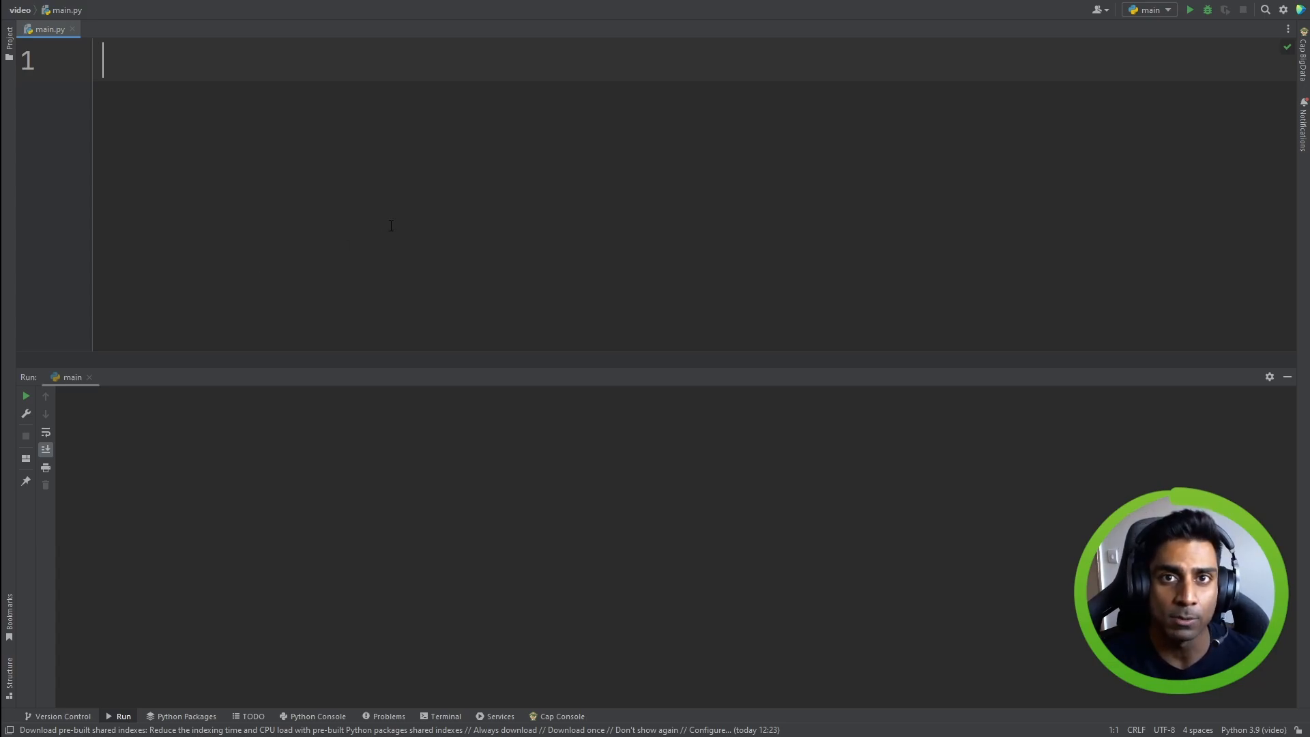
Assign the string 'Reval' to a customer variable on line 1
{"action": "type", "text": "customer"}
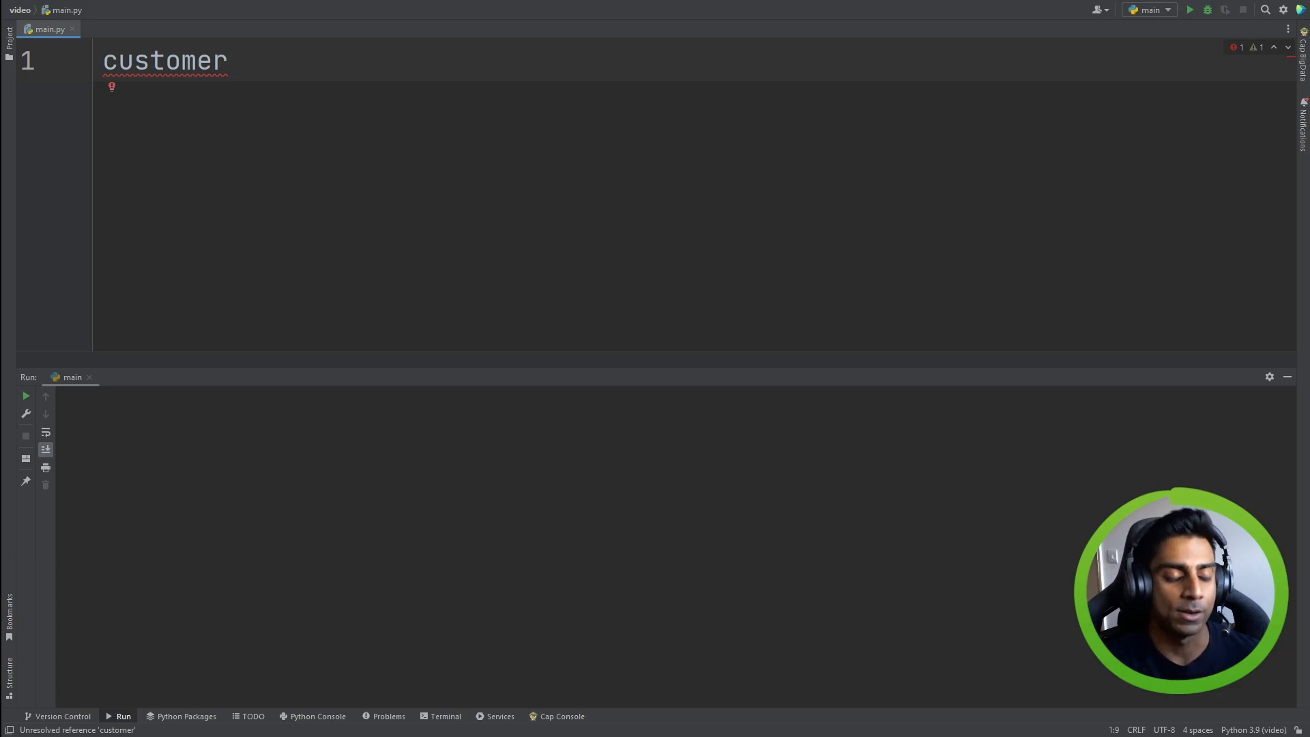
{"action": "type", "text": "="}
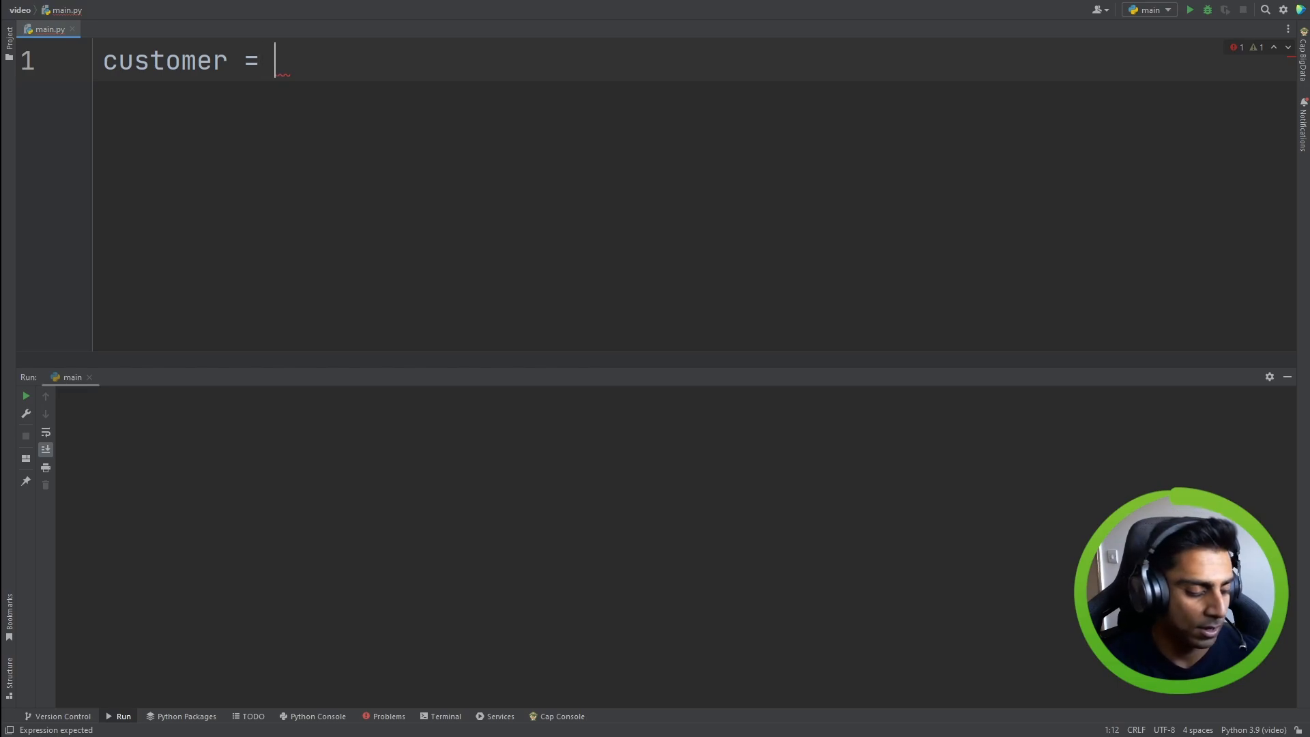
{"action": "type", "text": "'Reval'"}
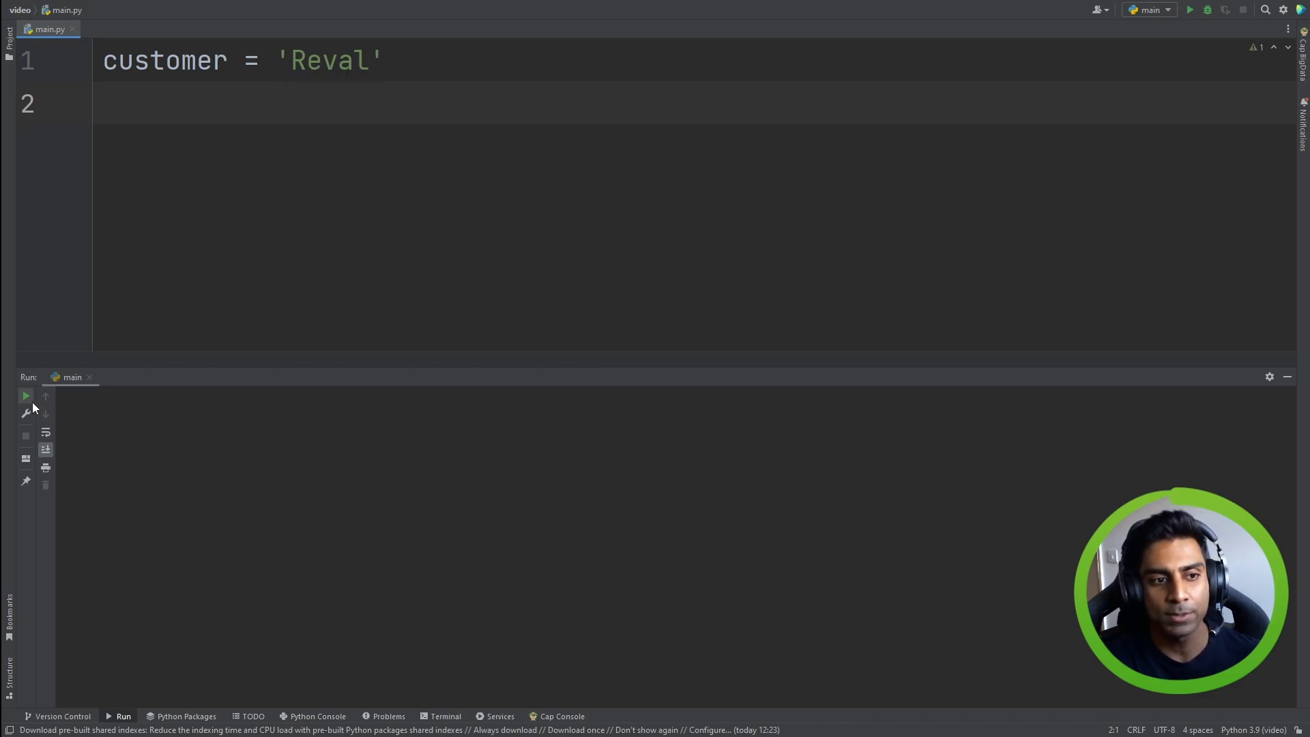
Run main.py to exit code 0 and highlight customer and Reval
{"action": "left_click", "coordinate": [25, 395]}
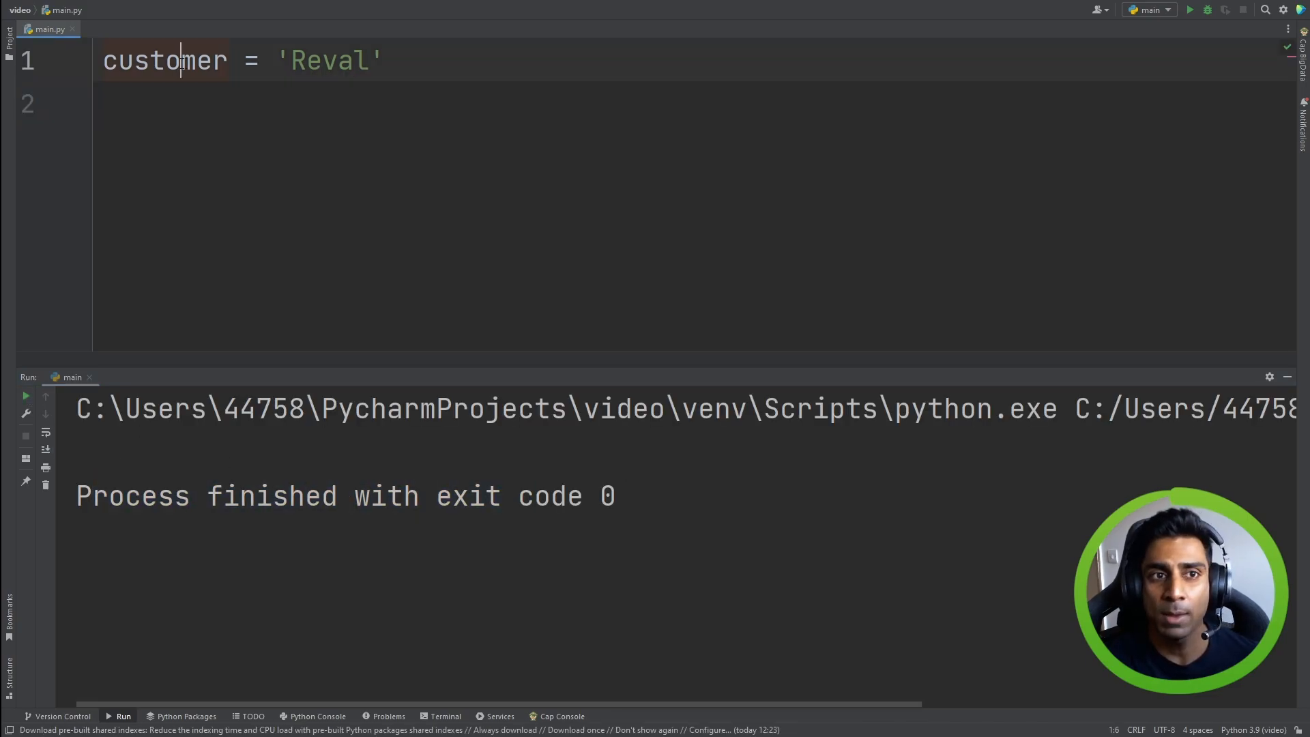
{"action": "double_click", "coordinate": [328, 60]}
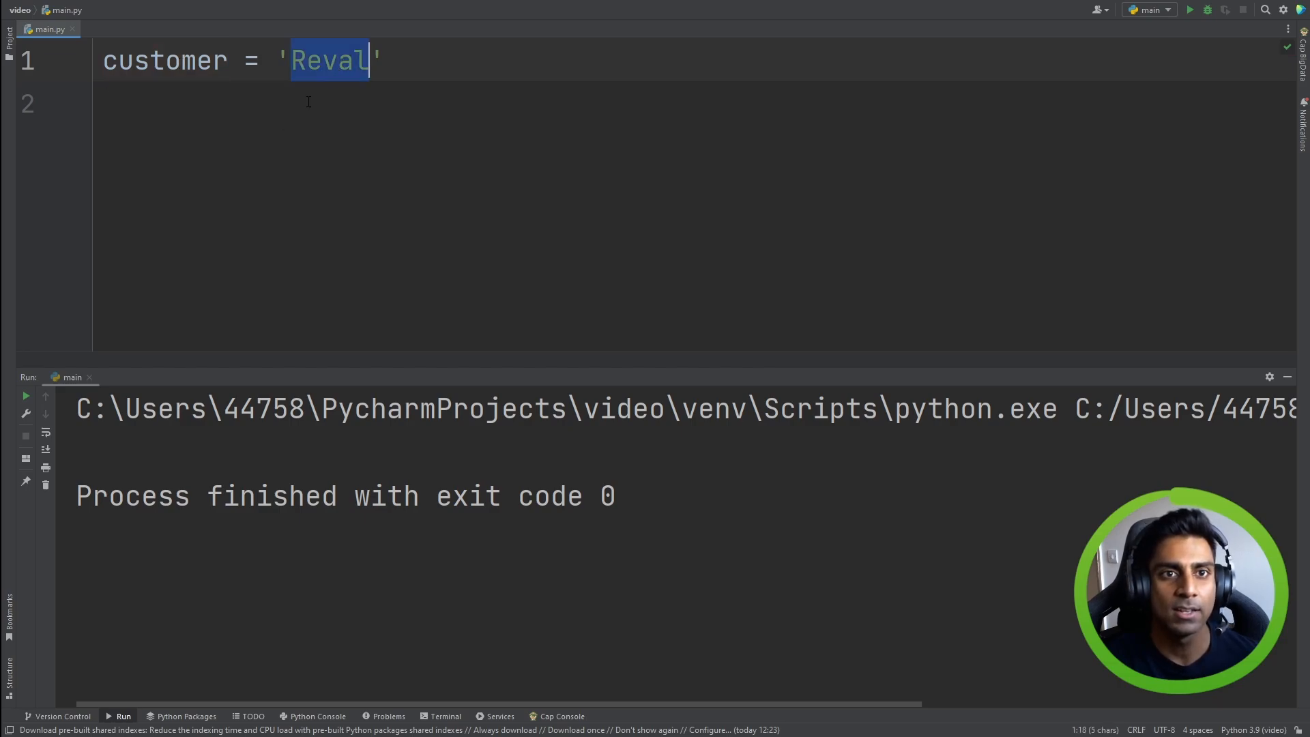
{"action": "double_click", "coordinate": [164, 60]}
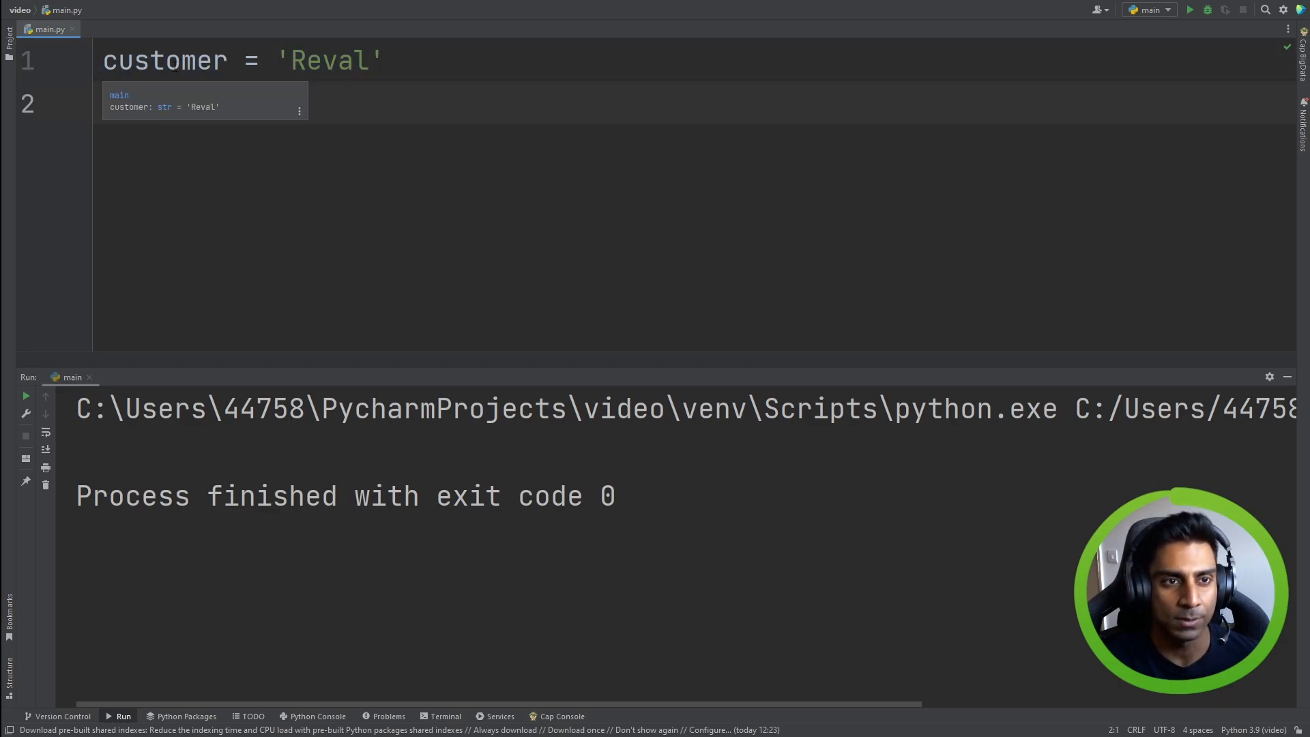
{"action": "mouse_move", "coordinate": [200, 115]}
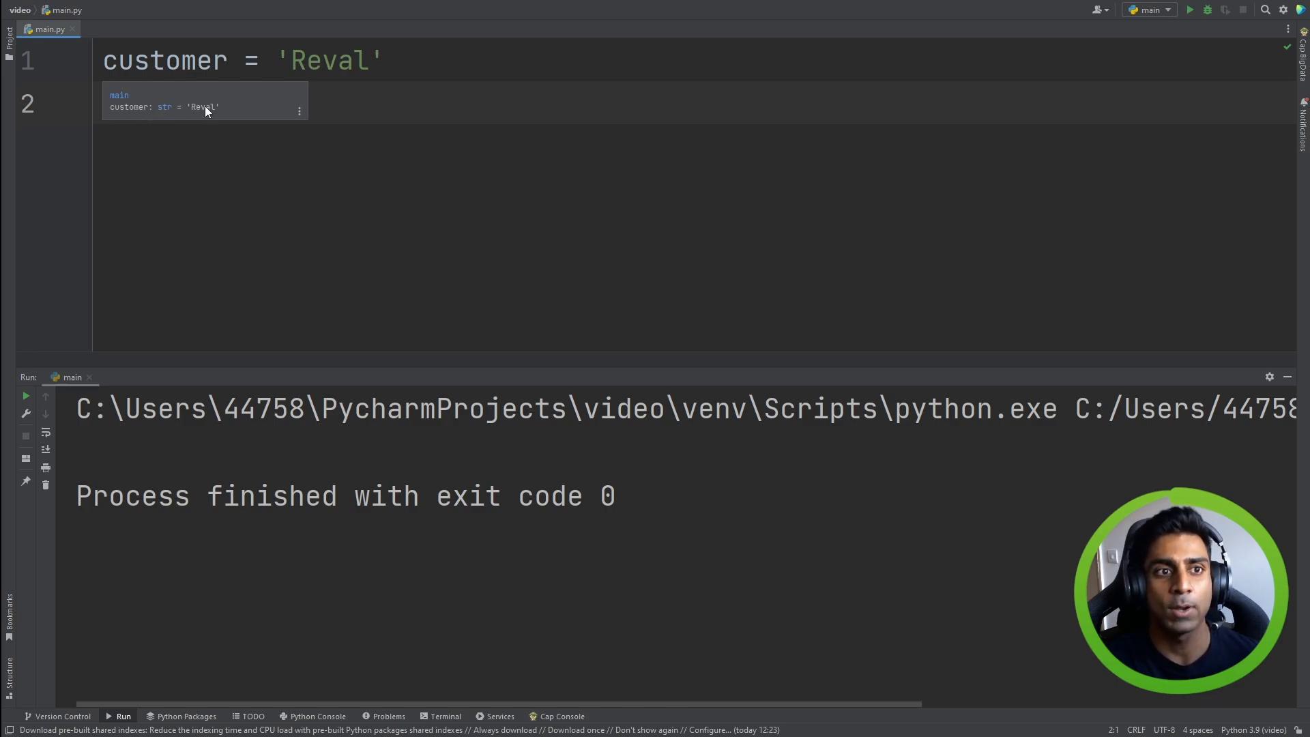
{"action": "mouse_move", "coordinate": [275, 105]}
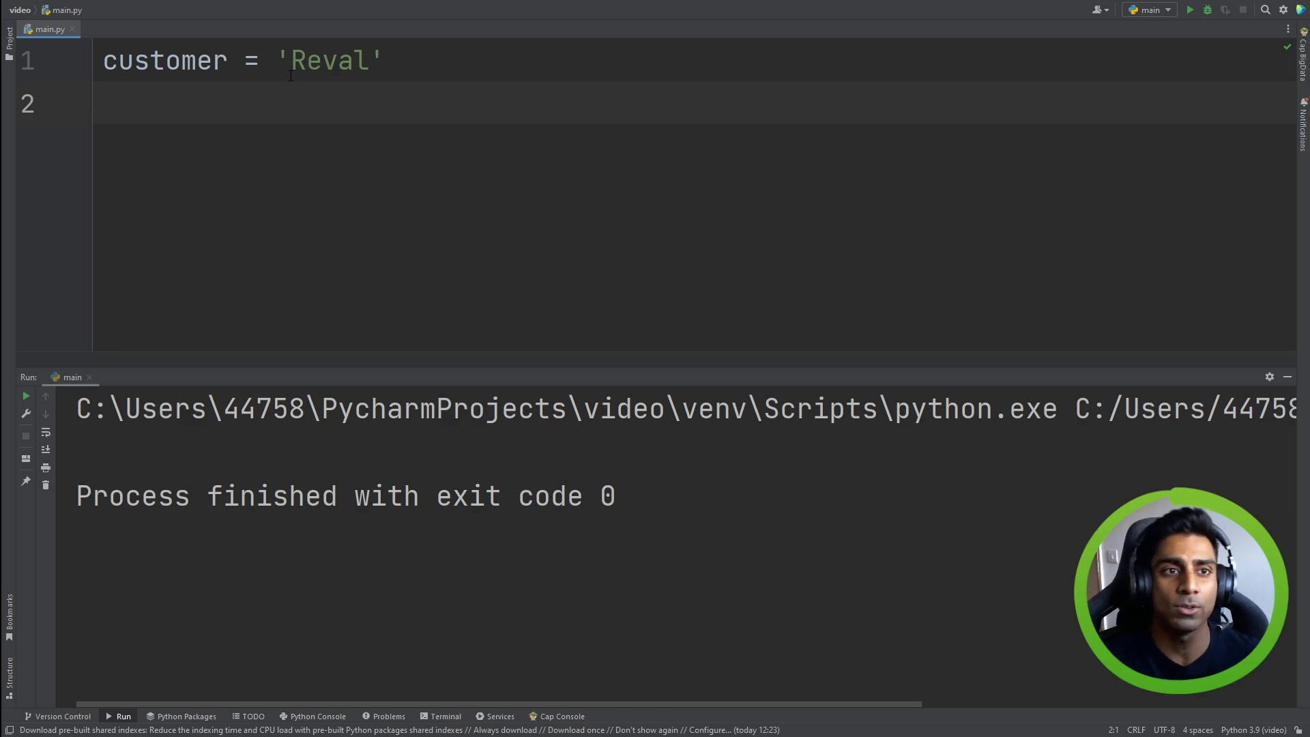
{"action": "left_click", "coordinate": [283, 60]}
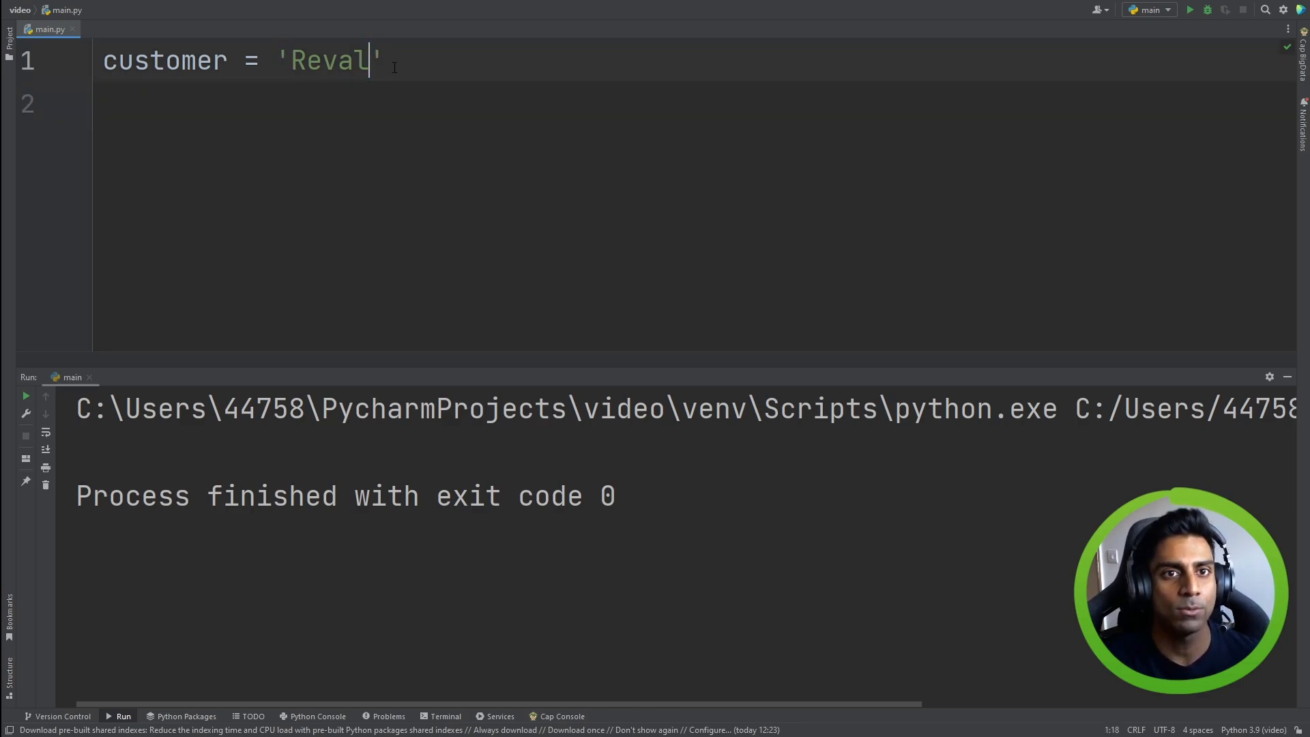
Add print(type(customer)) below the customer line
{"action": "type", "text": "print"}
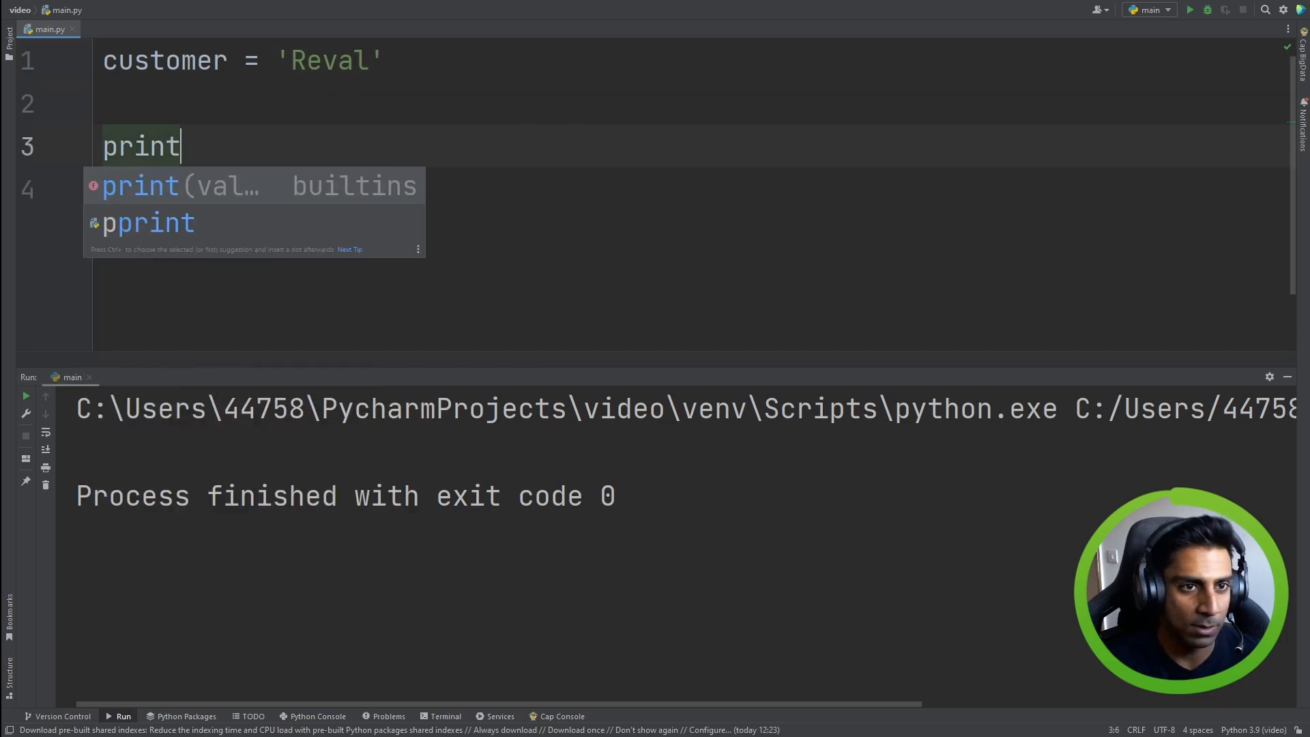
{"action": "type", "text": "(type("}
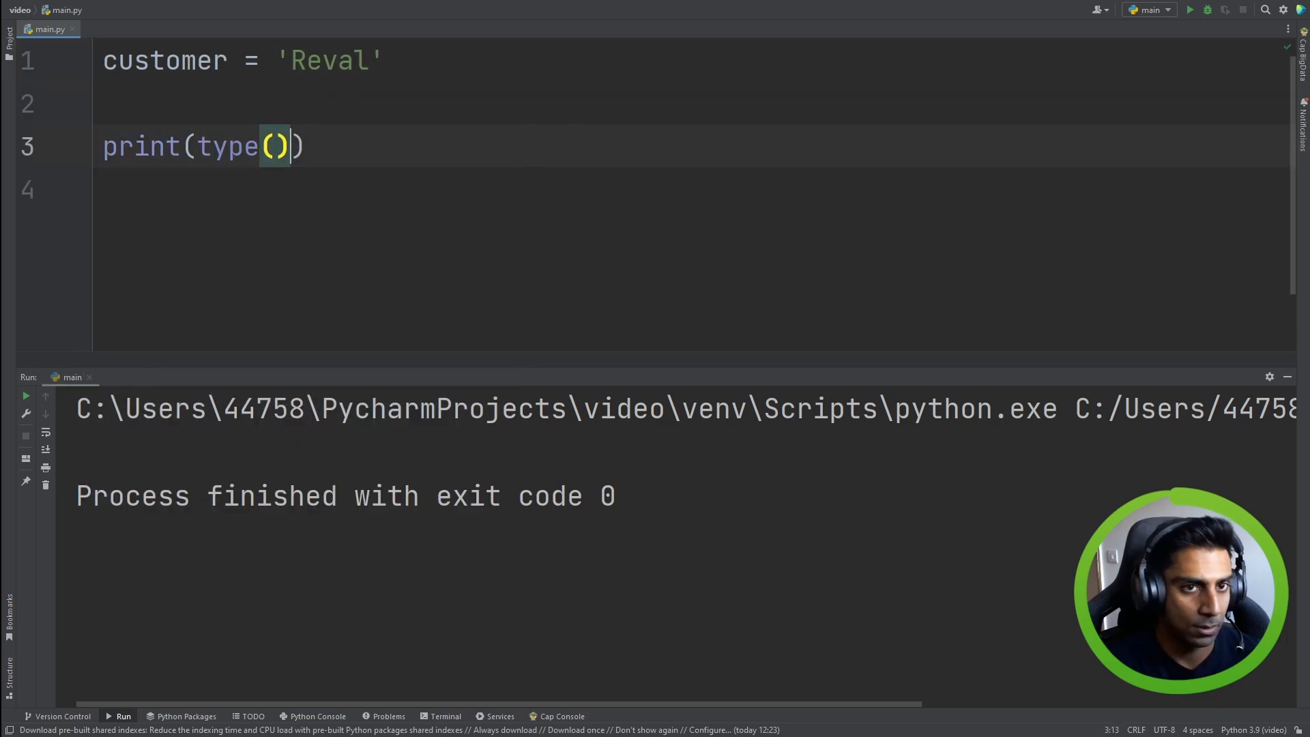
{"action": "type", "text": "customer"}
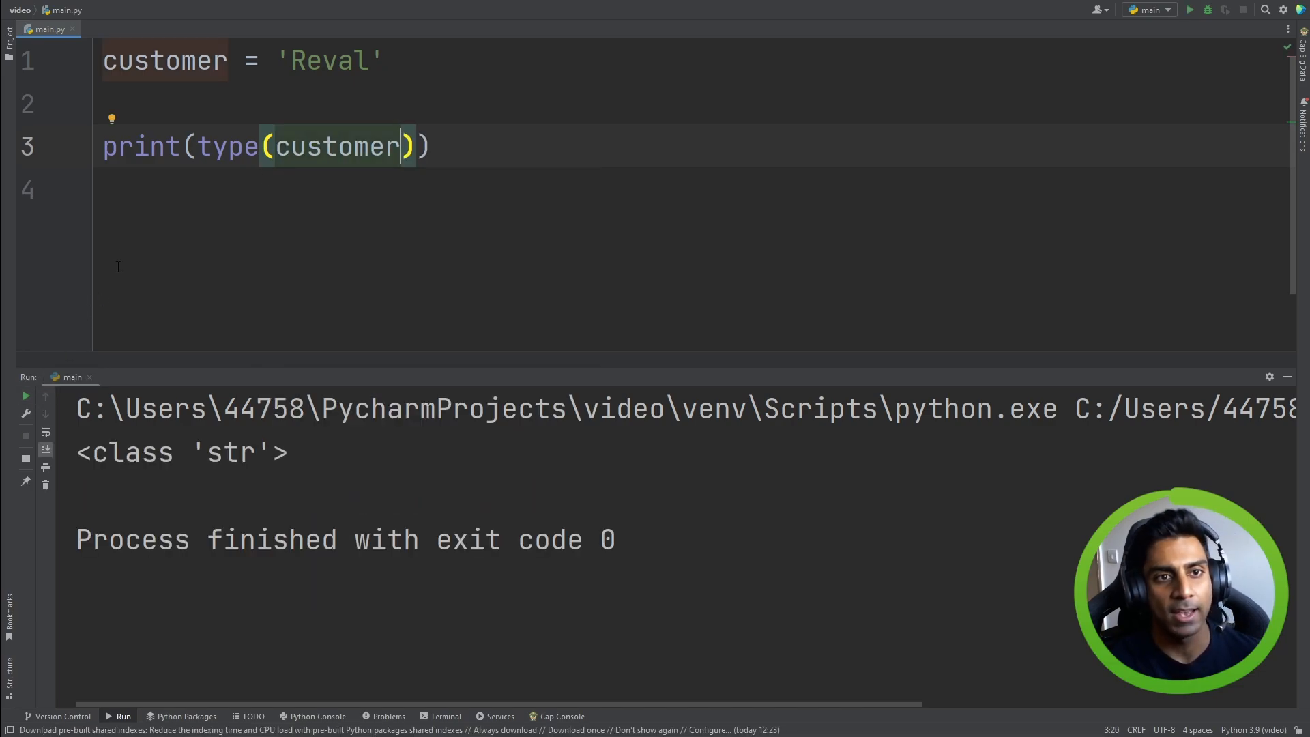
{"action": "double_click", "coordinate": [140, 146]}
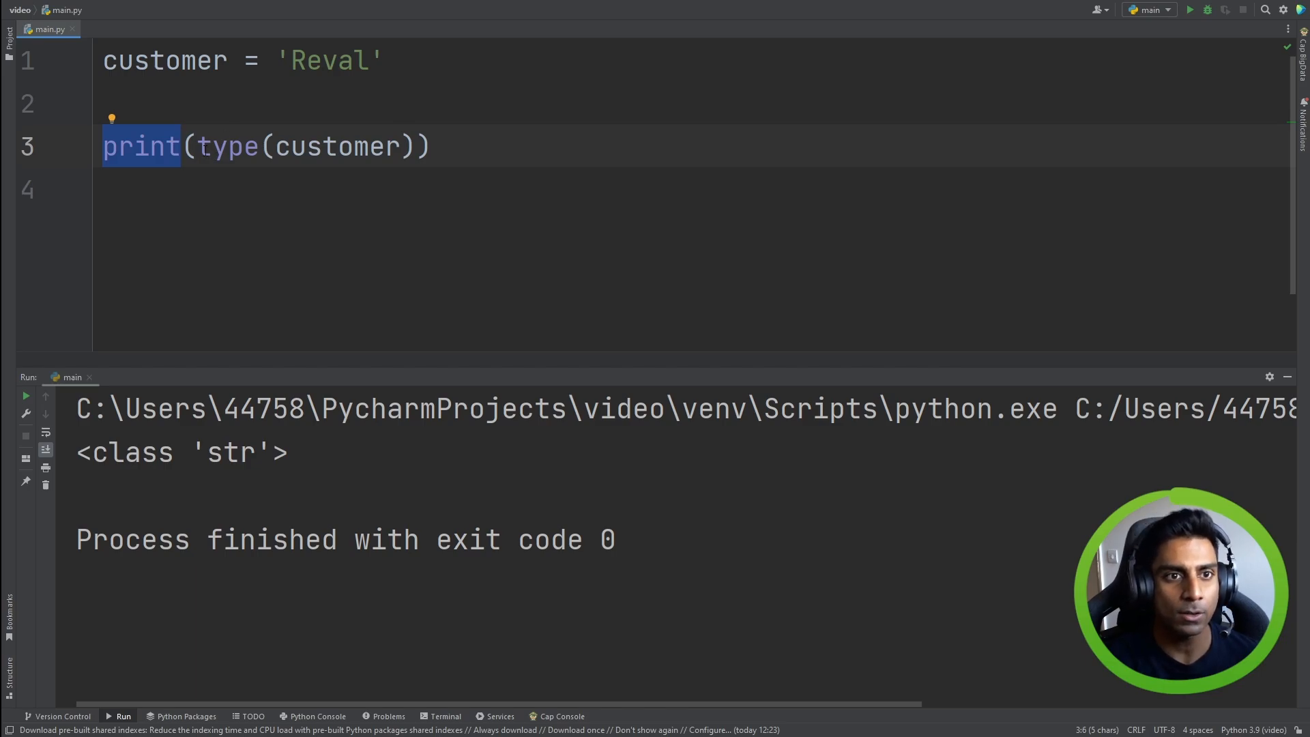
{"action": "double_click", "coordinate": [227, 146]}
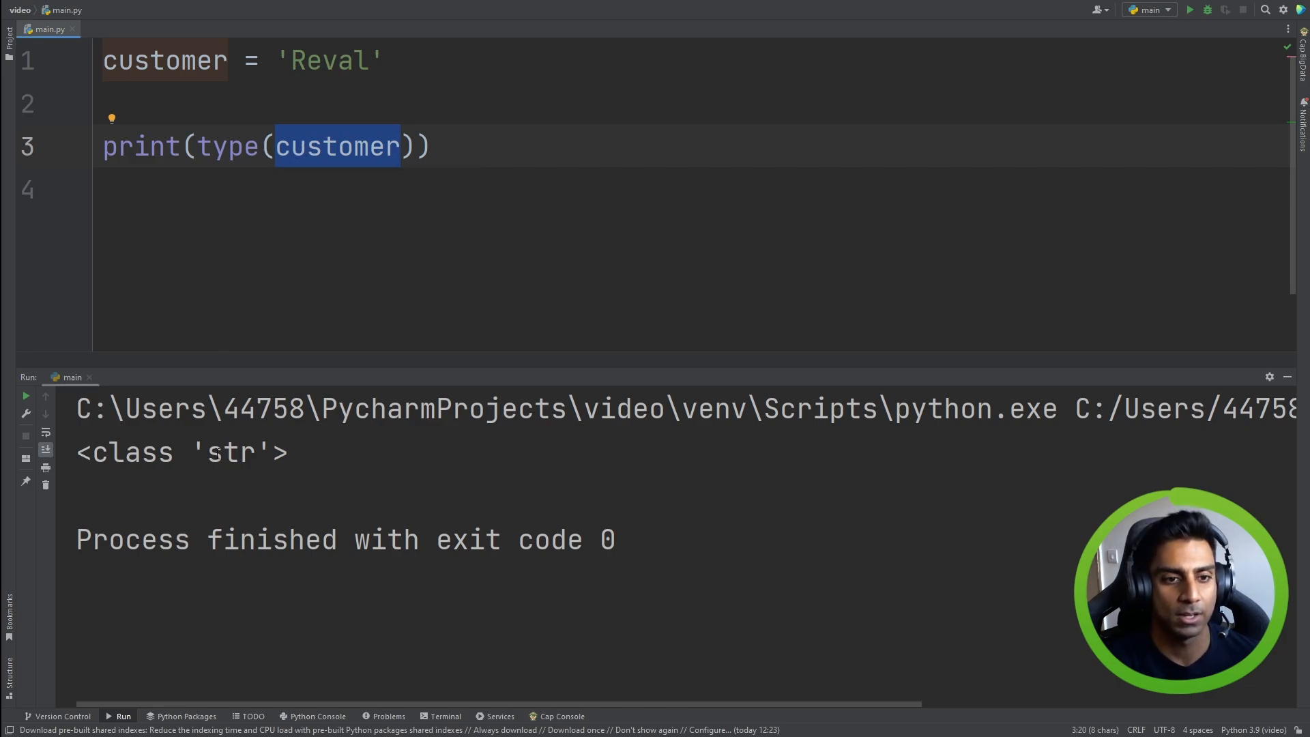
Show the NameError from unquoted Reval, then restore the quotes and add a blank line
{"action": "double_click", "coordinate": [232, 452]}
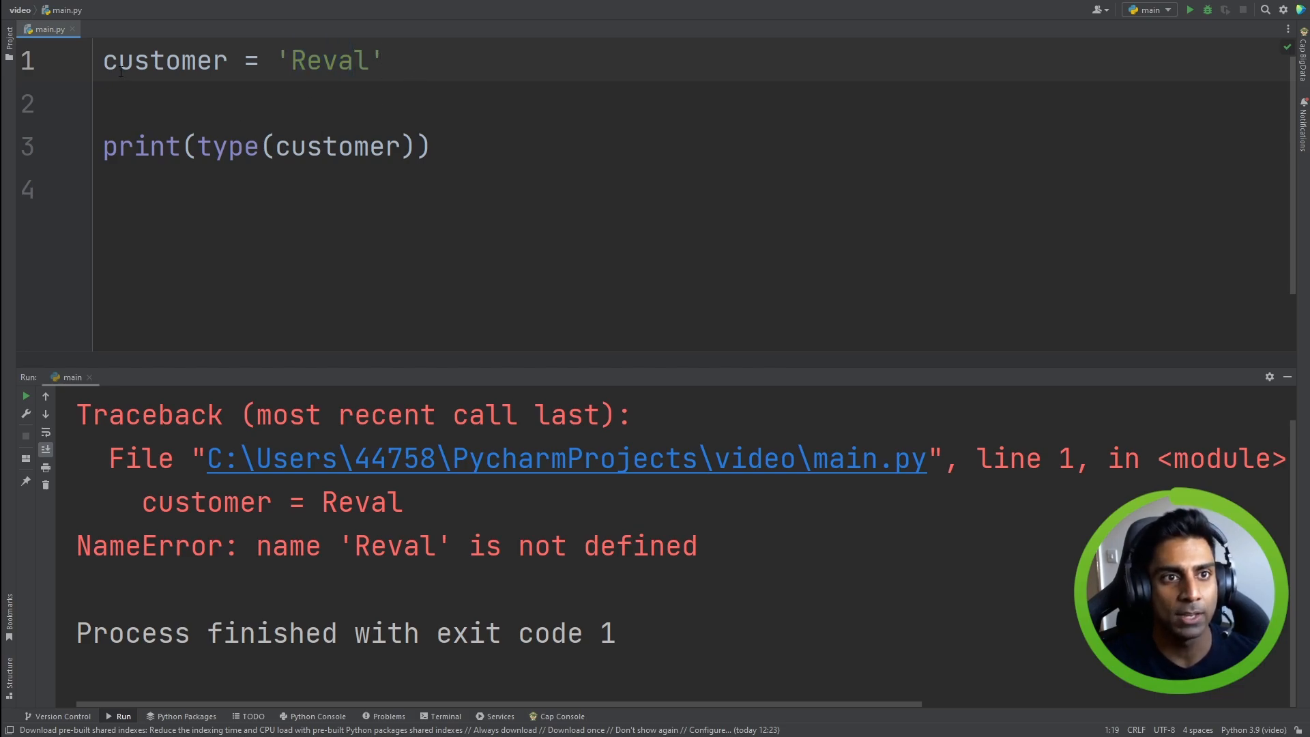
{"action": "double_click", "coordinate": [164, 60]}
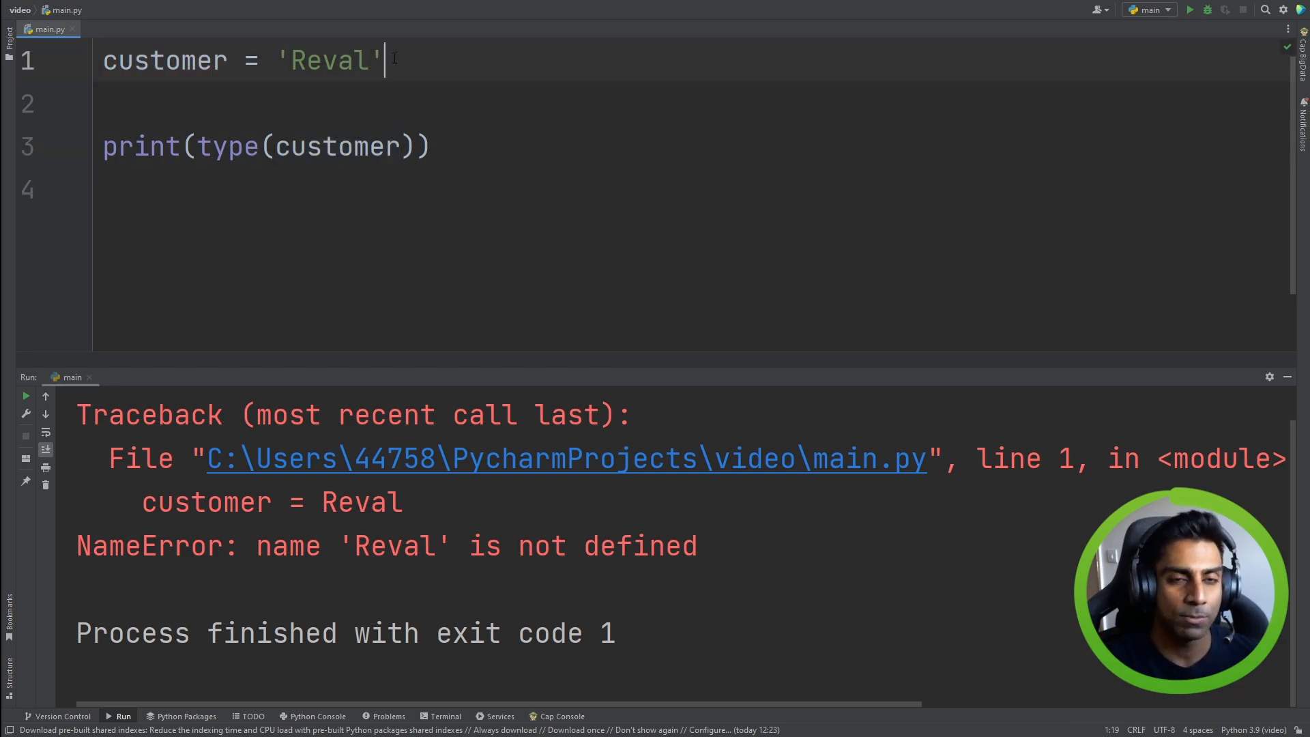
{"action": "key", "text": "enter"}
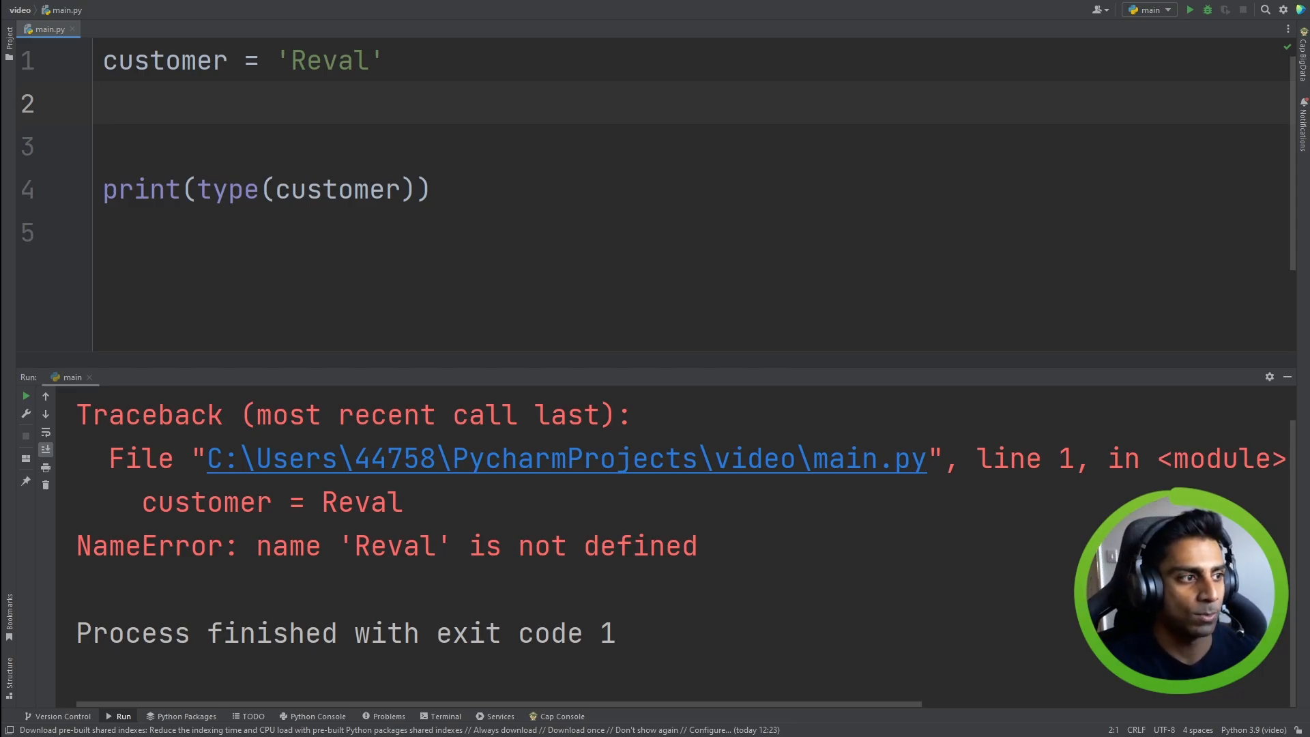
Add phoneCost = 250, testing it as a quoted string
{"action": "type", "text": "phone"}
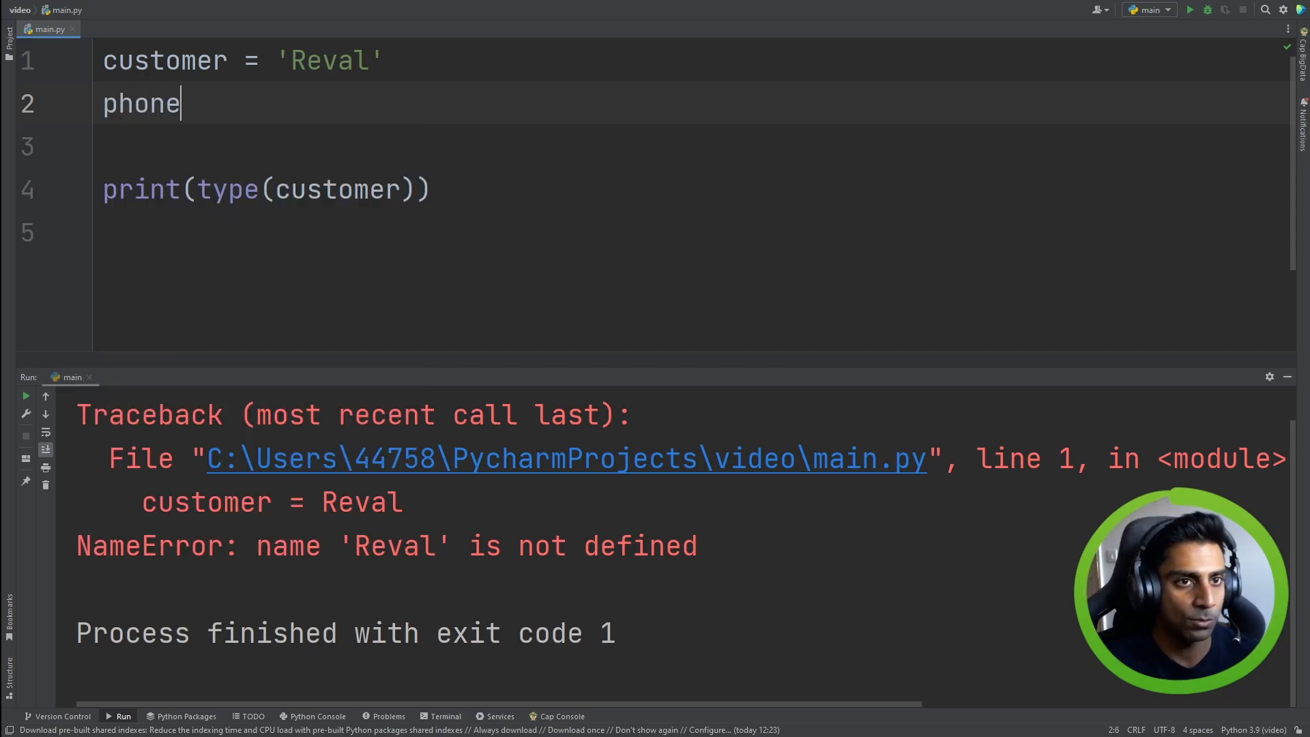
{"action": "type", "text": "Cost ="}
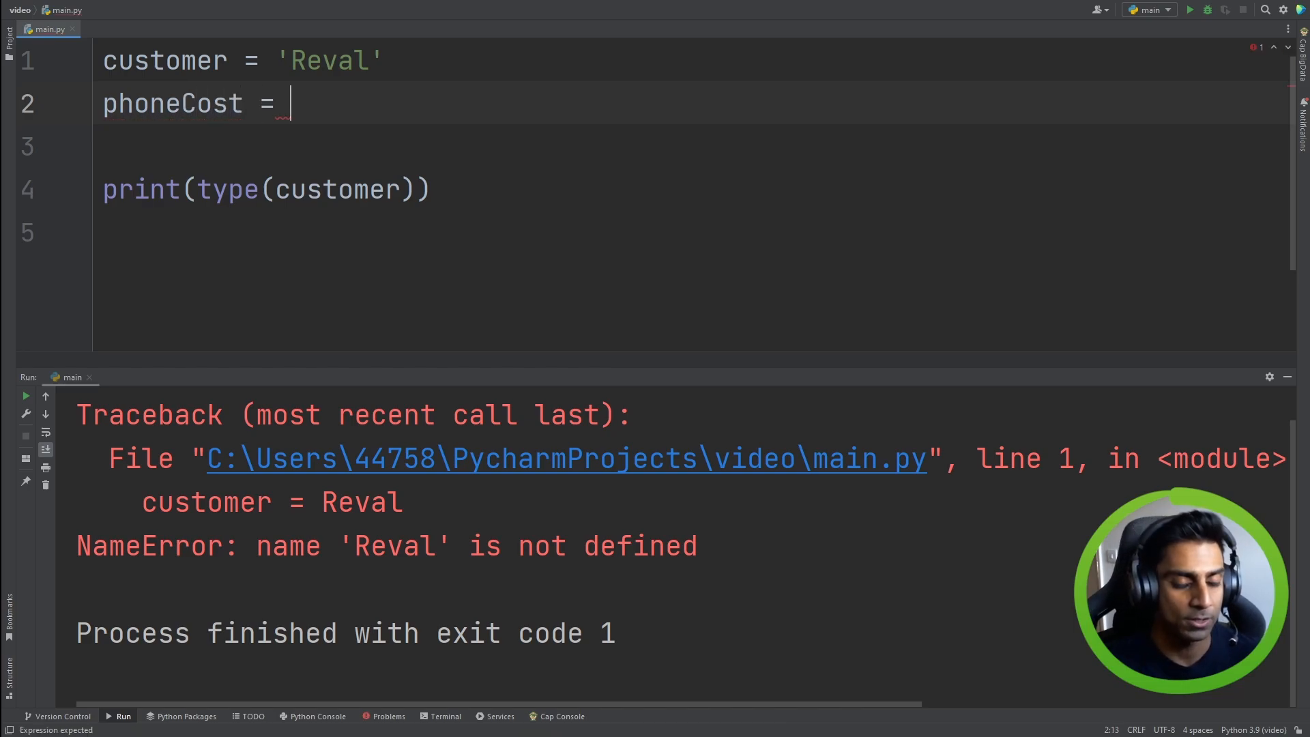
{"action": "type", "text": "250"}
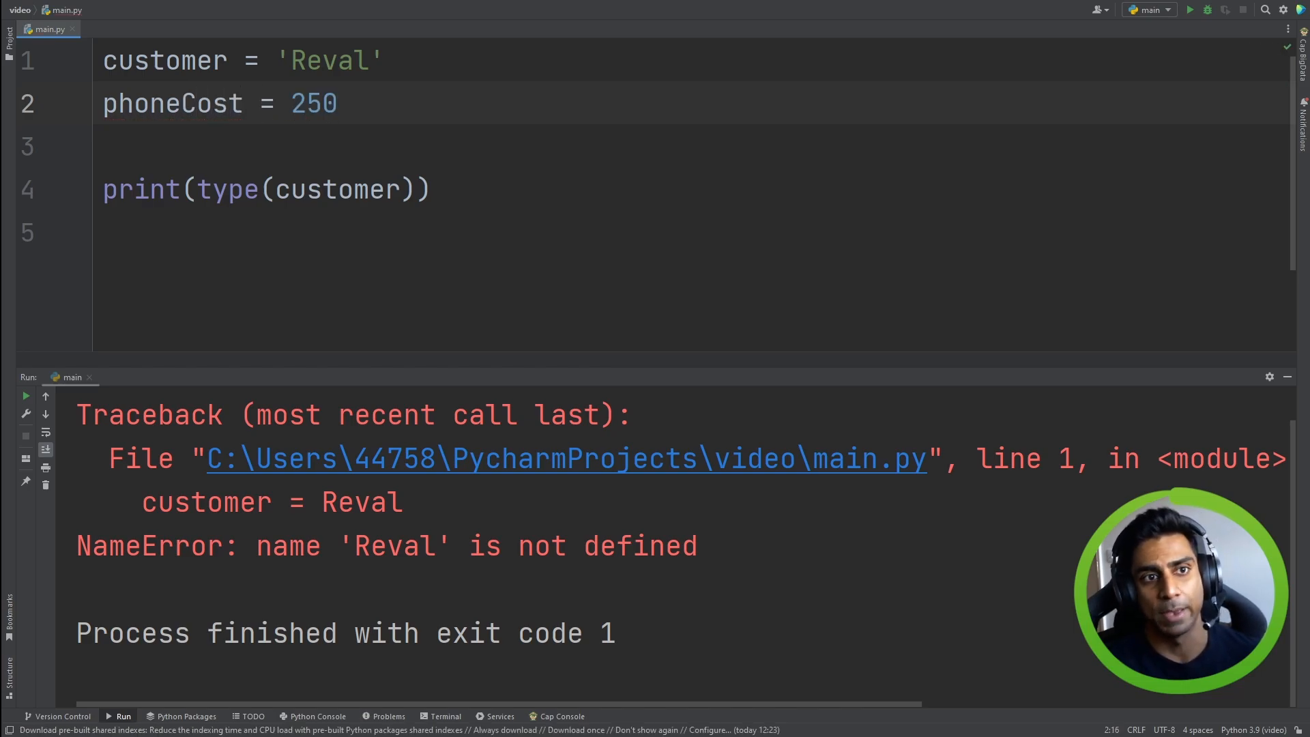
{"action": "left_click", "coordinate": [292, 103]}
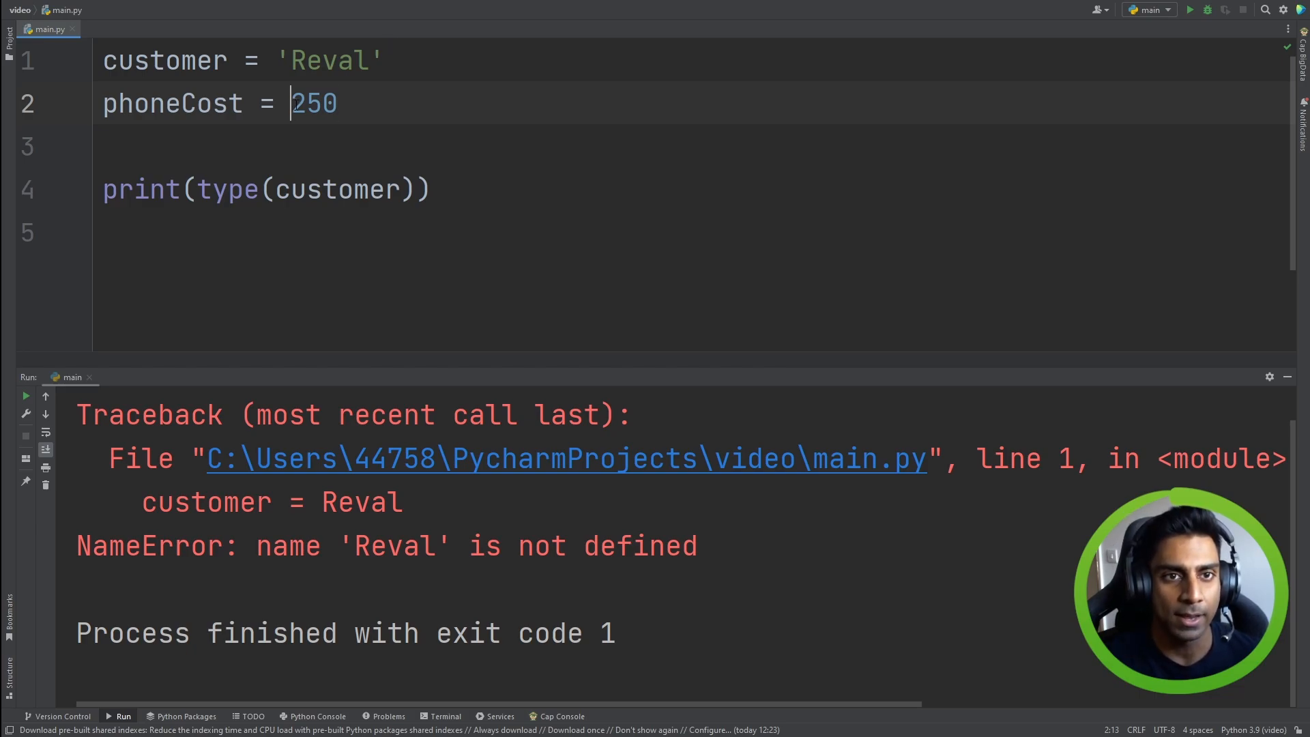
{"action": "double_click", "coordinate": [314, 103]}
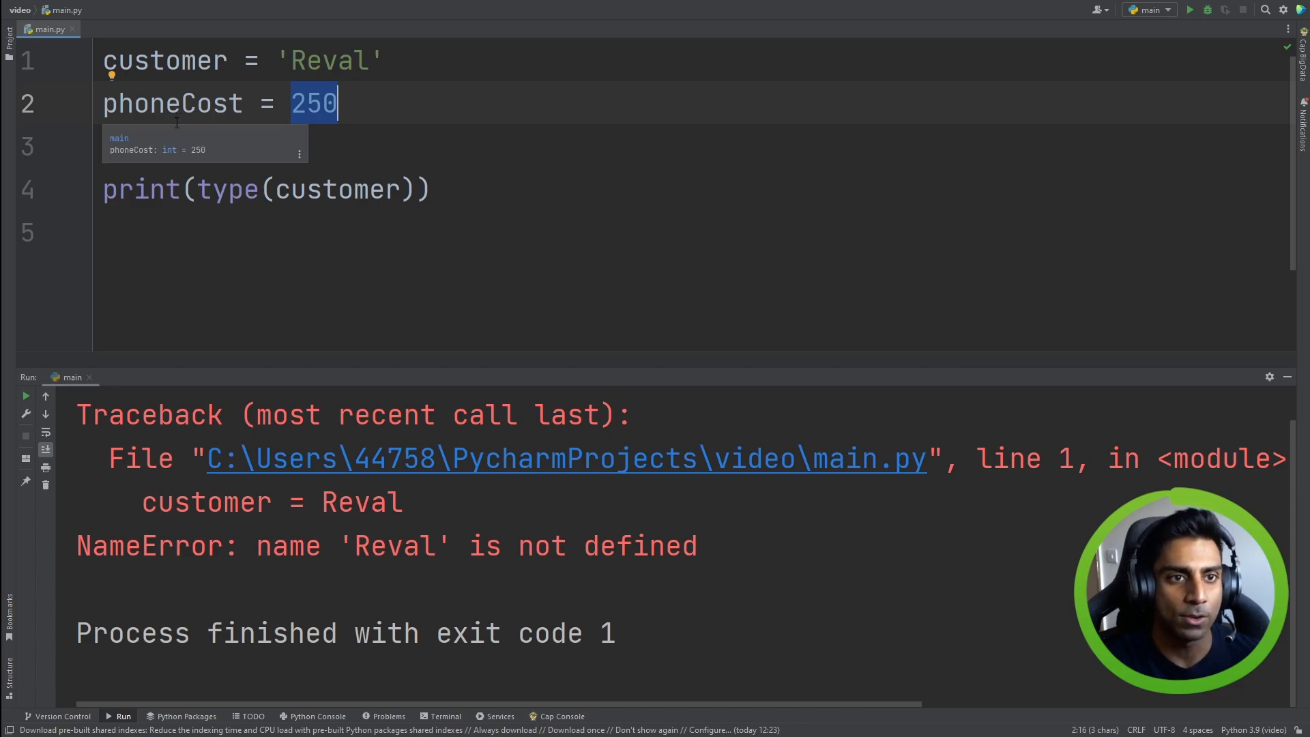
{"action": "mouse_move", "coordinate": [170, 157]}
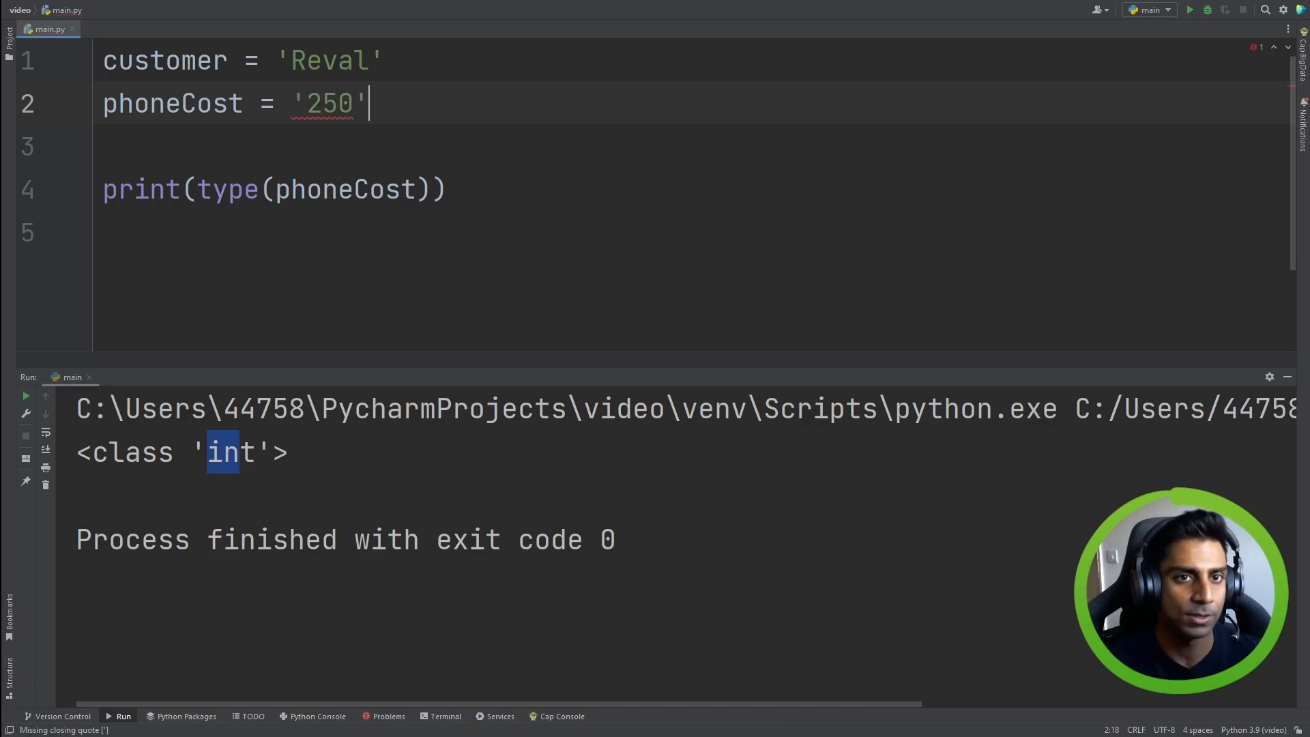
Rerun to confirm phoneCost prints <class 'int'>, then add a blank line
{"action": "left_click", "coordinate": [1190, 9]}
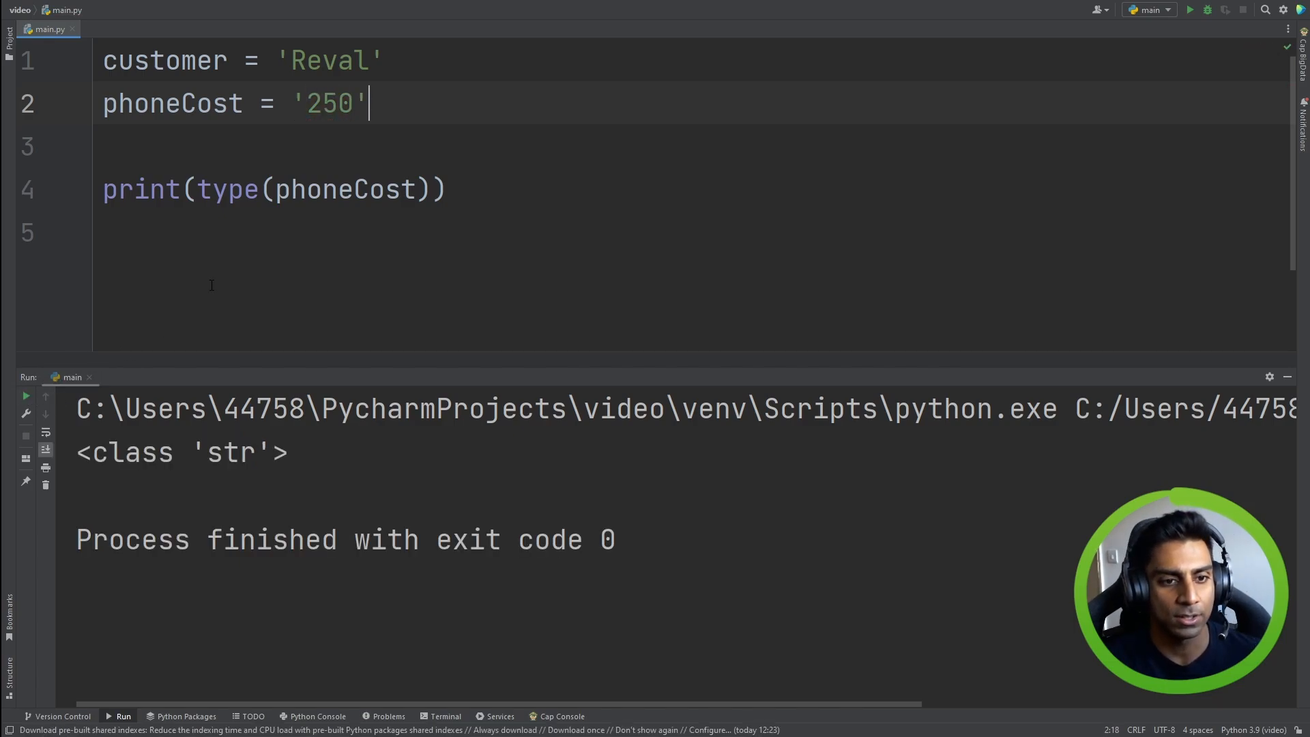
{"action": "double_click", "coordinate": [232, 452]}
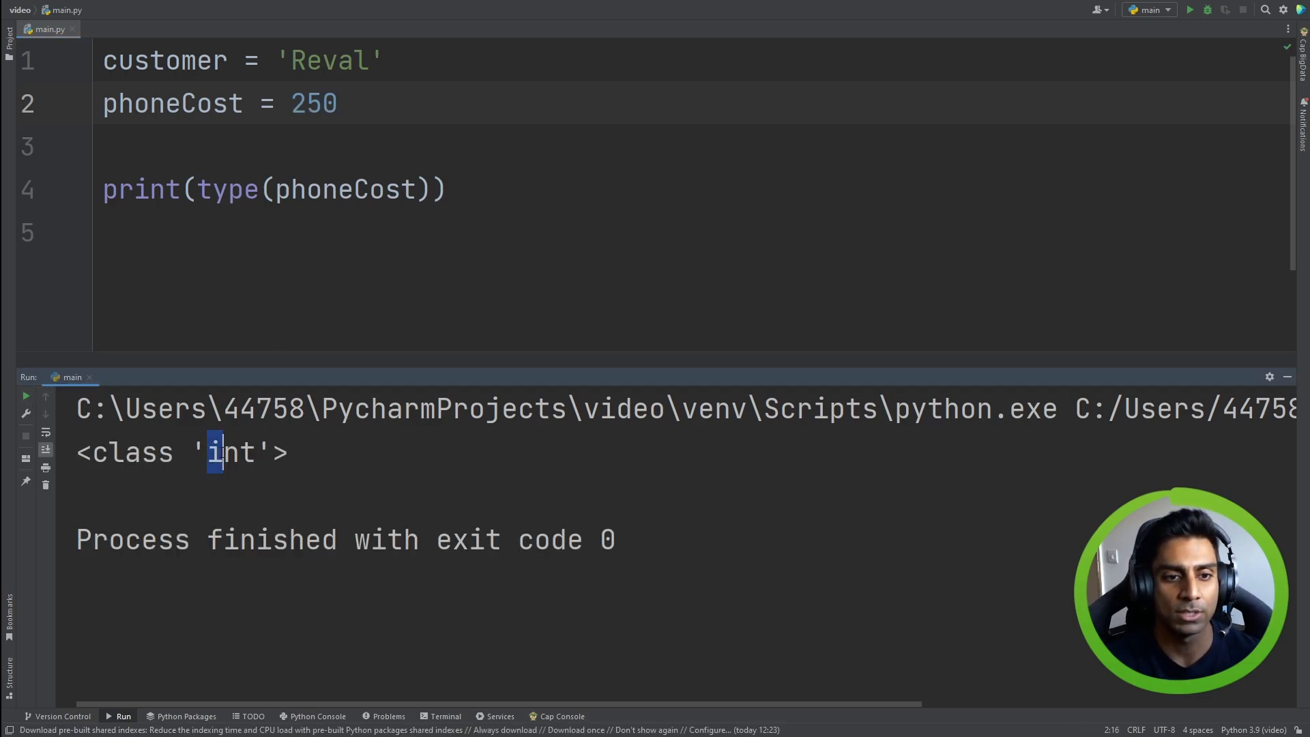
{"action": "double_click", "coordinate": [232, 451]}
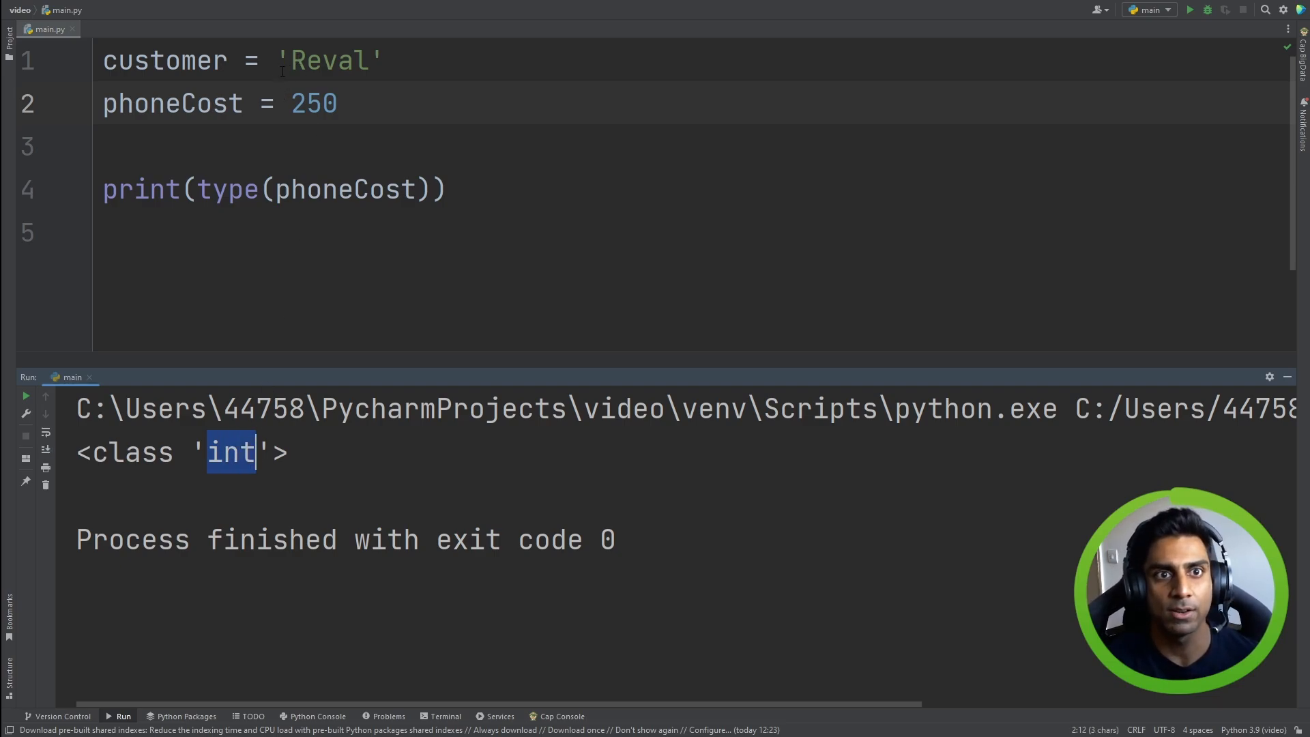
{"action": "key", "text": "enter"}
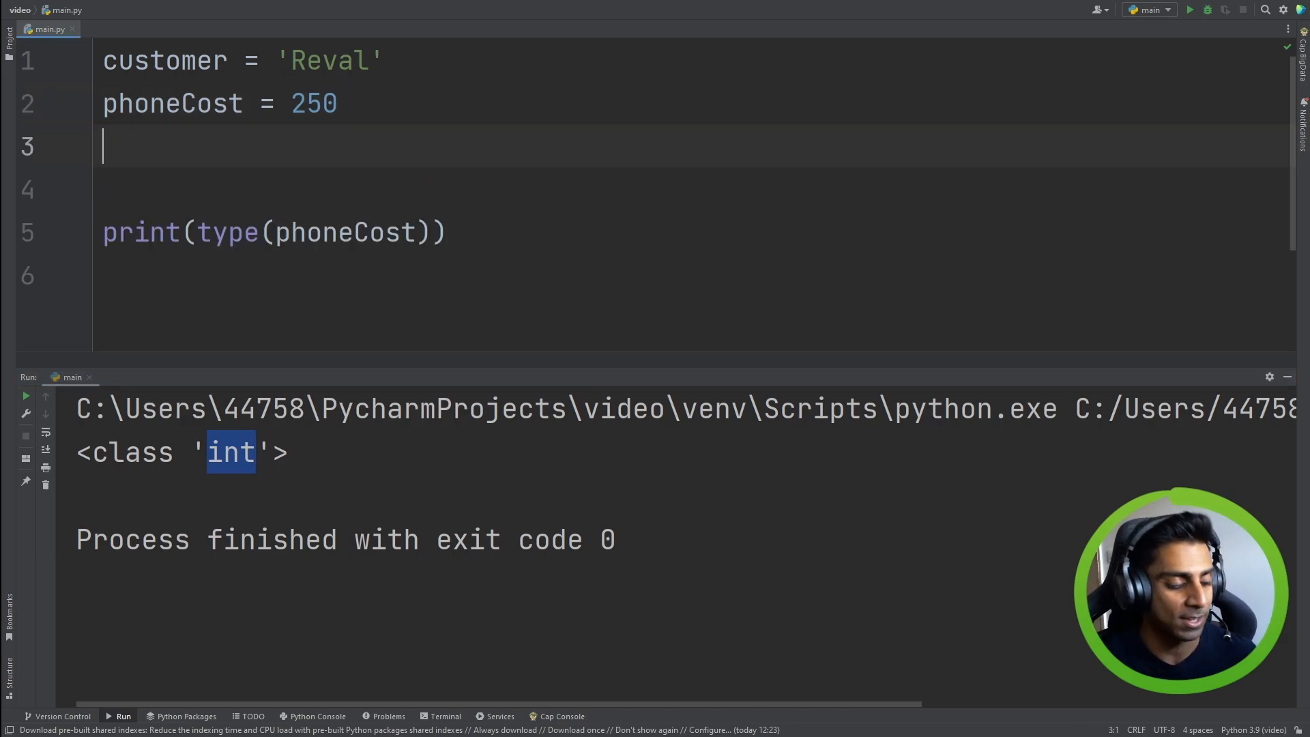
Add chargerCost = 10.99 and select phoneCost in the print call to replace it
{"action": "type", "text": "cha"}
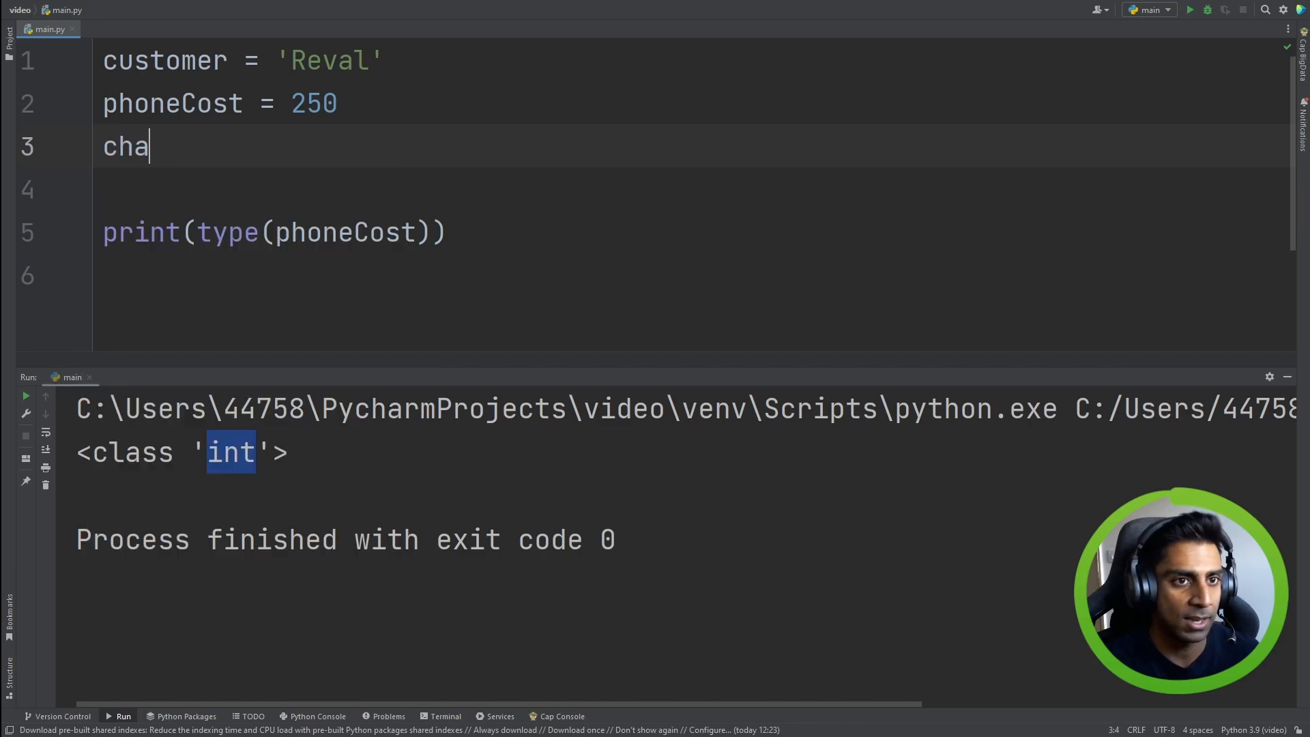
{"action": "type", "text": "rgerCost ="}
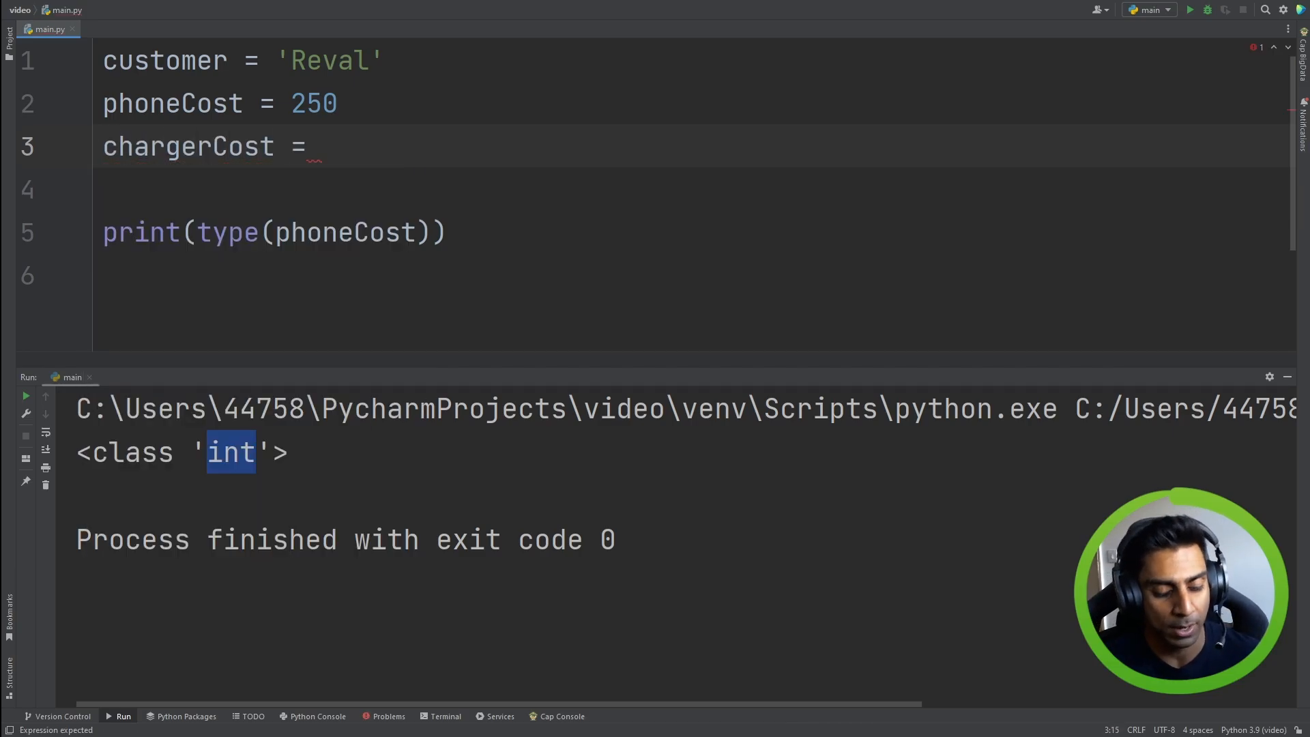
{"action": "type", "text": "10.99"}
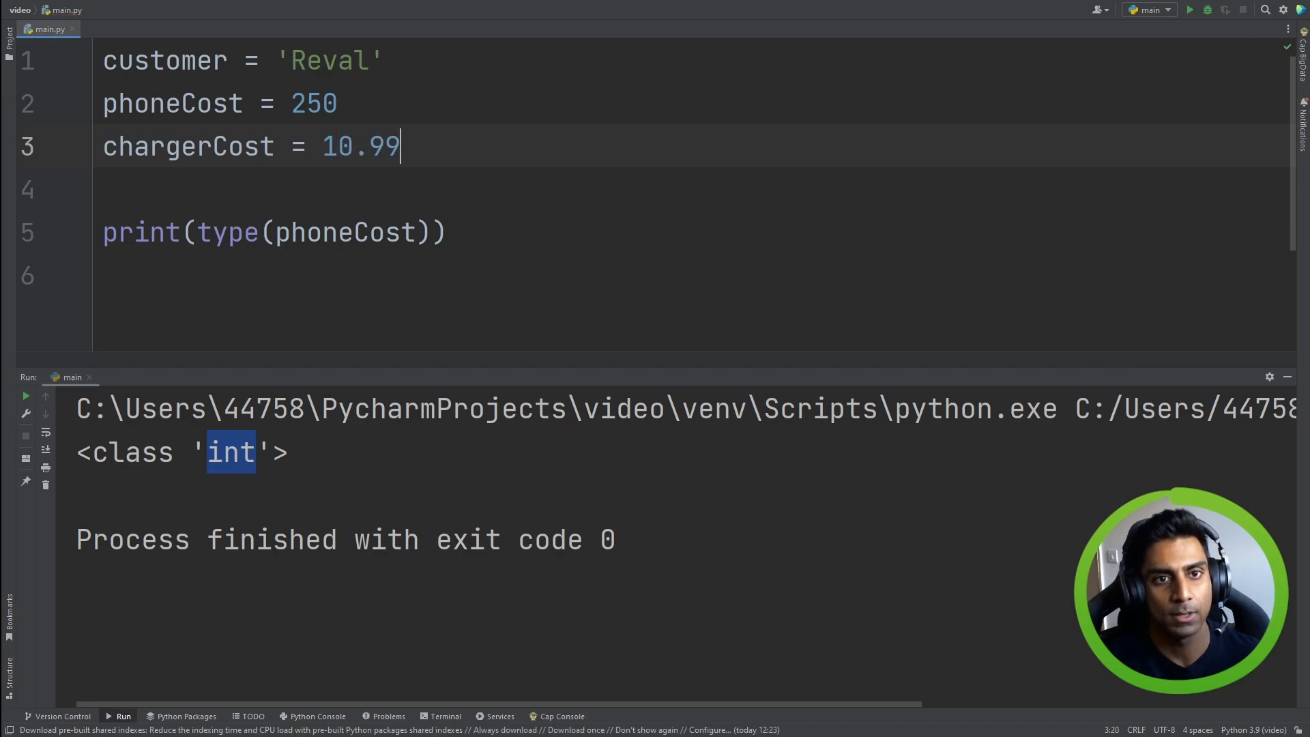
{"action": "mouse_move", "coordinate": [465, 145]}
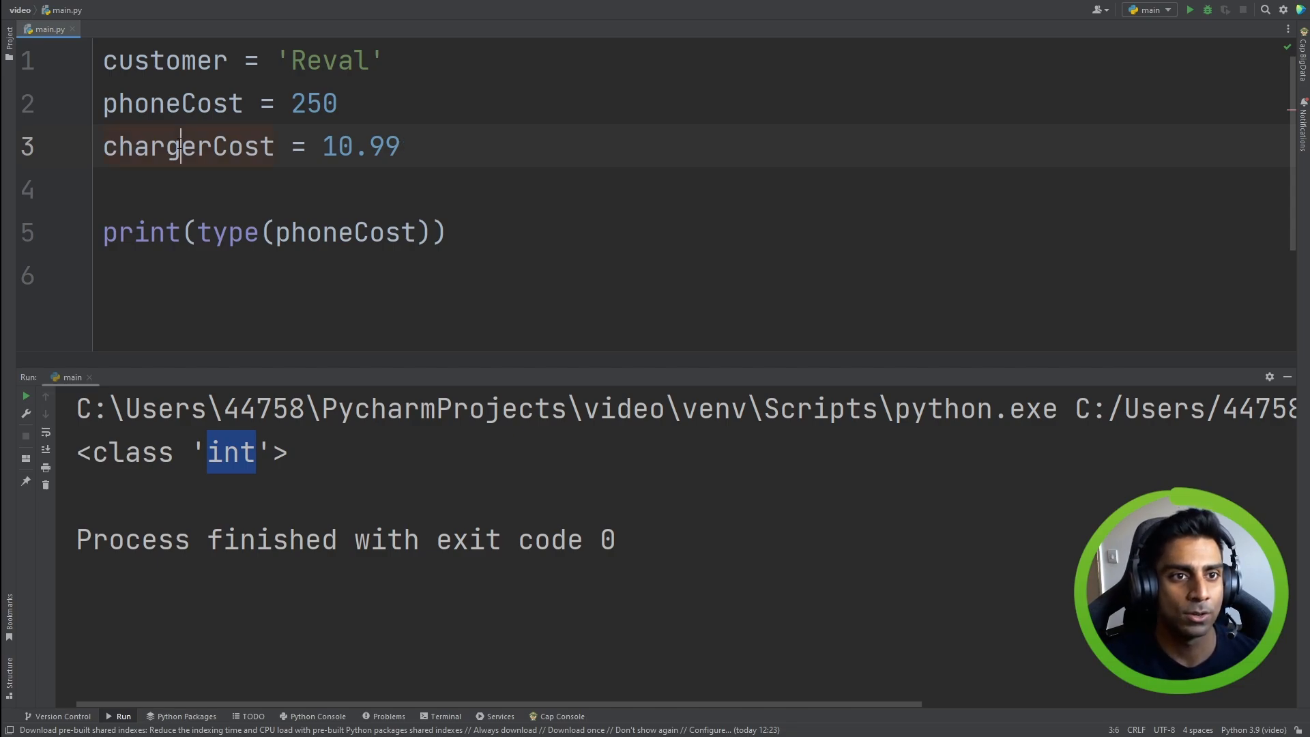
{"action": "mouse_move", "coordinate": [188, 146]}
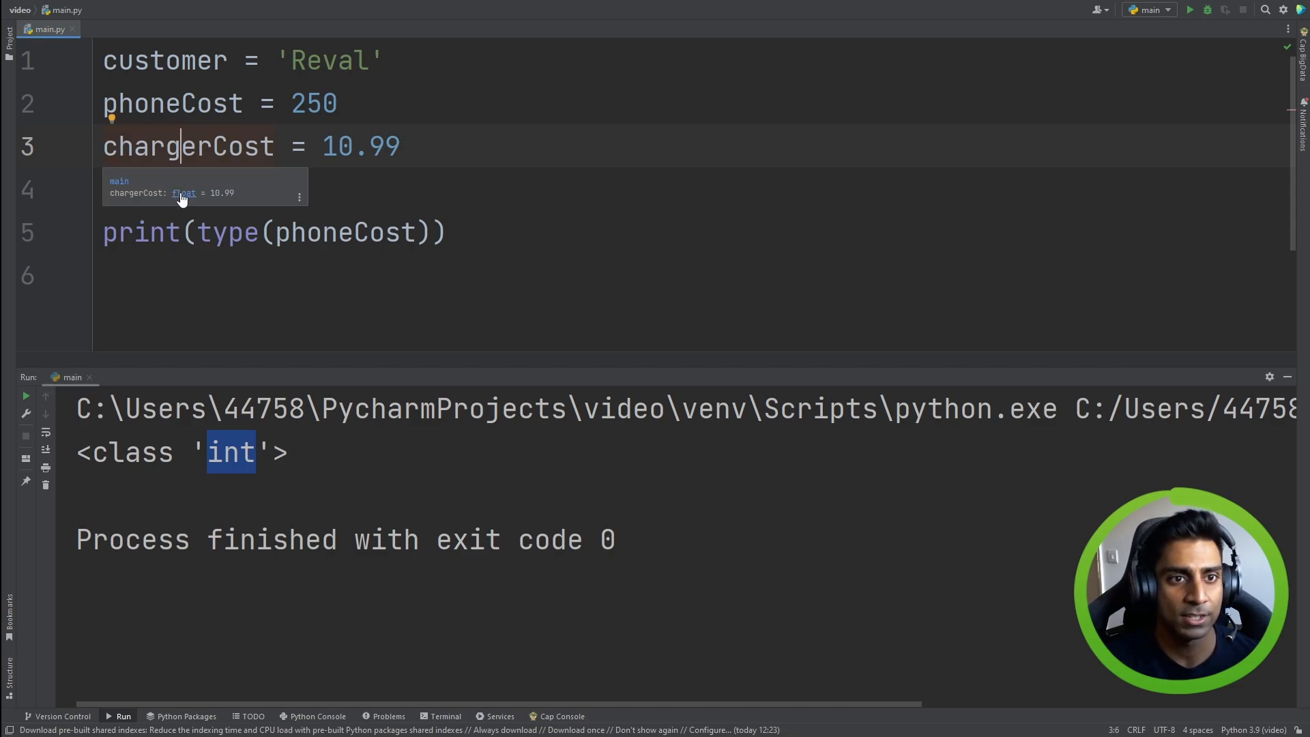
{"action": "double_click", "coordinate": [187, 146]}
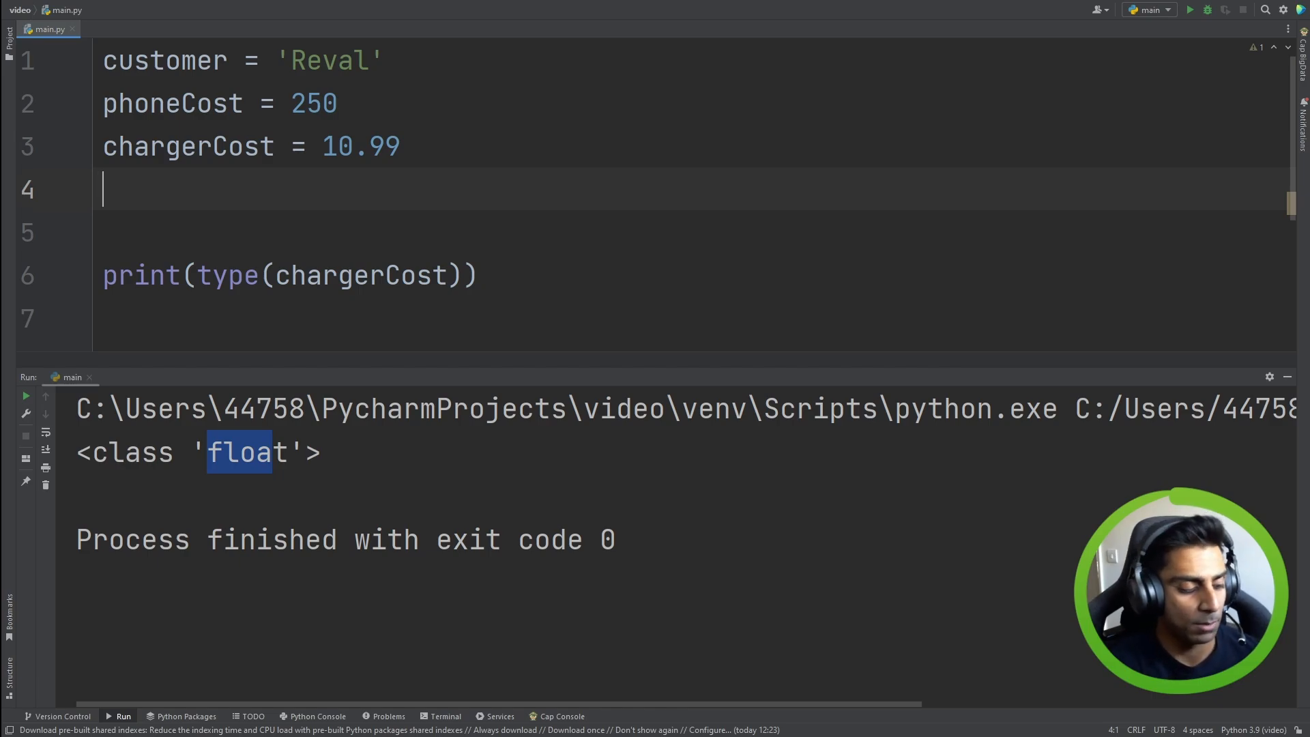
Add purchased = True and print its type
{"action": "type", "text": "p"}
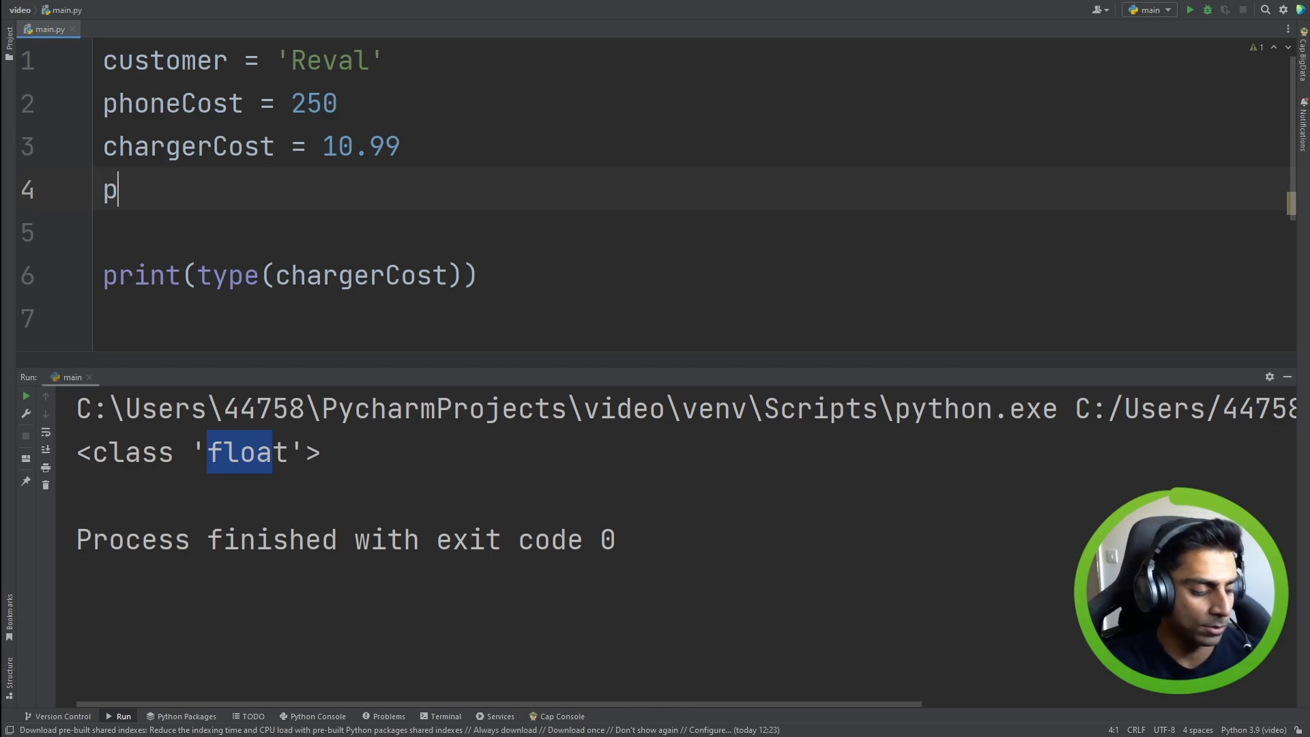
{"action": "type", "text": "urchased ="}
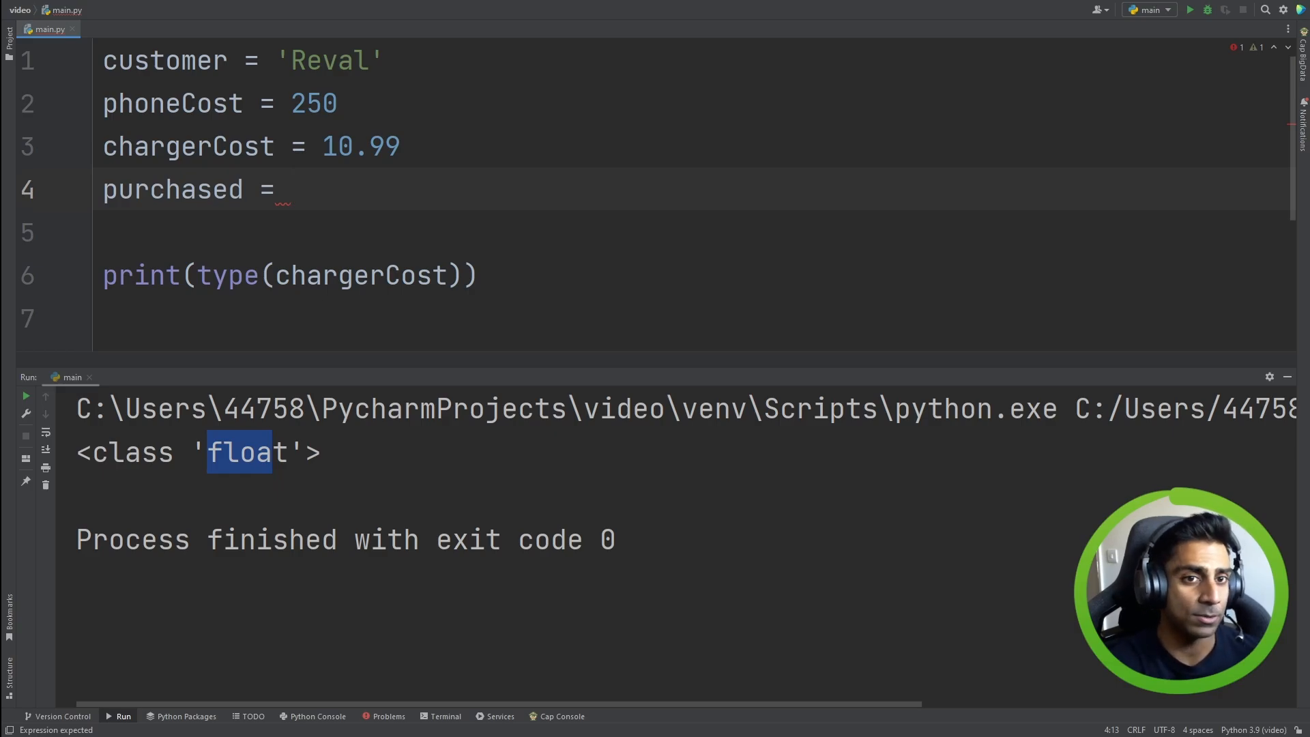
{"action": "type", "text": "True"}
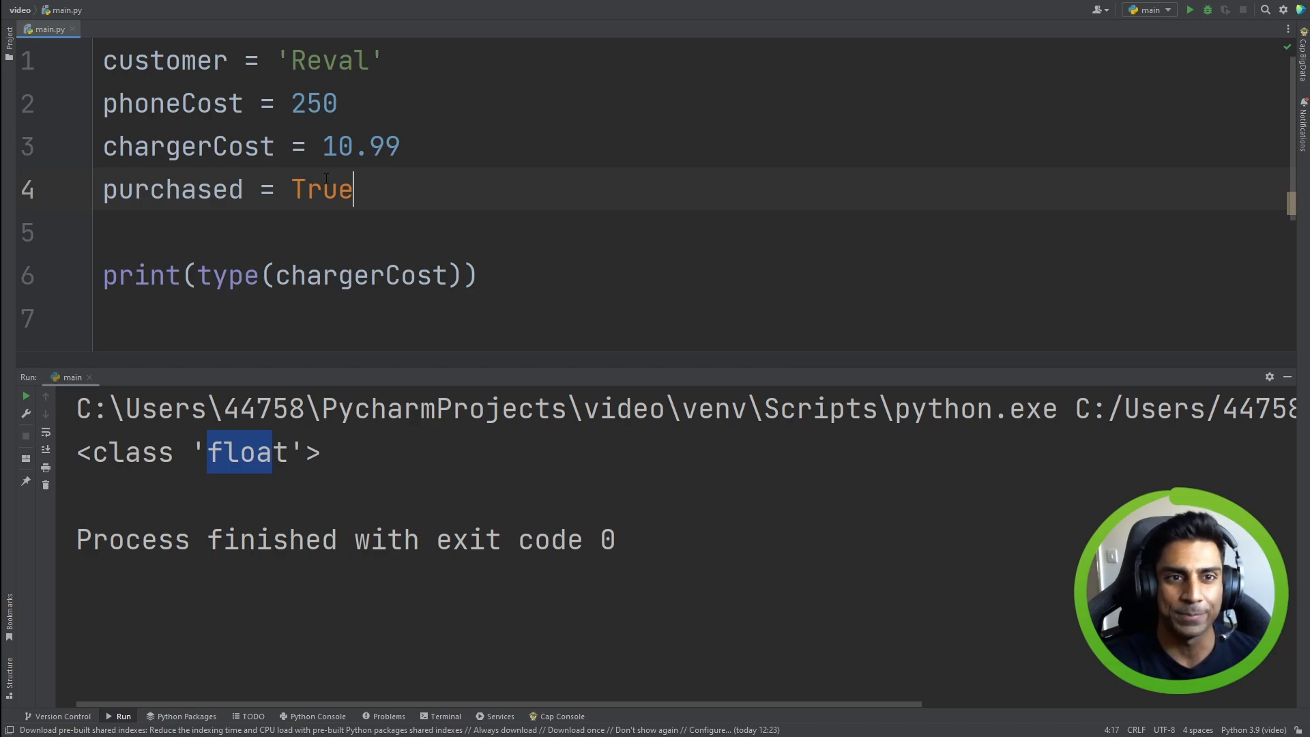
{"action": "double_click", "coordinate": [171, 189]}
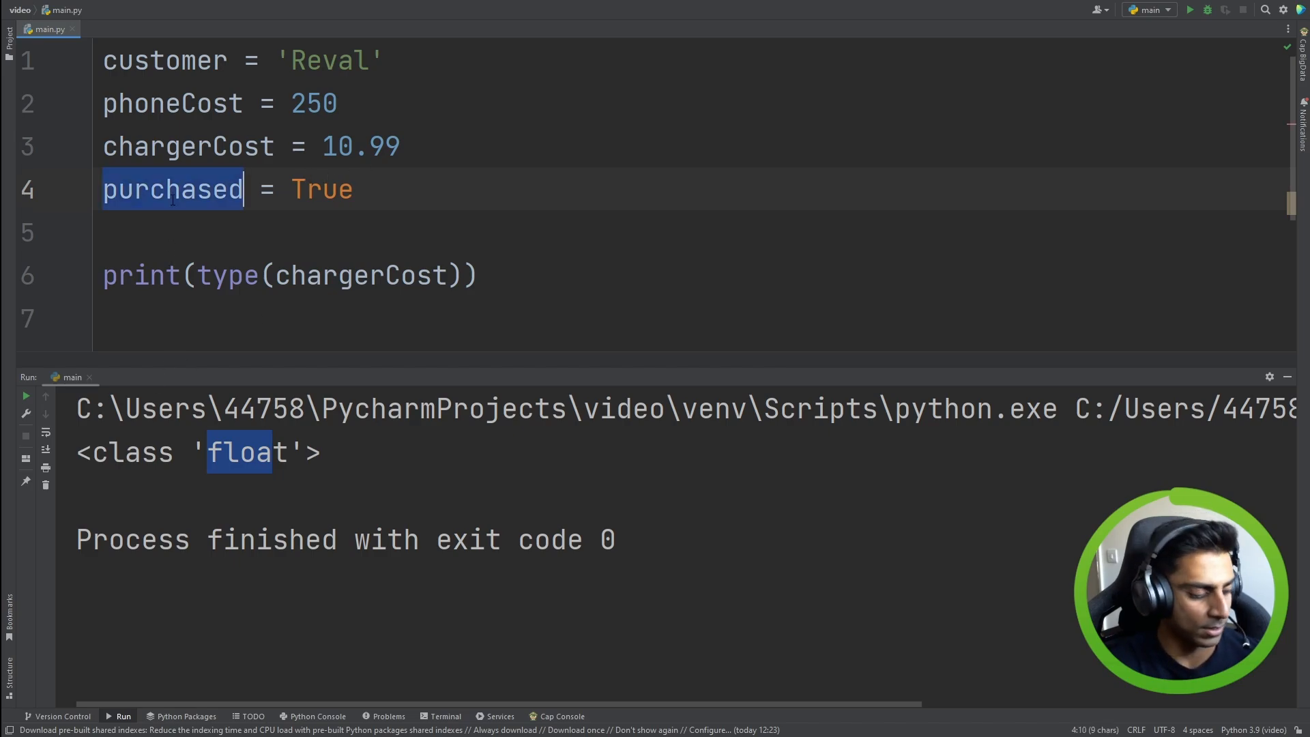
{"action": "type", "text": "purchased"}
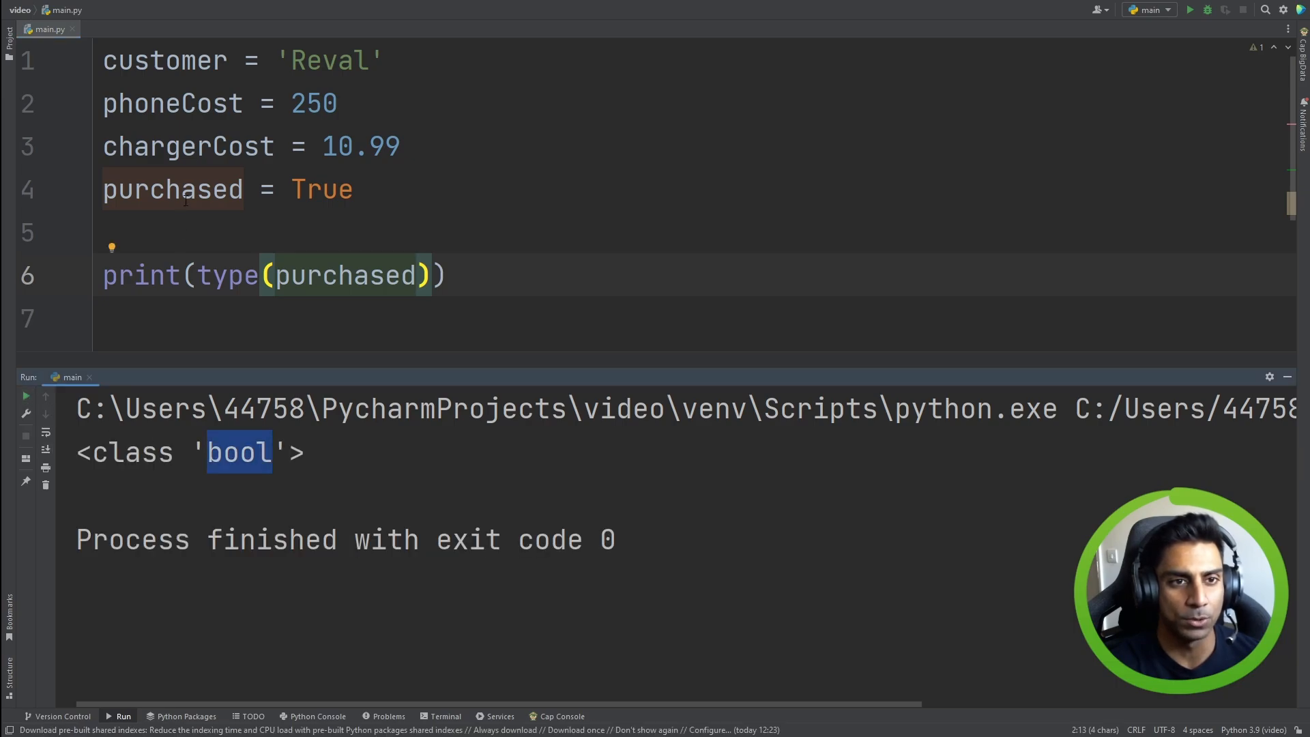
{"action": "mouse_move", "coordinate": [172, 189]}
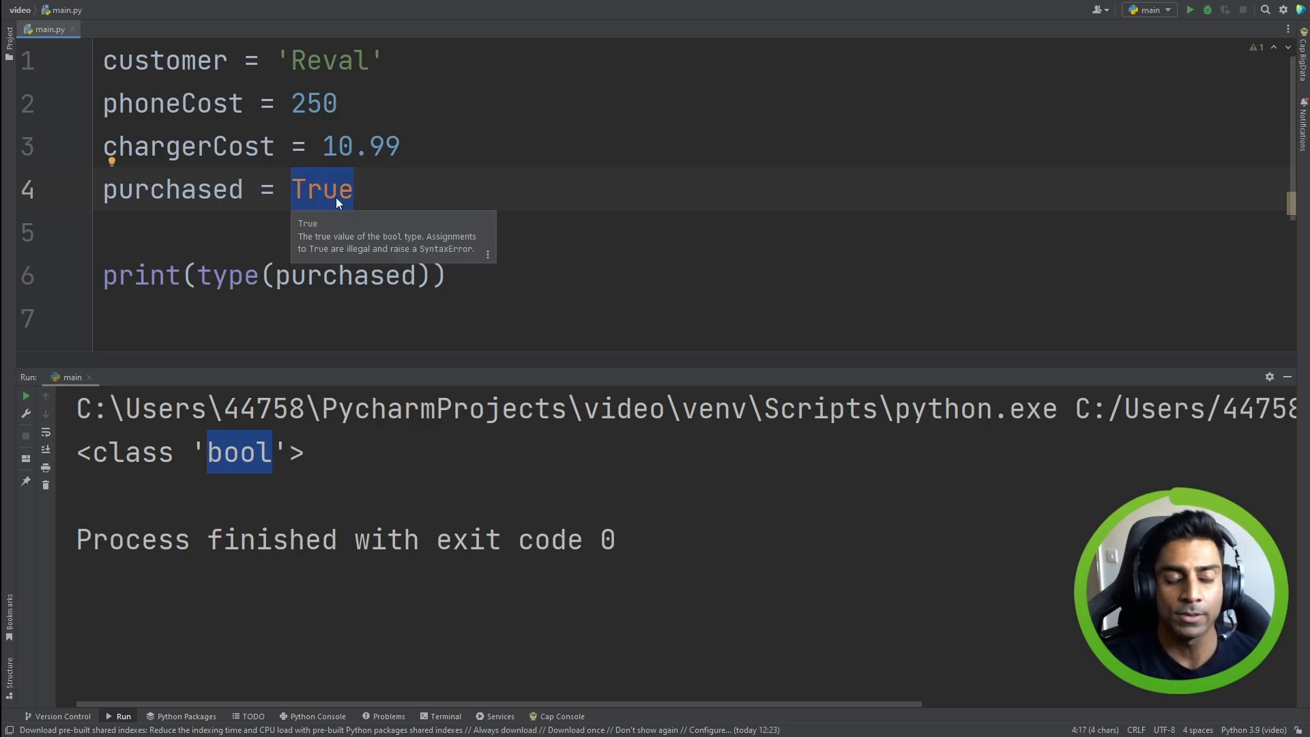
Run purchased with lowercase true, then with False
{"action": "type", "text": "t"}
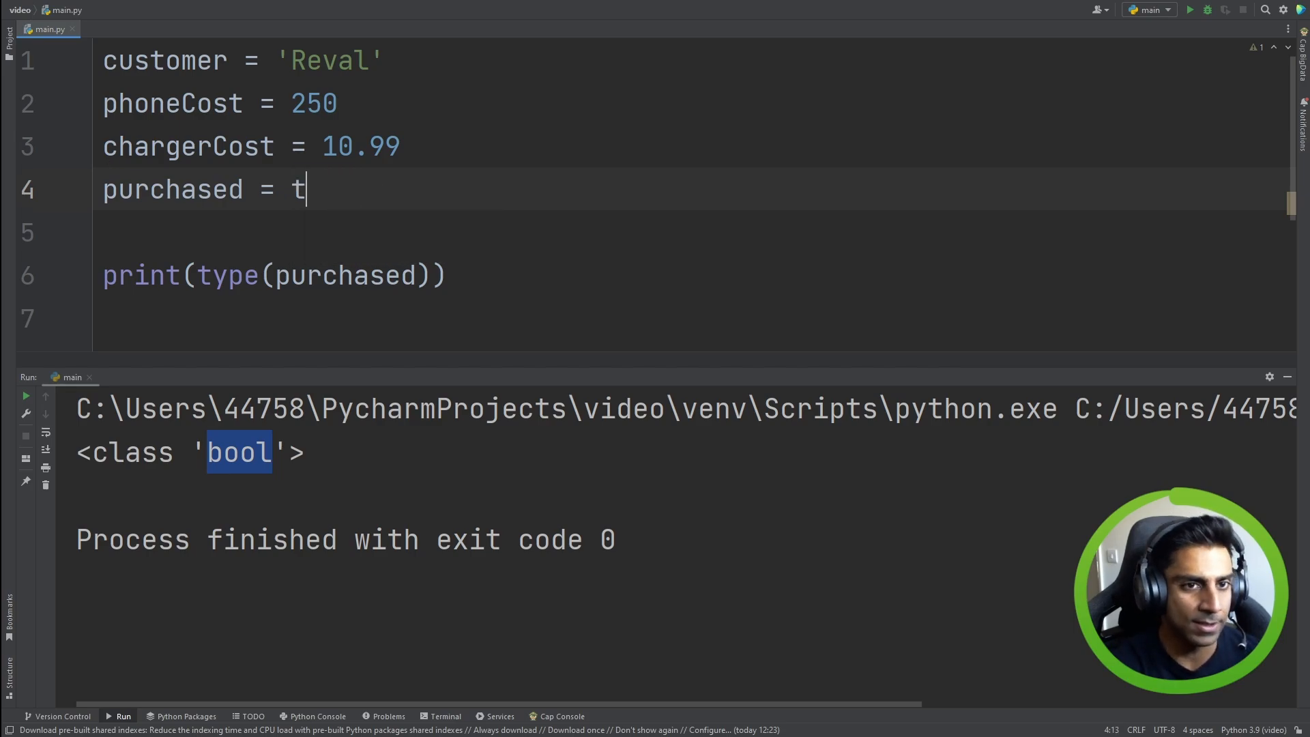
{"action": "type", "text": "rue"}
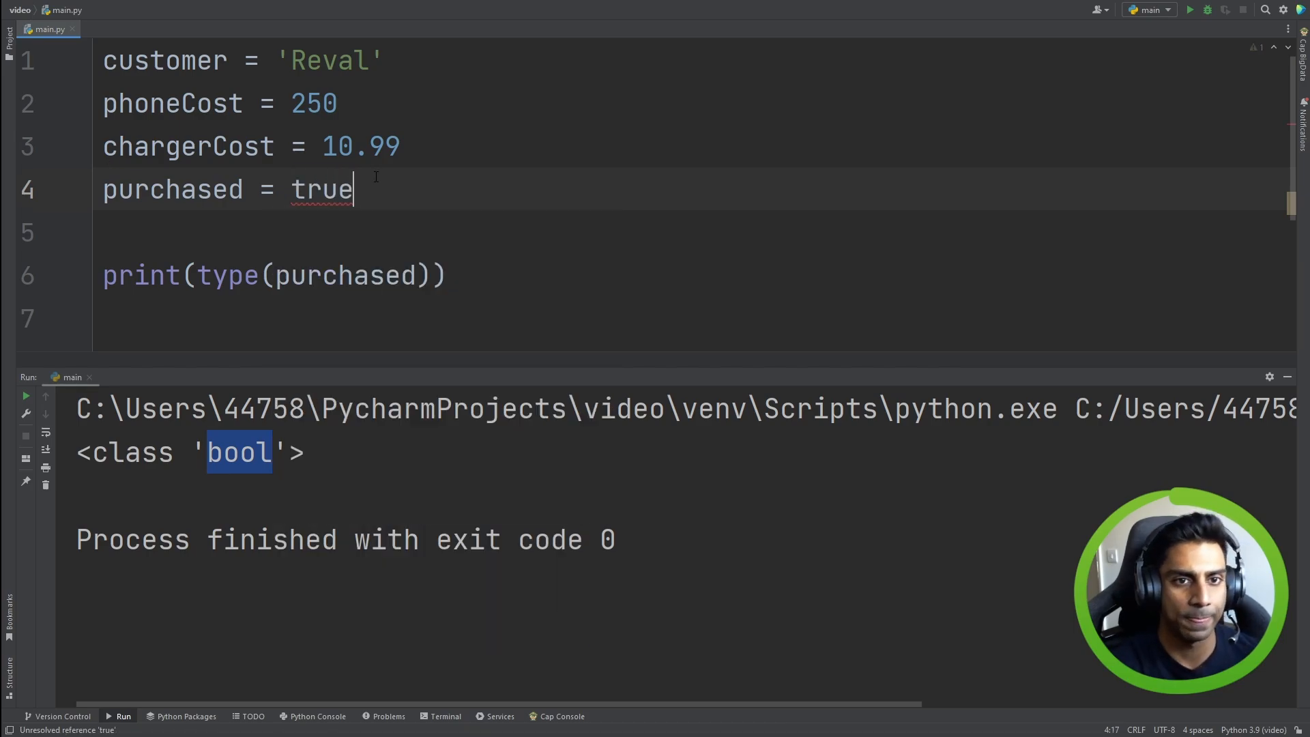
{"action": "left_click", "coordinate": [1191, 9]}
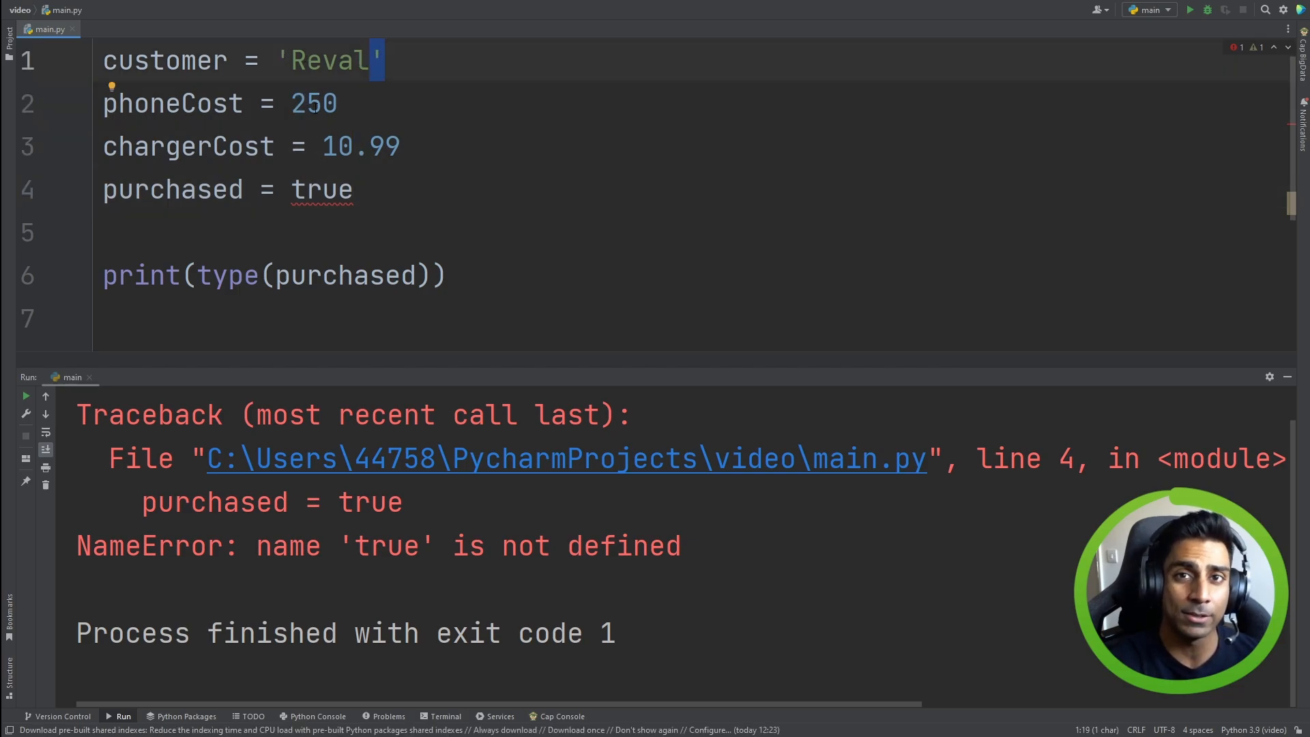
{"action": "left_click", "coordinate": [305, 189]}
{"action": "type", "text": "T"}
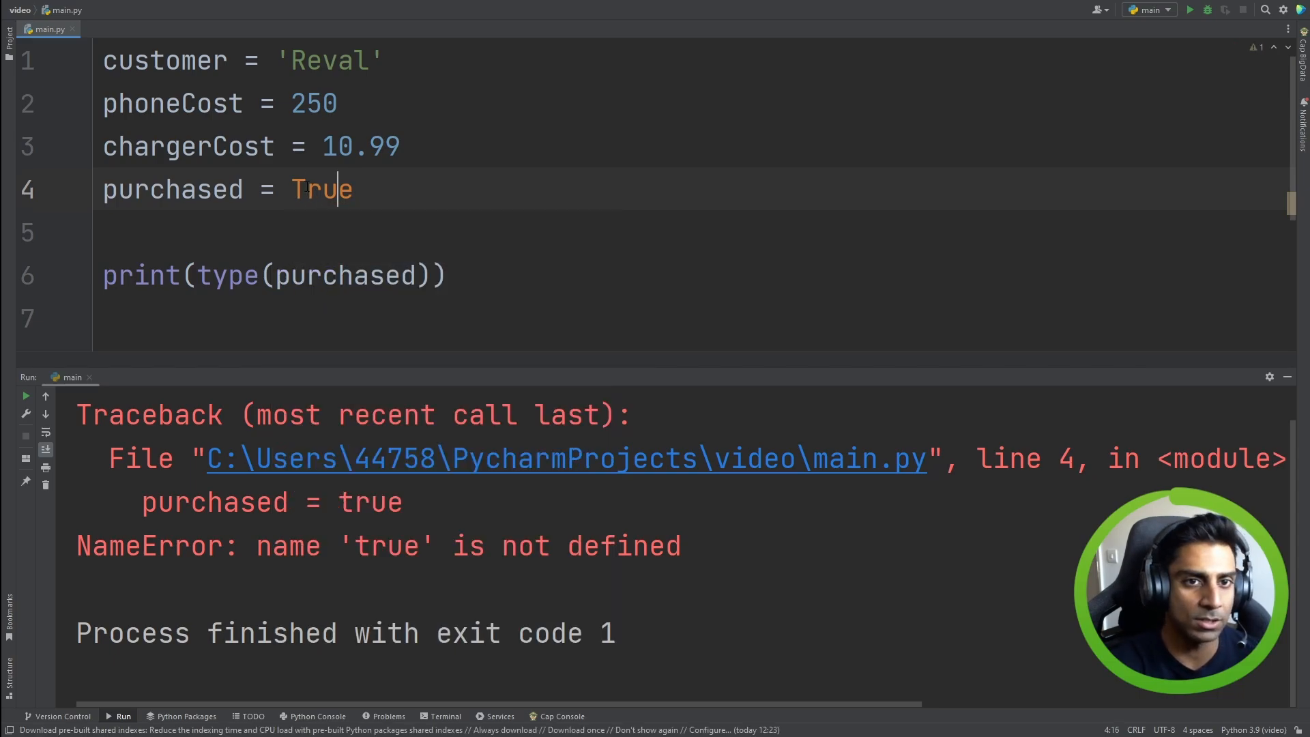
{"action": "type", "text": "False"}
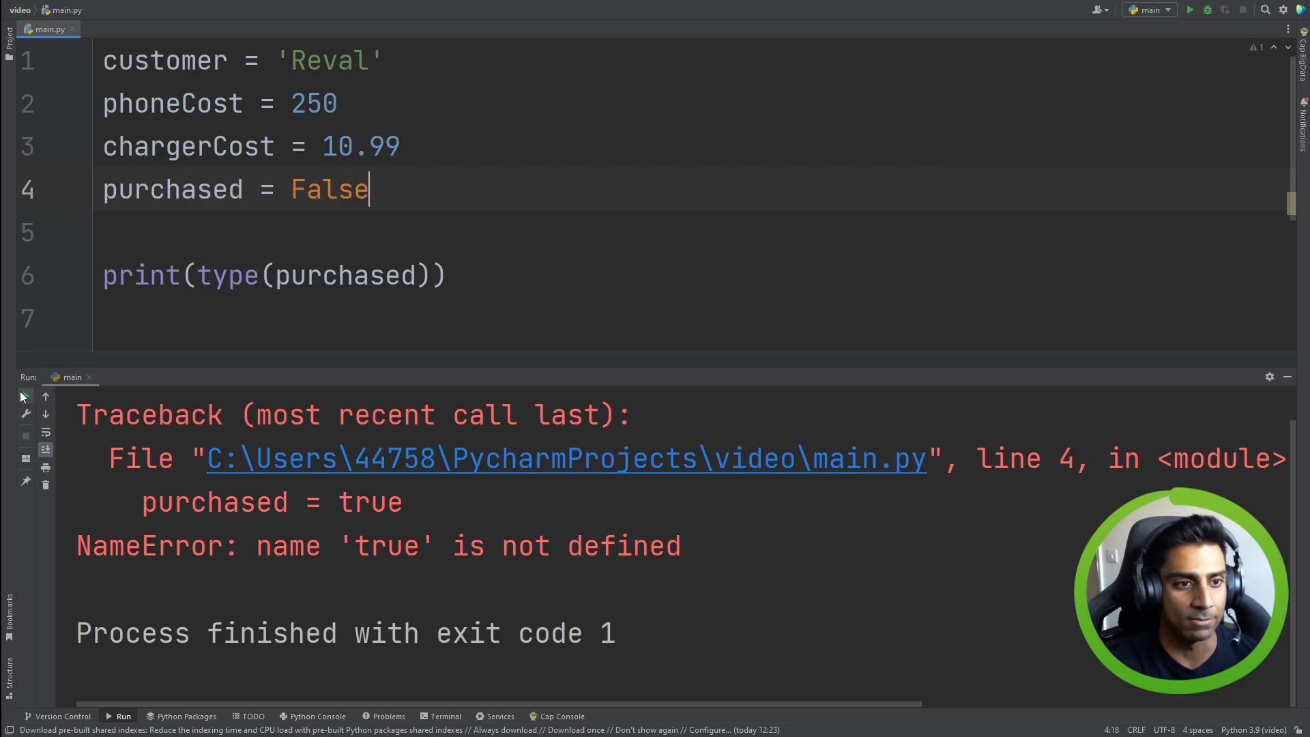
{"action": "left_click", "coordinate": [1190, 9]}
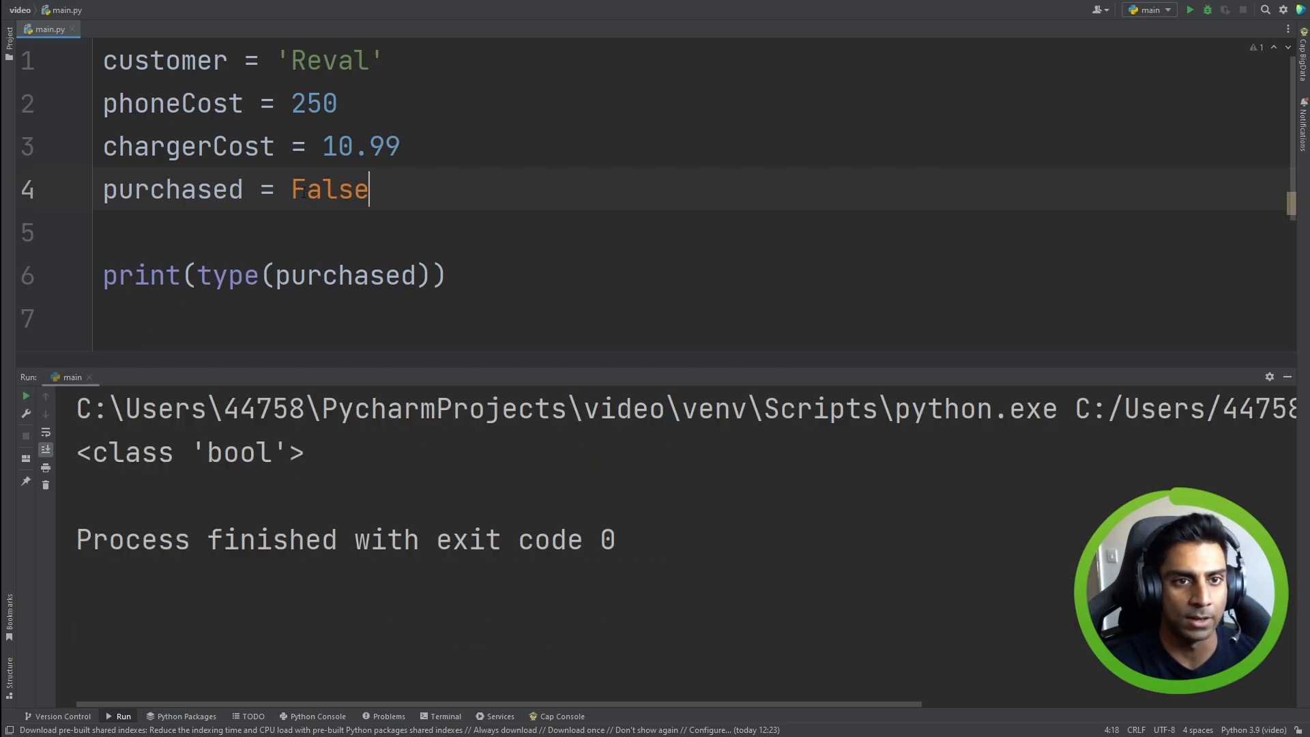
Set purchased to lowercase false for the NameError, then restore True
{"action": "type", "text": "false"}
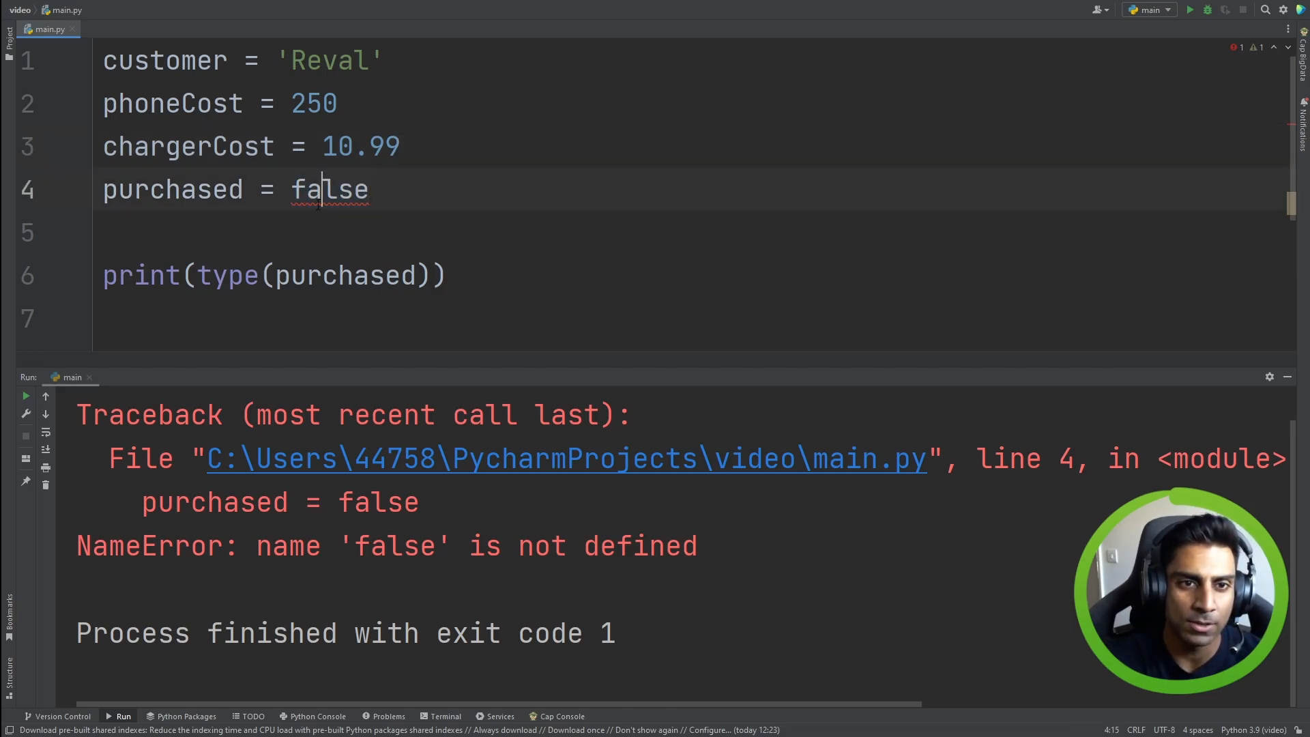
{"action": "double_click", "coordinate": [328, 189]}
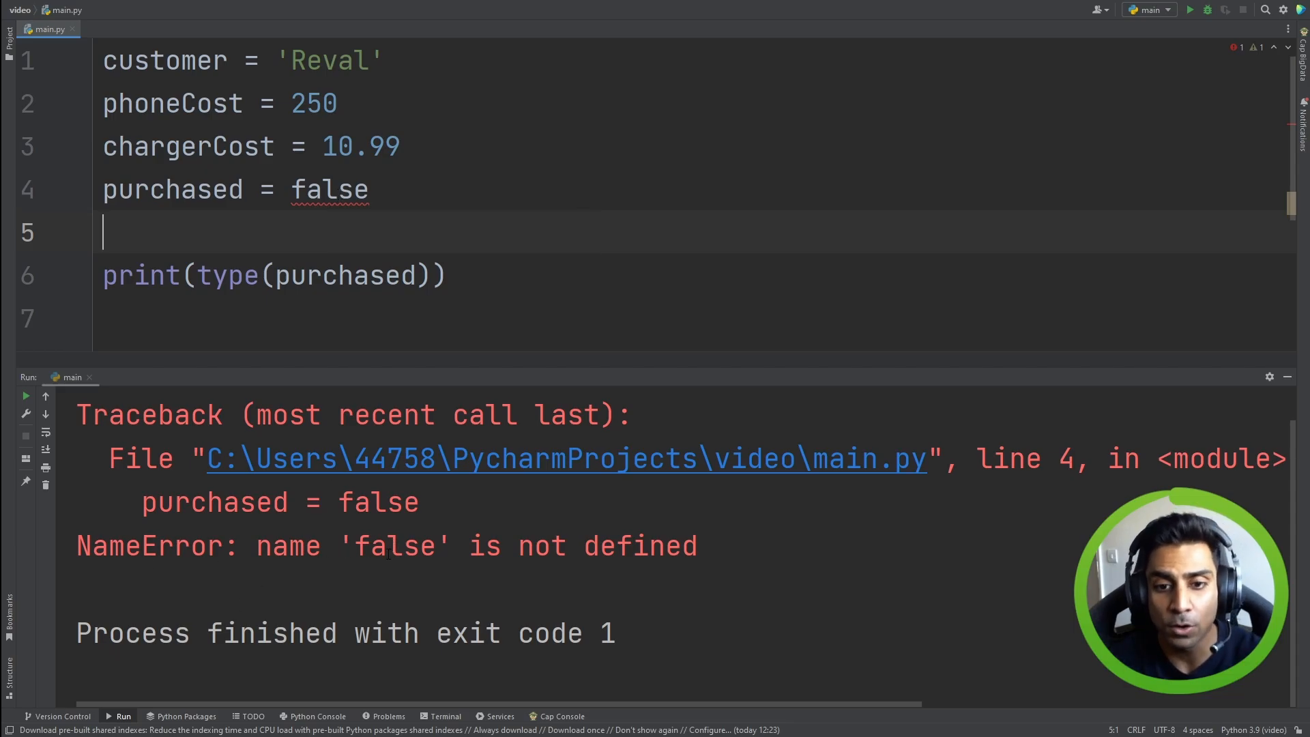
{"action": "left_click", "coordinate": [401, 146]}
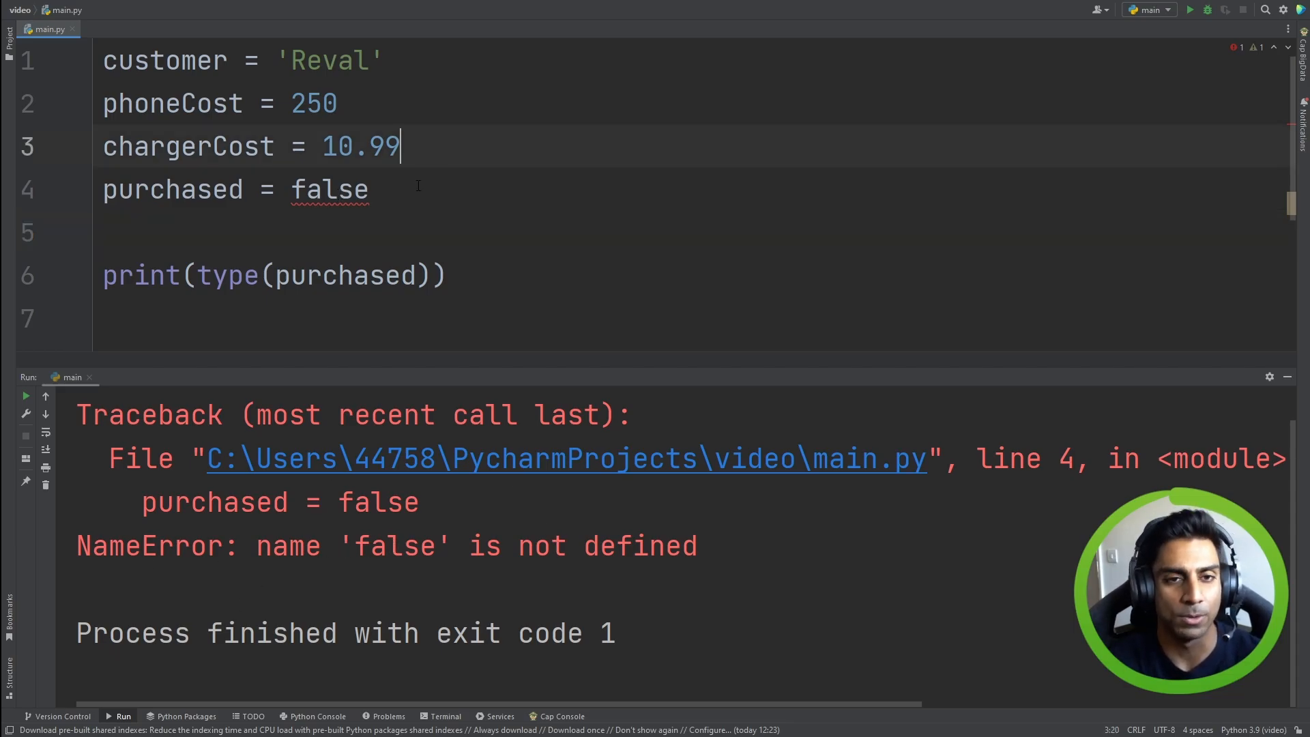
{"action": "double_click", "coordinate": [329, 189]}
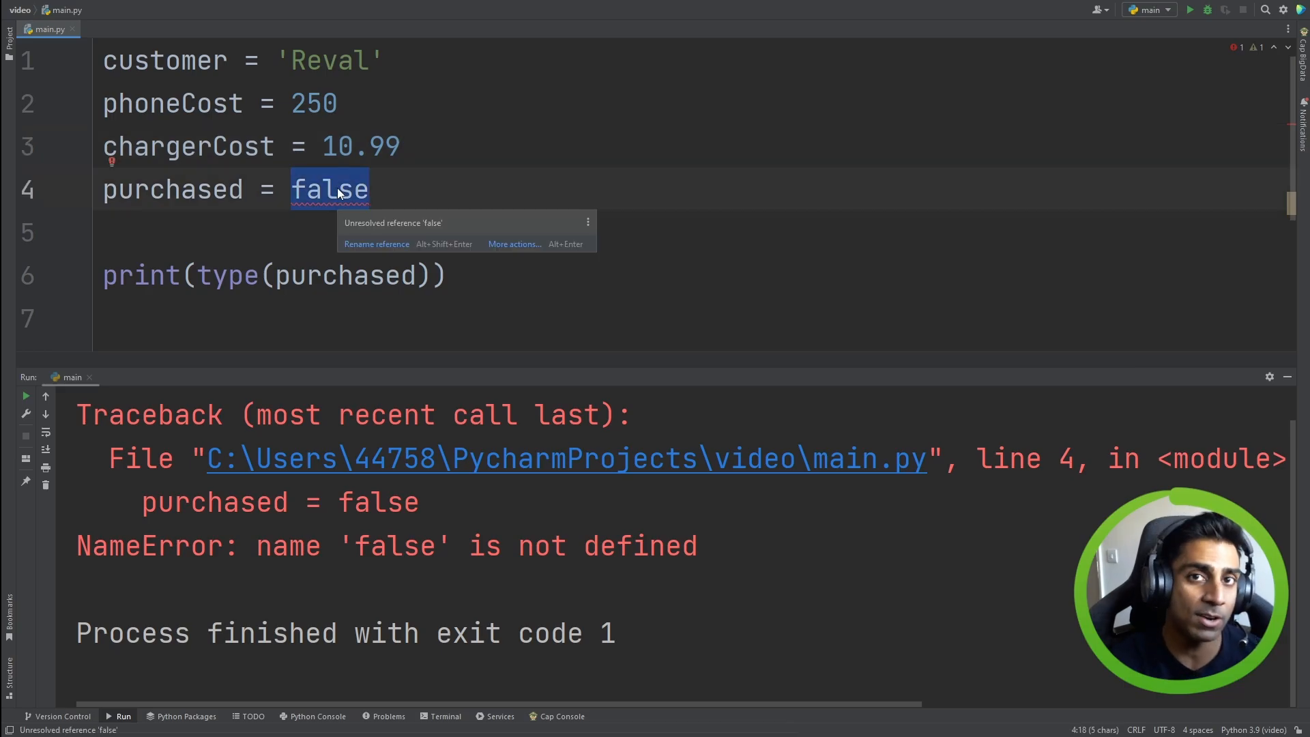
{"action": "type", "text": "True"}
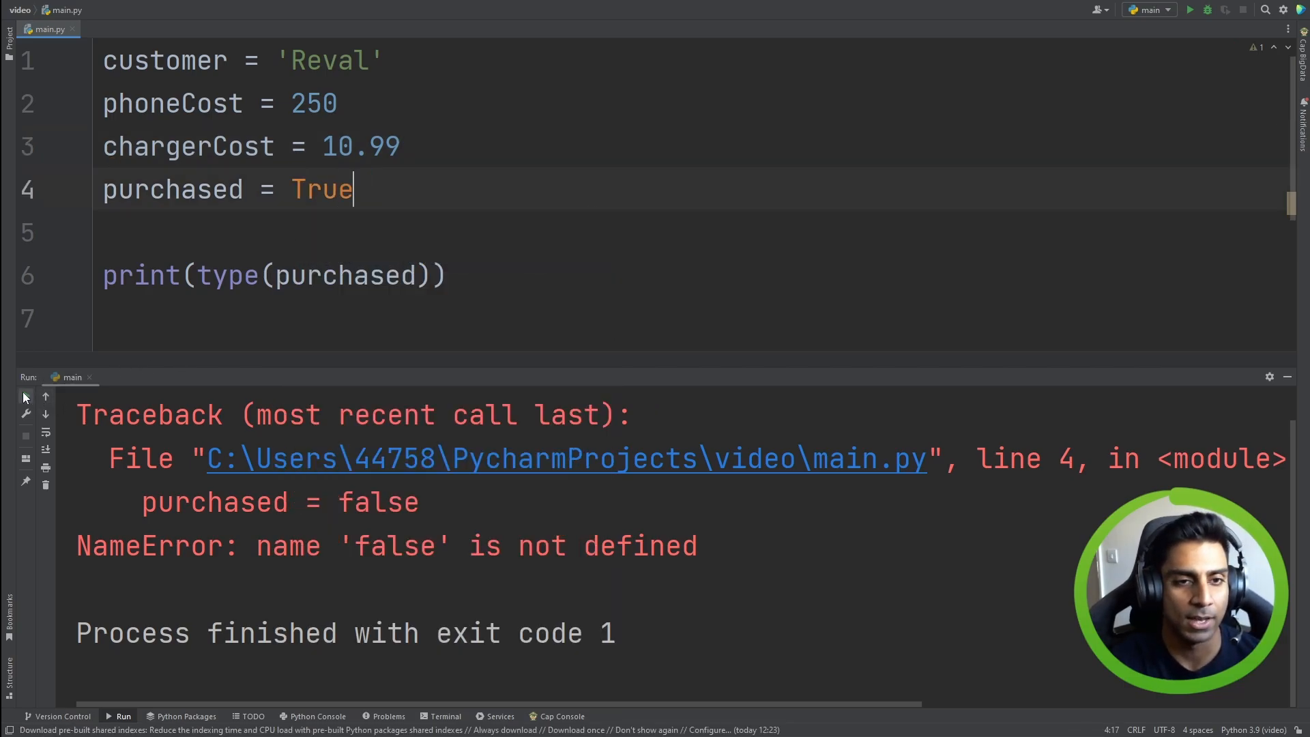
Rerun main.py so the console reports <class 'bool'> with exit code 0
{"action": "left_click", "coordinate": [1190, 9]}
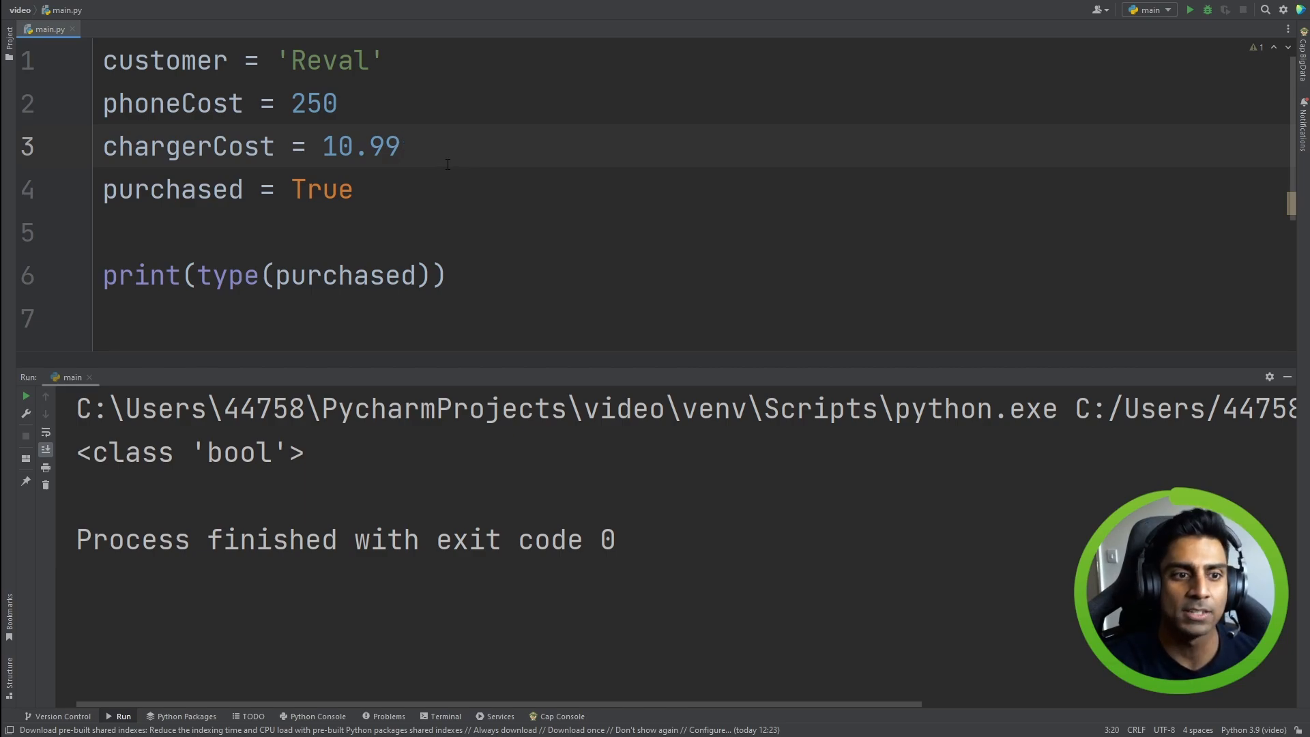
{"action": "mouse_move", "coordinate": [393, 362]}
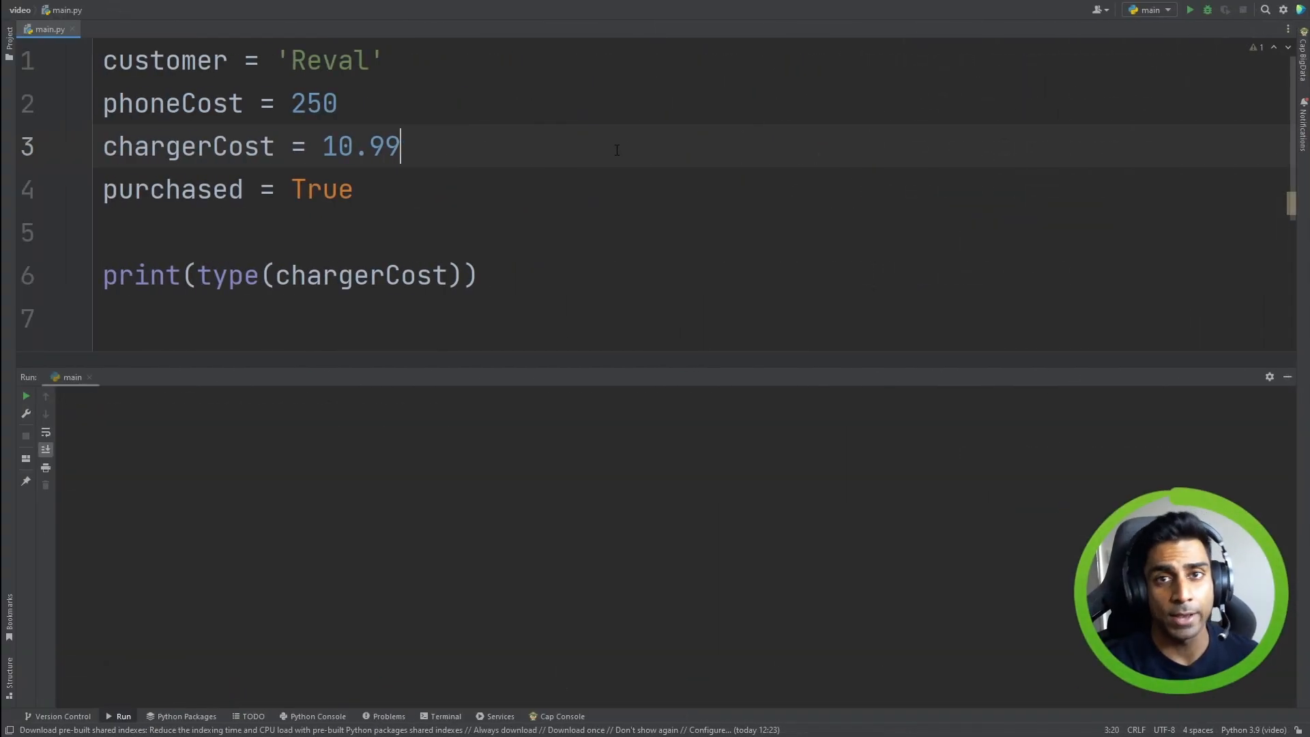
{"action": "mouse_move", "coordinate": [596, 171]}
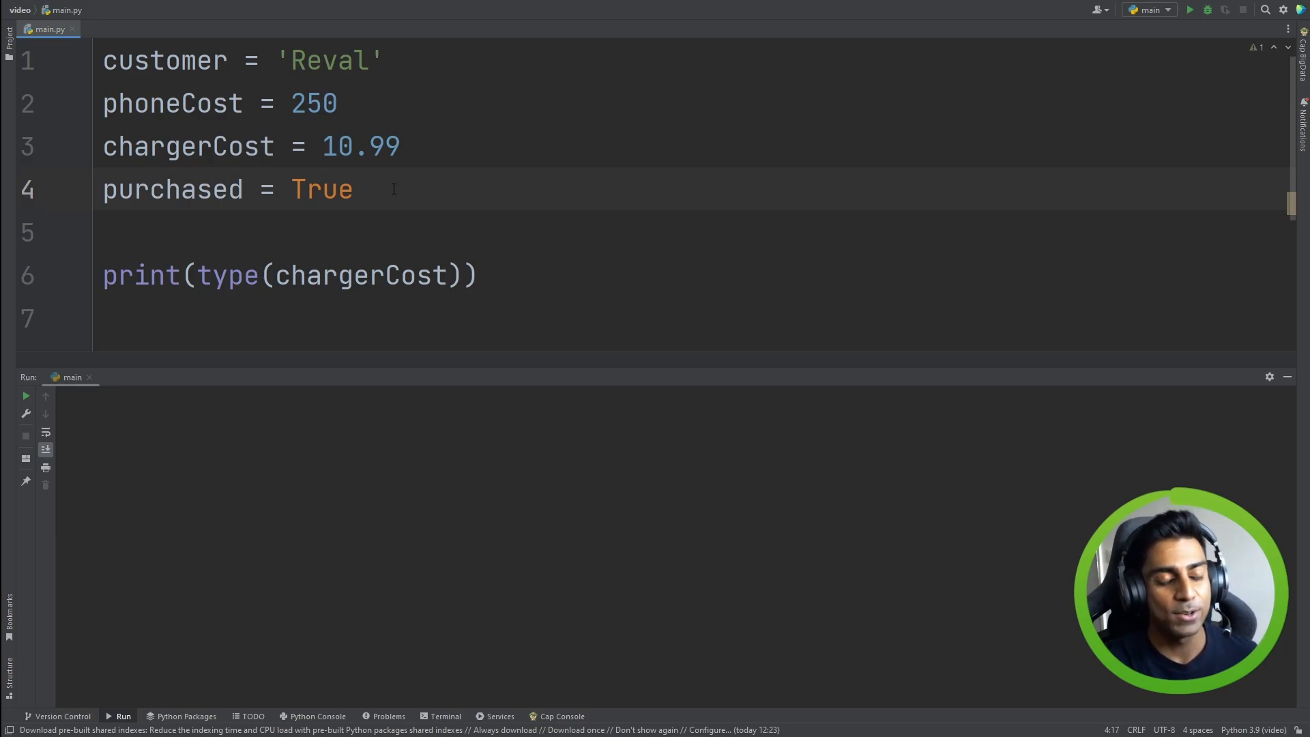
{"action": "double_click", "coordinate": [171, 103]}
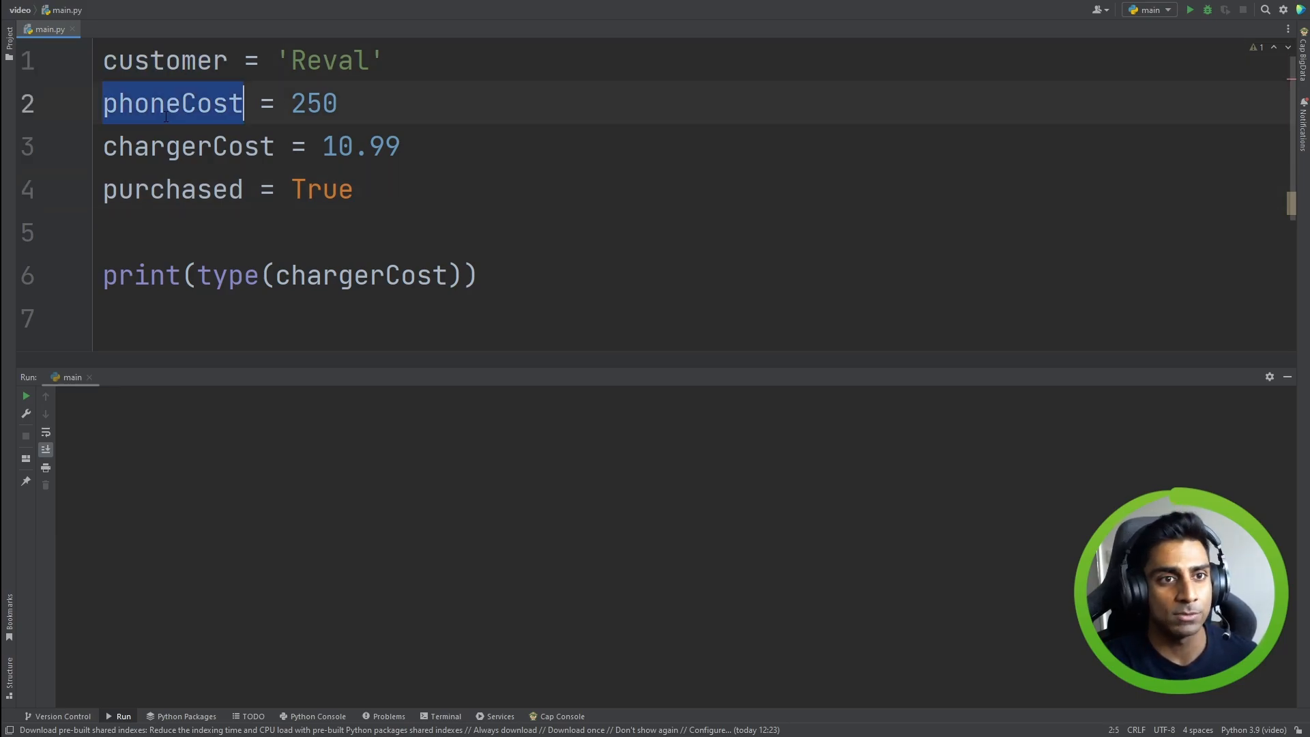
{"action": "left_click", "coordinate": [462, 189]}
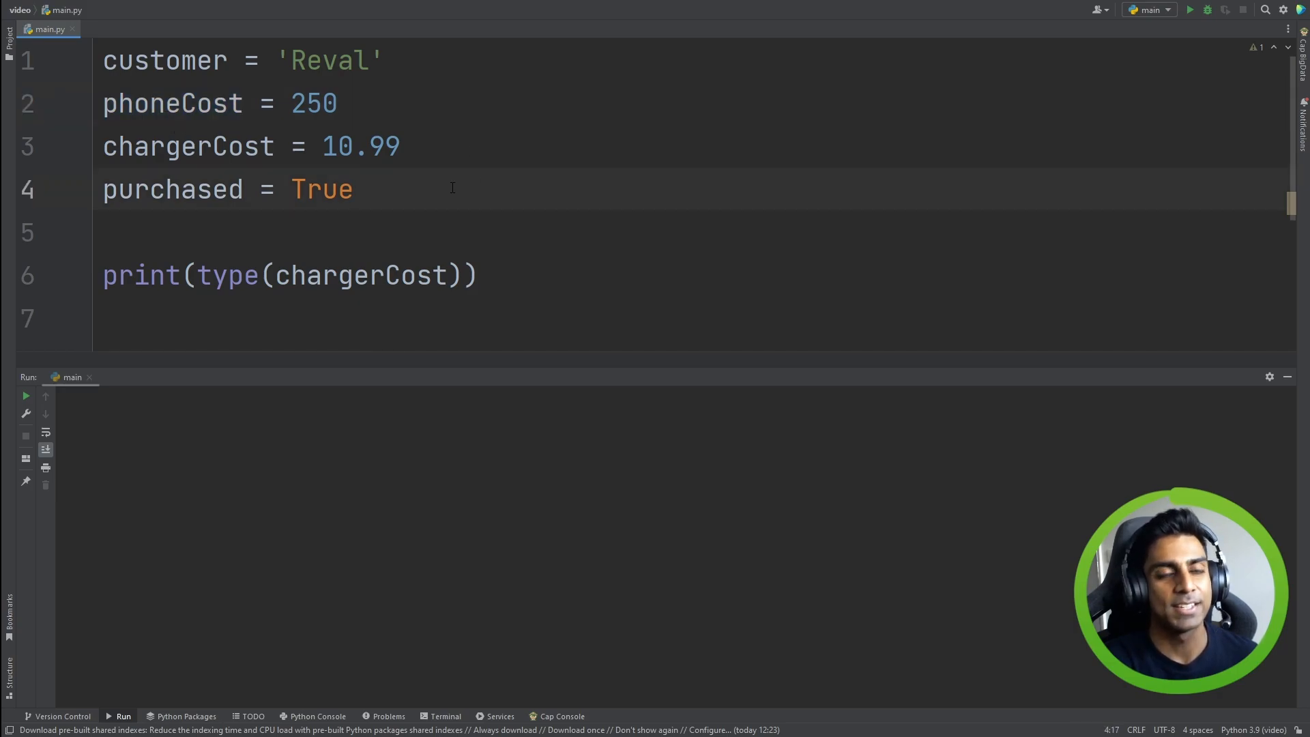
{"action": "left_click", "coordinate": [354, 190]}
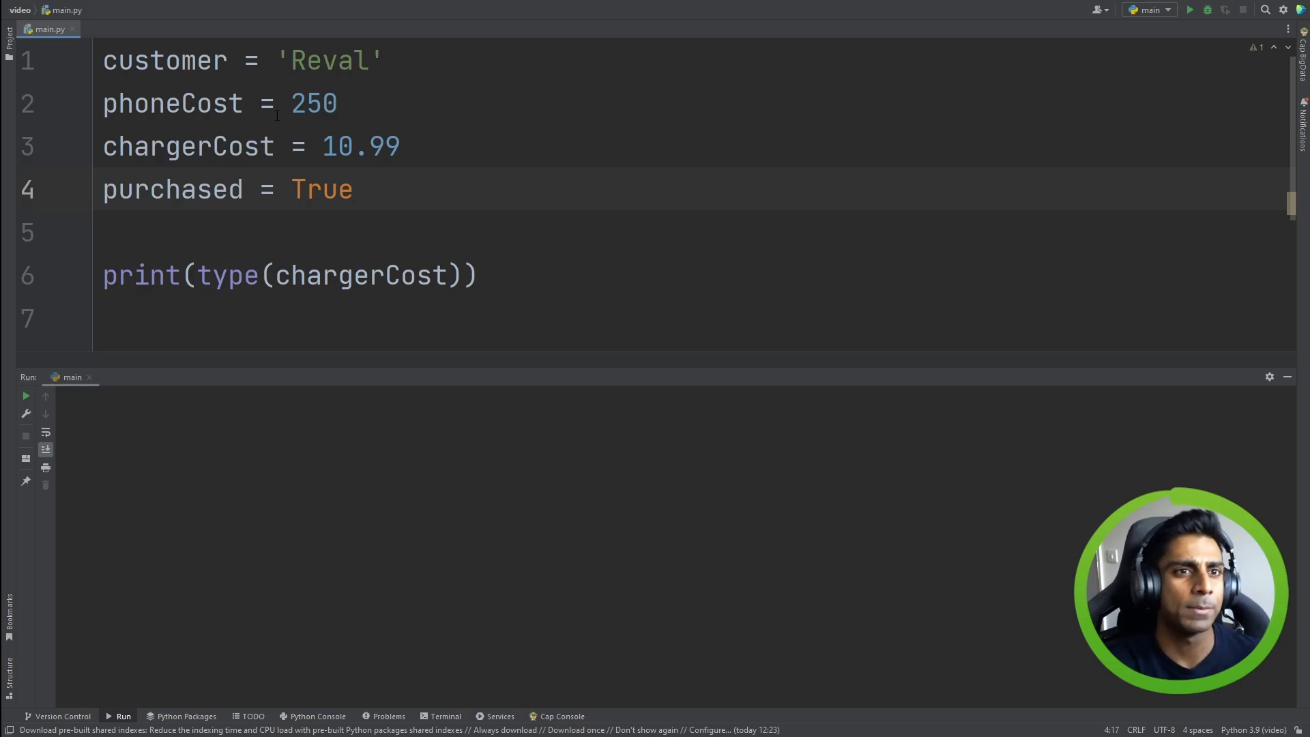
{"action": "double_click", "coordinate": [164, 59]}
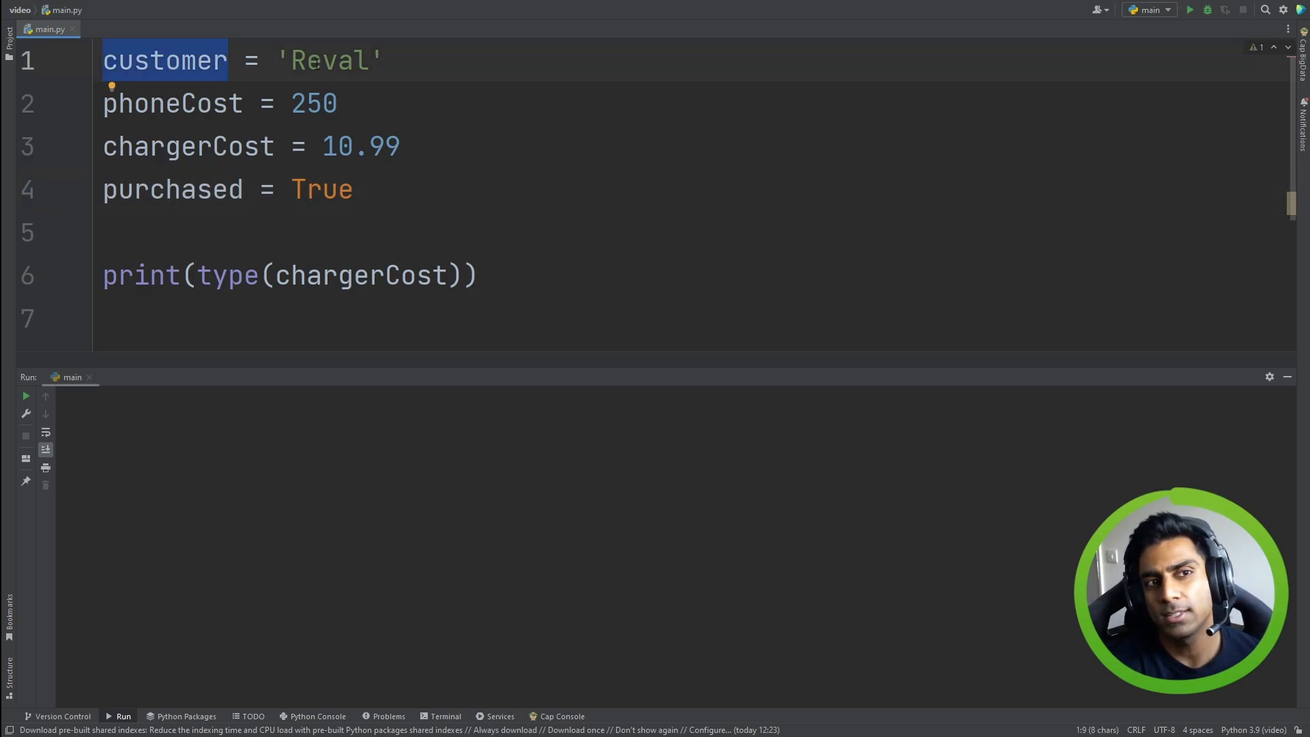
{"action": "double_click", "coordinate": [328, 60]}
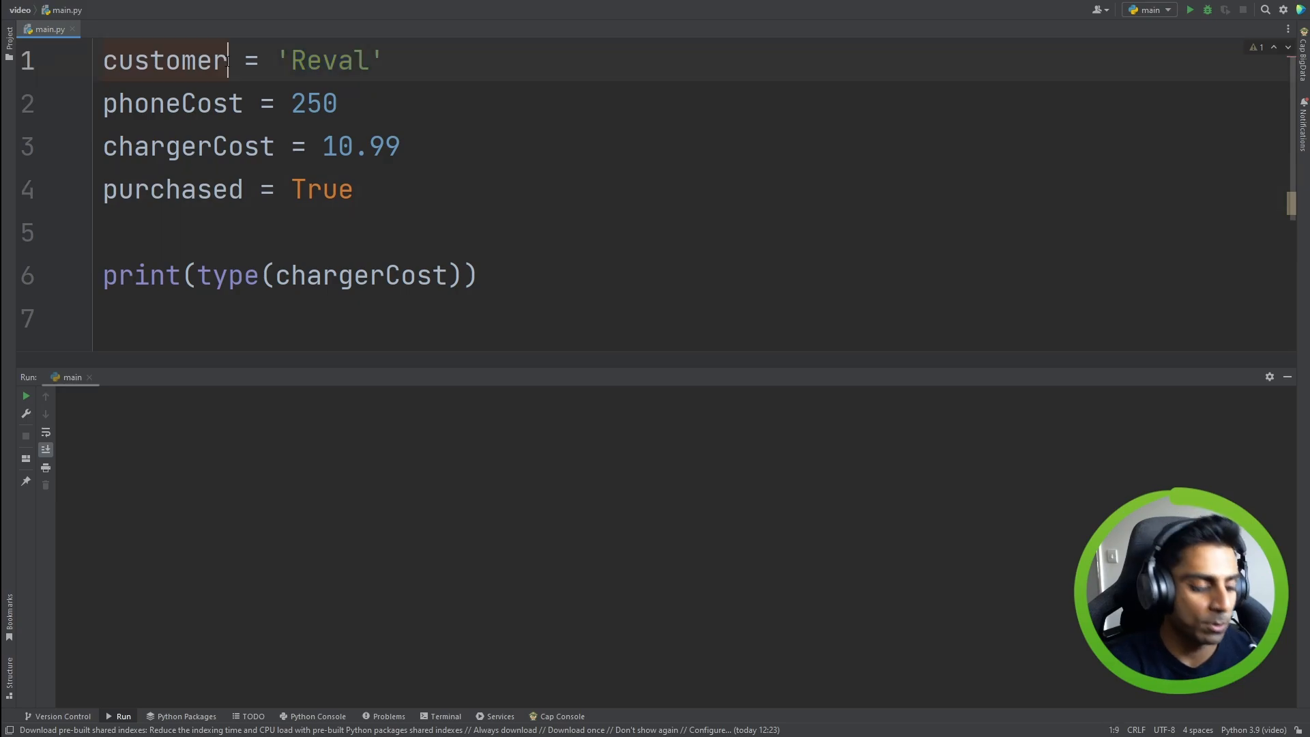
Rename customer to customerFirstName and add customerLastName = 'Govender'
{"action": "type", "text": "Name"}
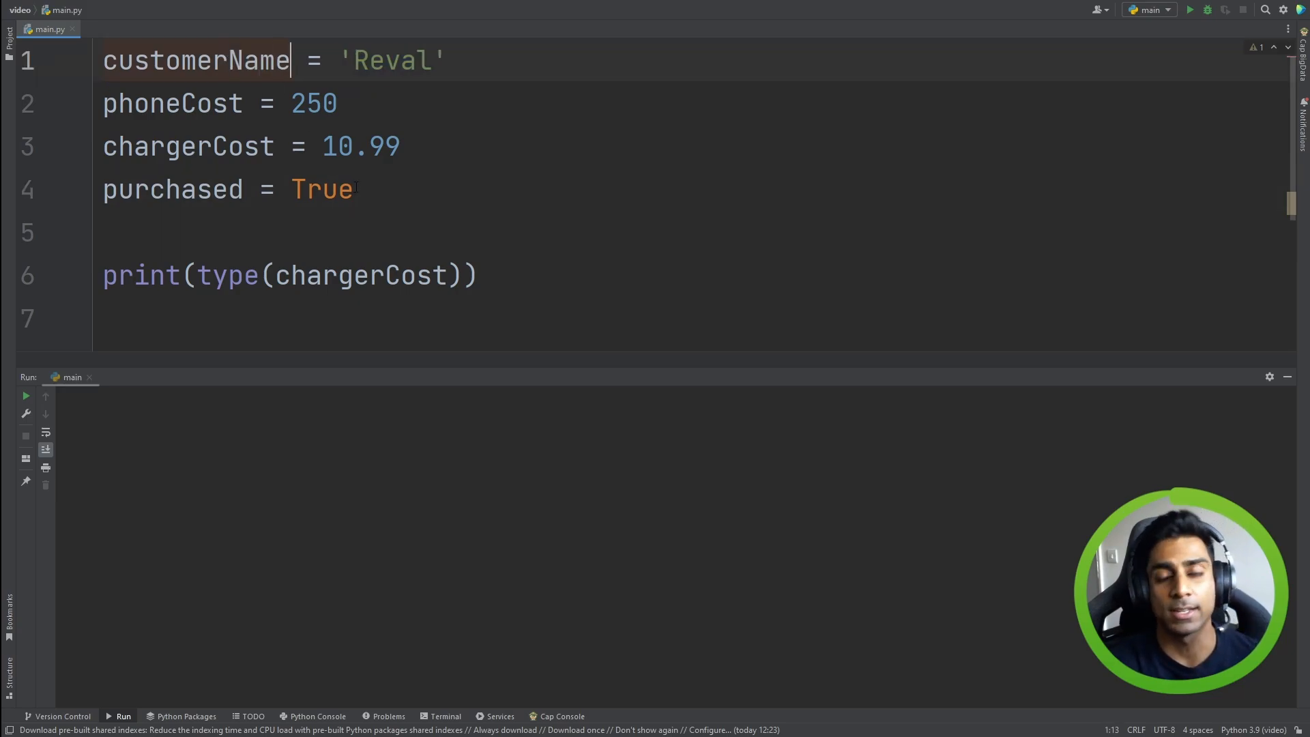
{"action": "double_click", "coordinate": [390, 60]}
{"action": "type", "text": "First"}
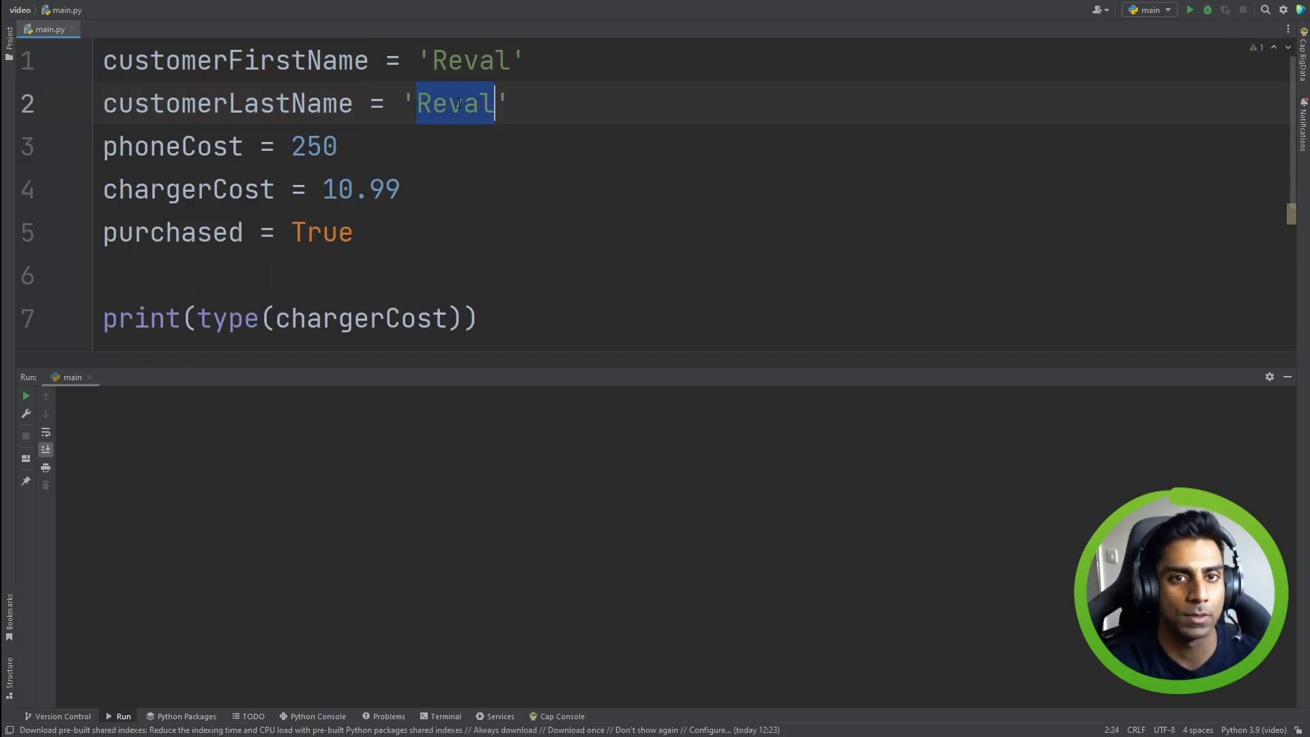
{"action": "type", "text": "Govender"}
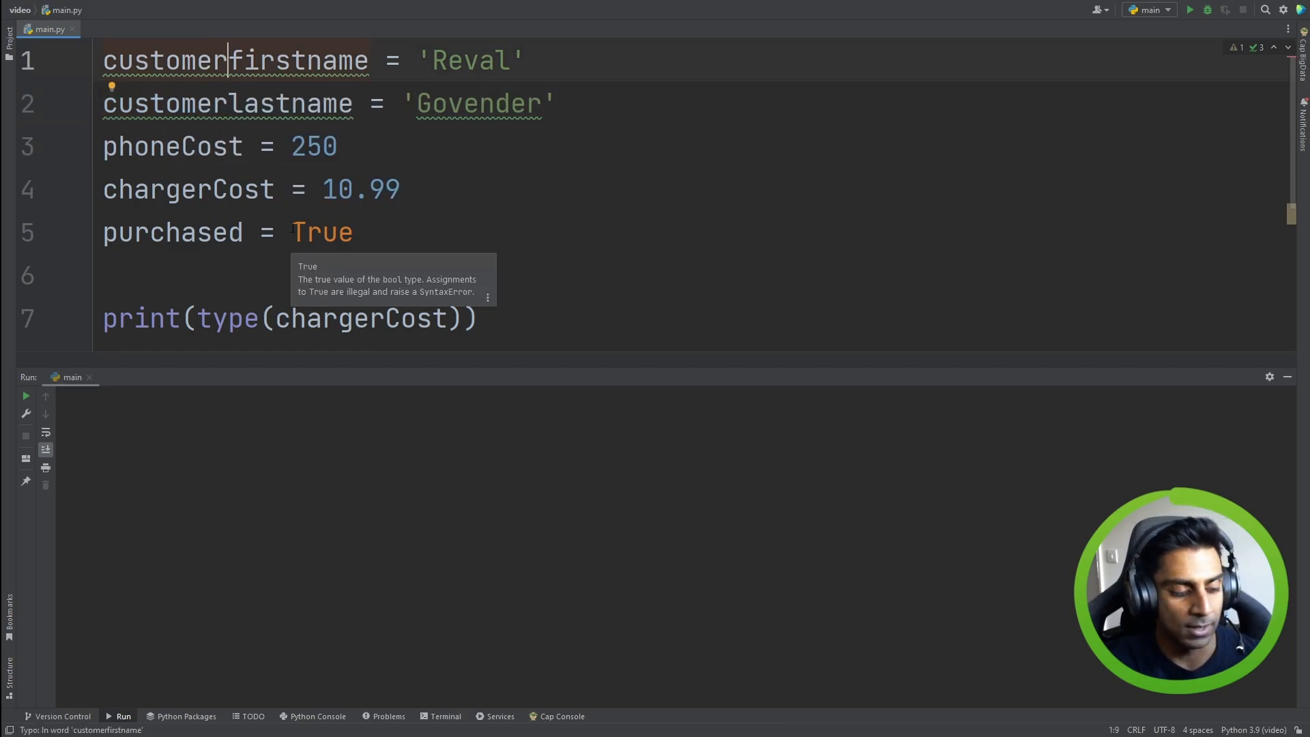
Convert the variable names to snake_case with underscores, including charger_cost
{"action": "type", "text": "_"}
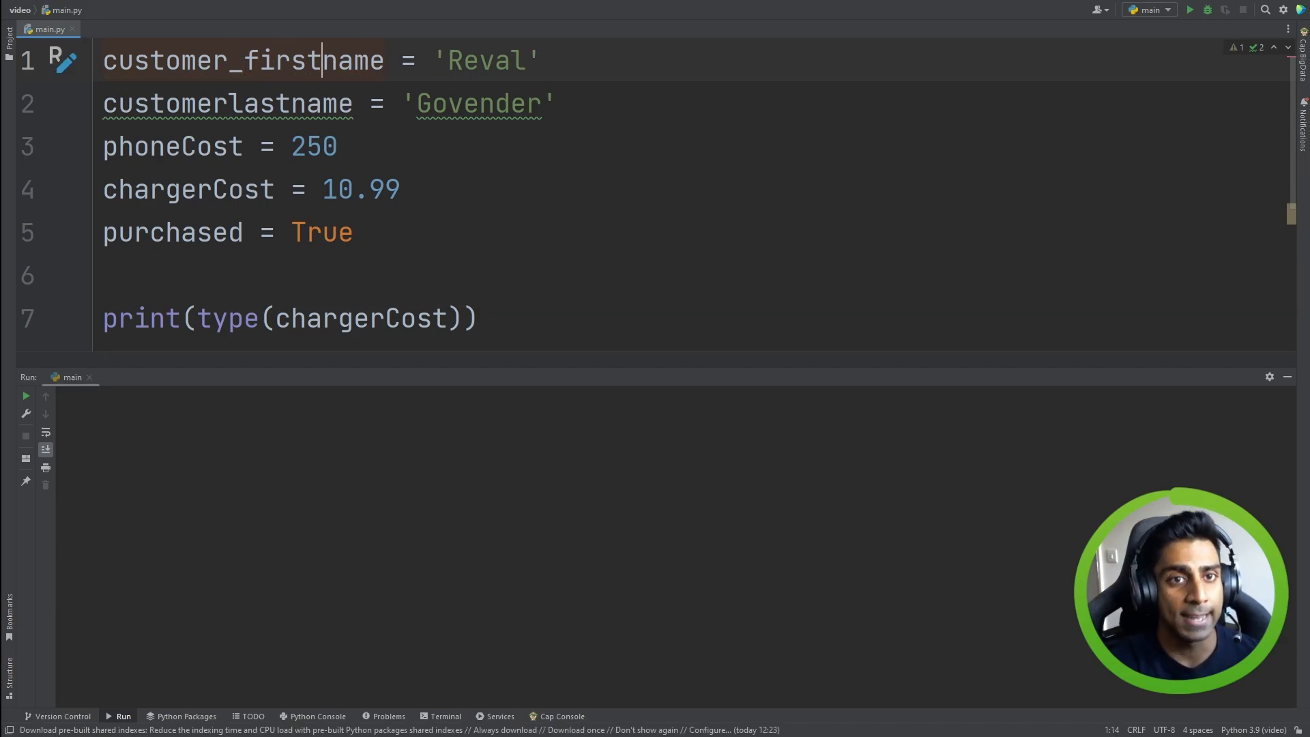
{"action": "type", "text": "_"}
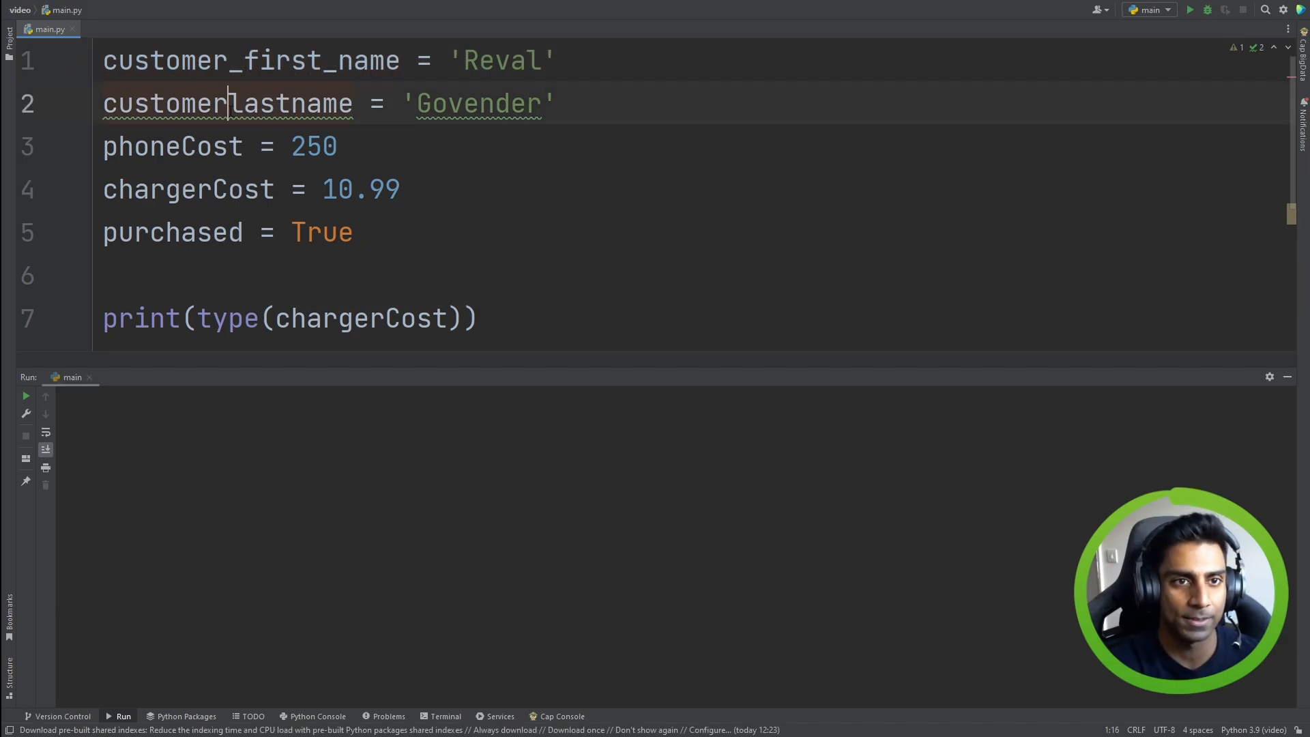
{"action": "type", "text": "_"}
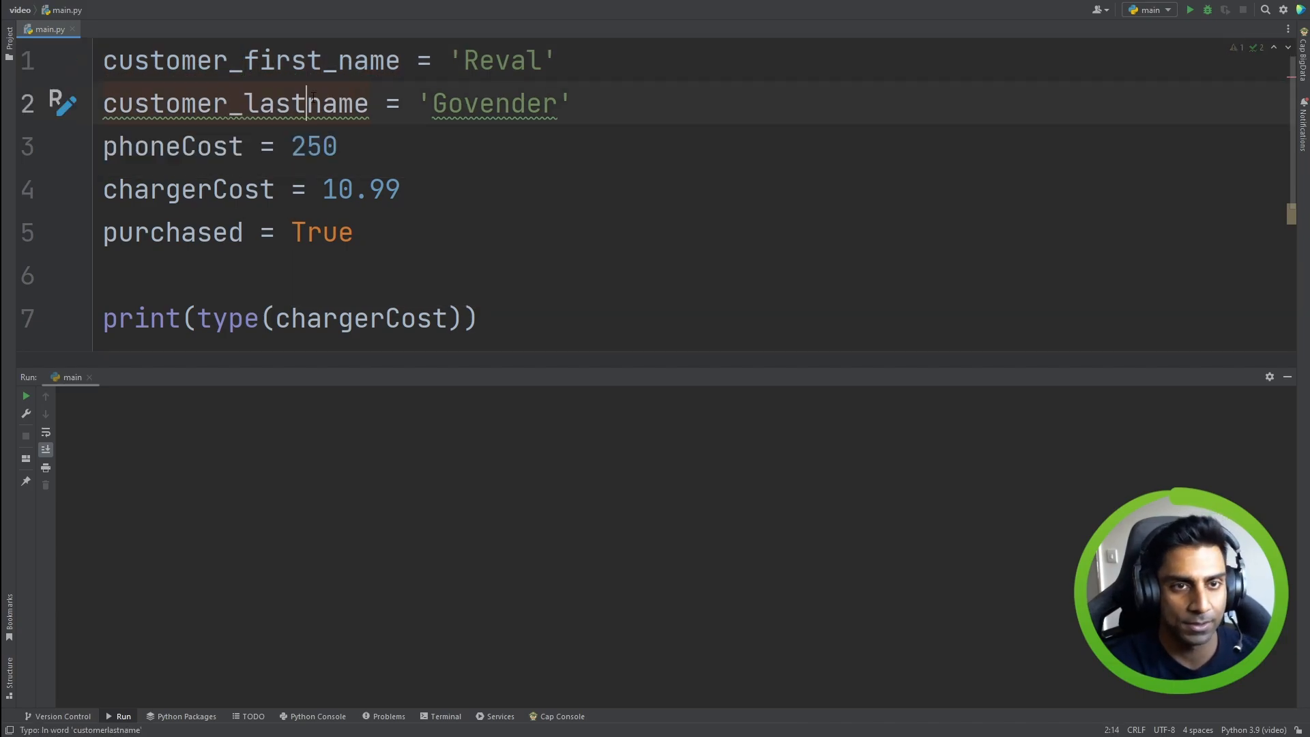
{"action": "type", "text": "_"}
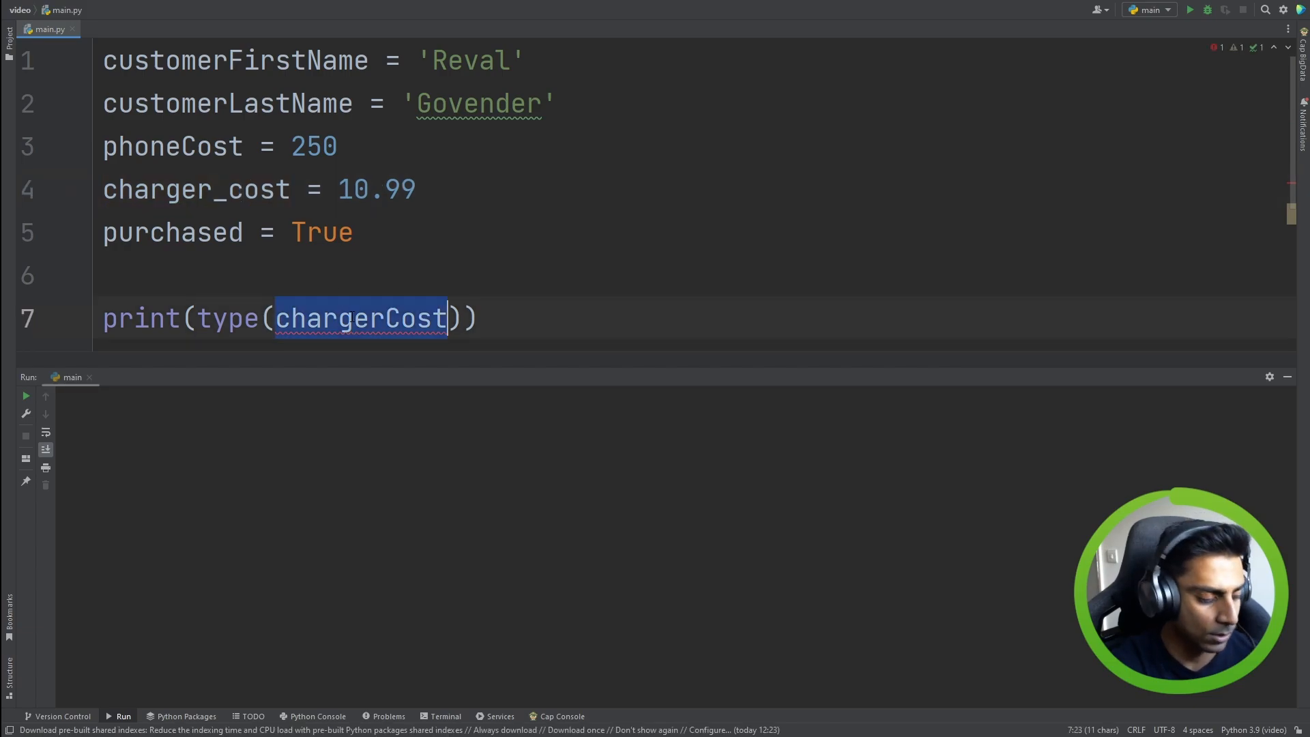
{"action": "type", "text": "charger_cost"}
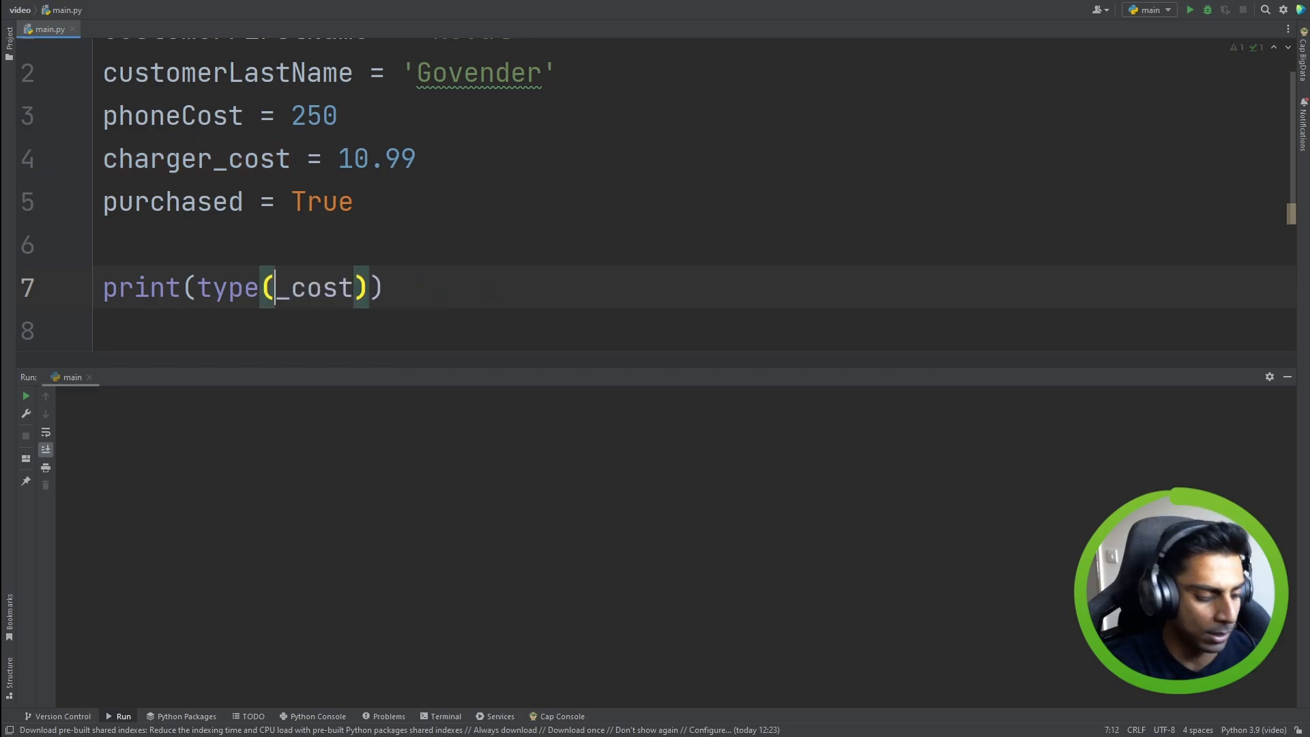
Print phone_cost to trigger the NameError, then revert to camelCase phoneCost
{"action": "type", "text": "phone"}
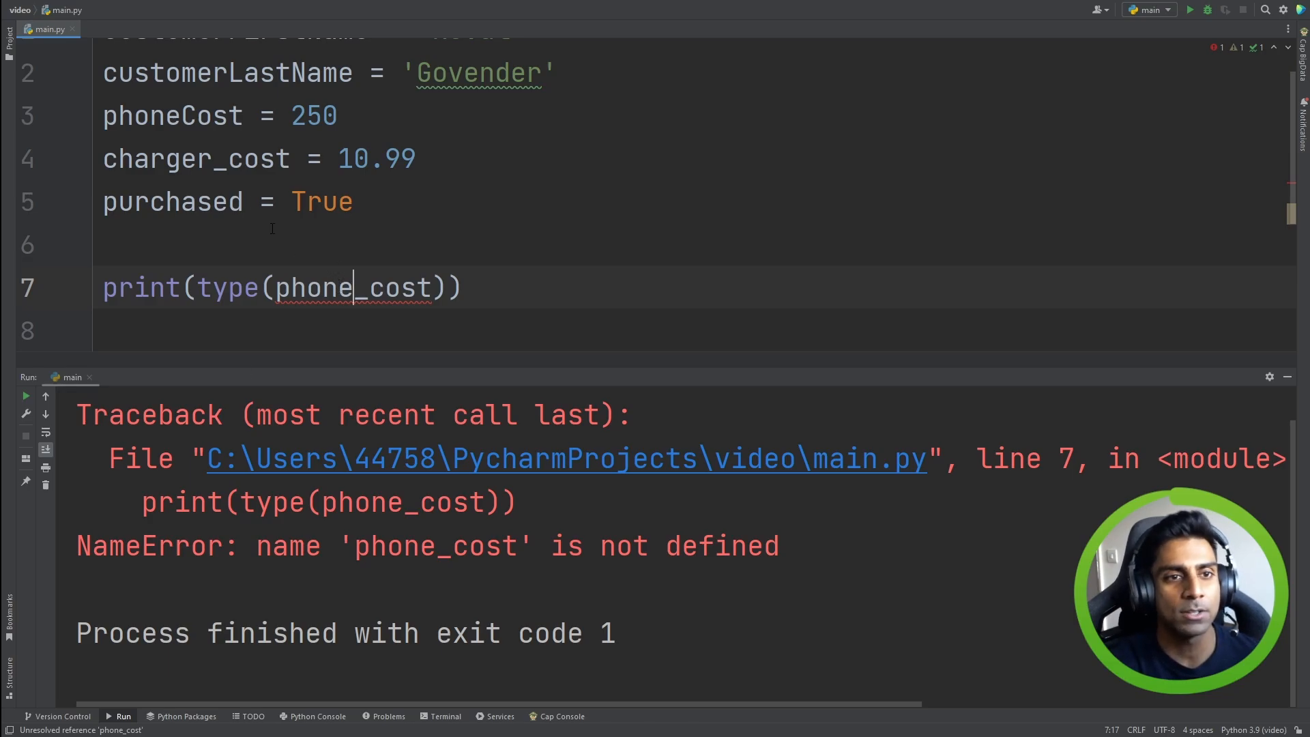
{"action": "double_click", "coordinate": [172, 115]}
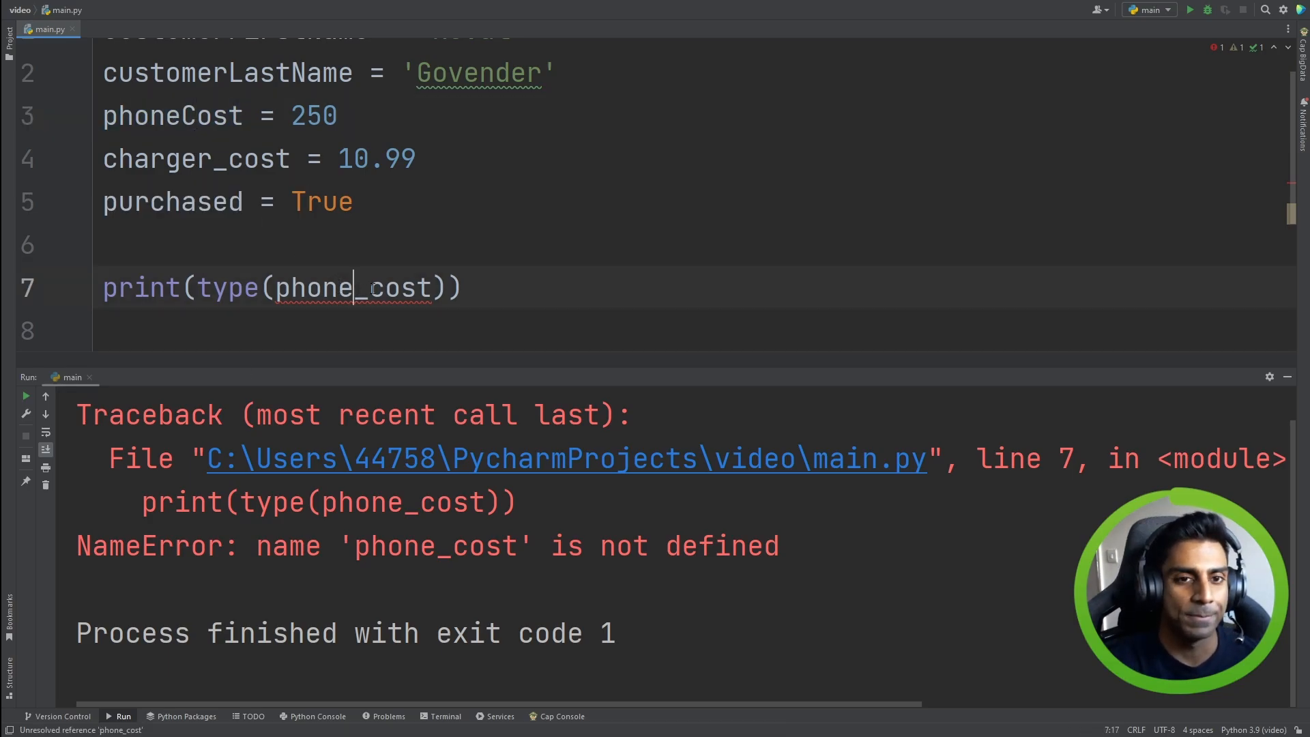
{"action": "key", "text": "BackSpace"}
{"action": "type", "text": "C"}
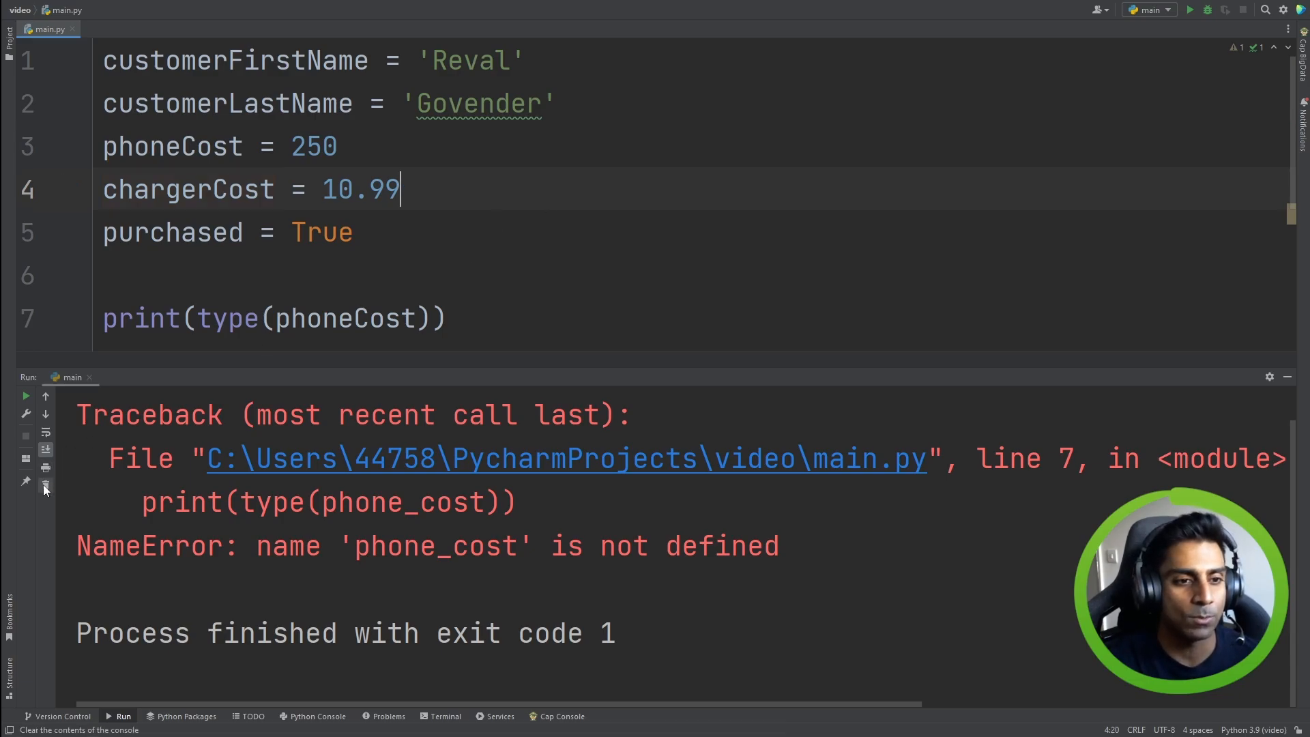
Clear the console, delete the customerLastName line, and rename the variable customer1
{"action": "left_click", "coordinate": [44, 488]}
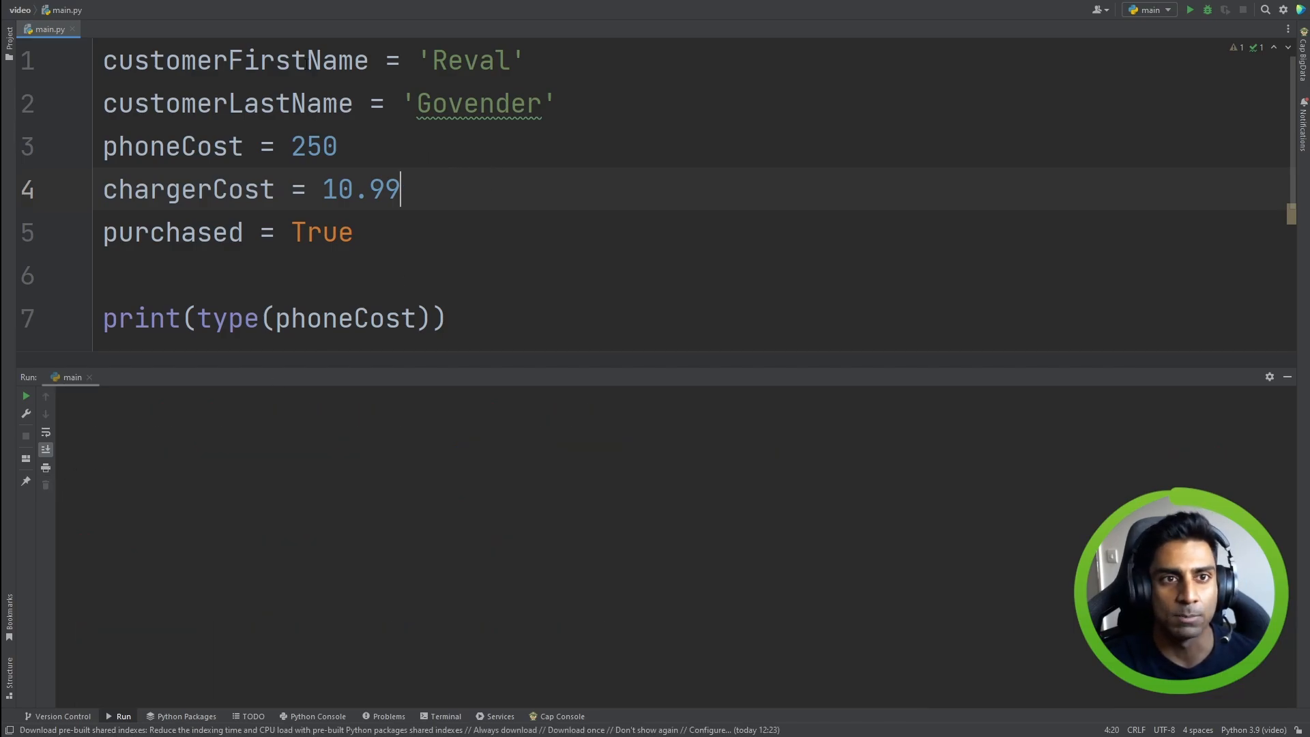
{"action": "left_click", "coordinate": [366, 60]}
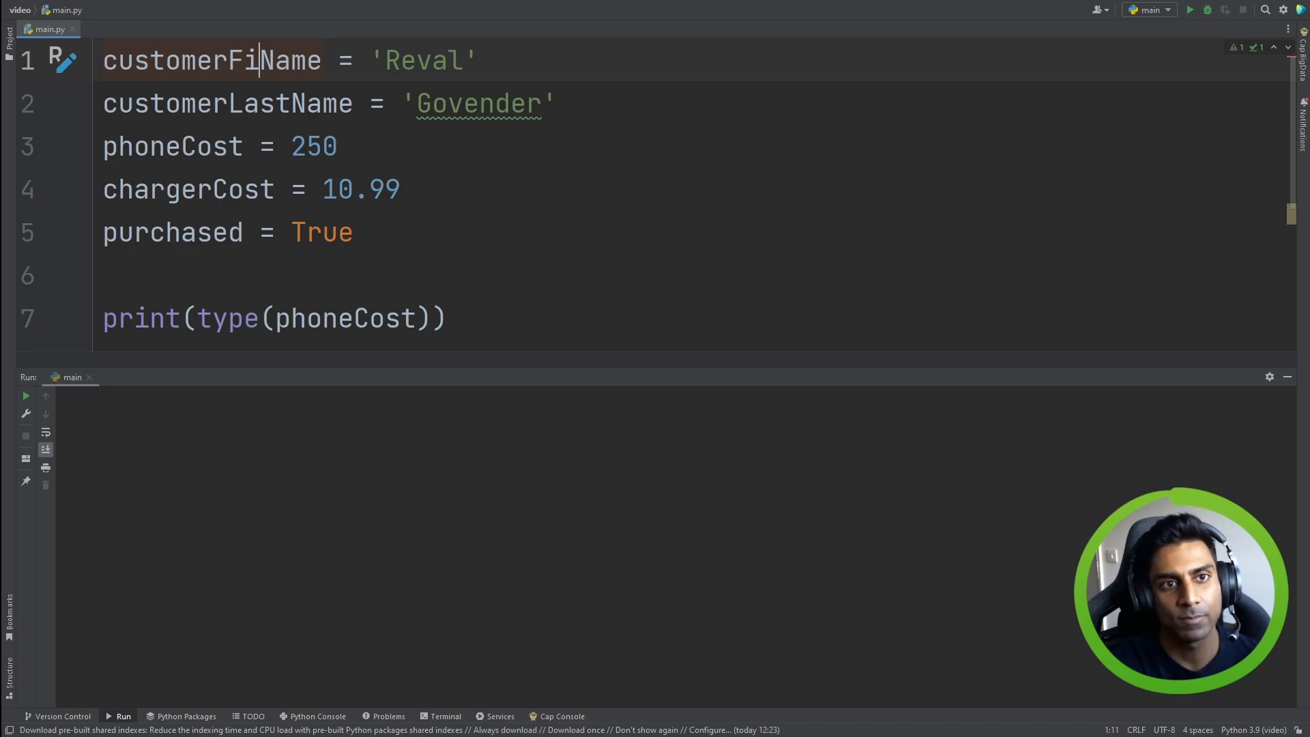
{"action": "key", "text": "Backspace"}
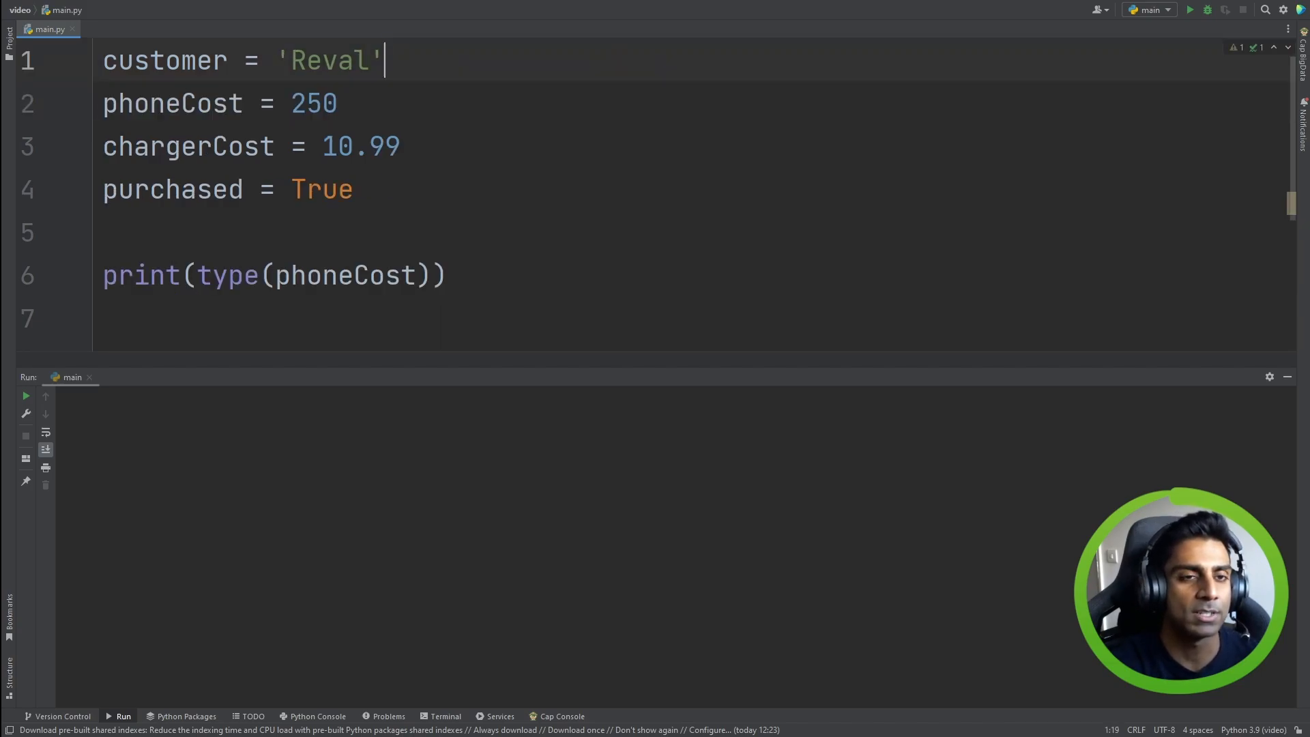
{"action": "type", "text": "1"}
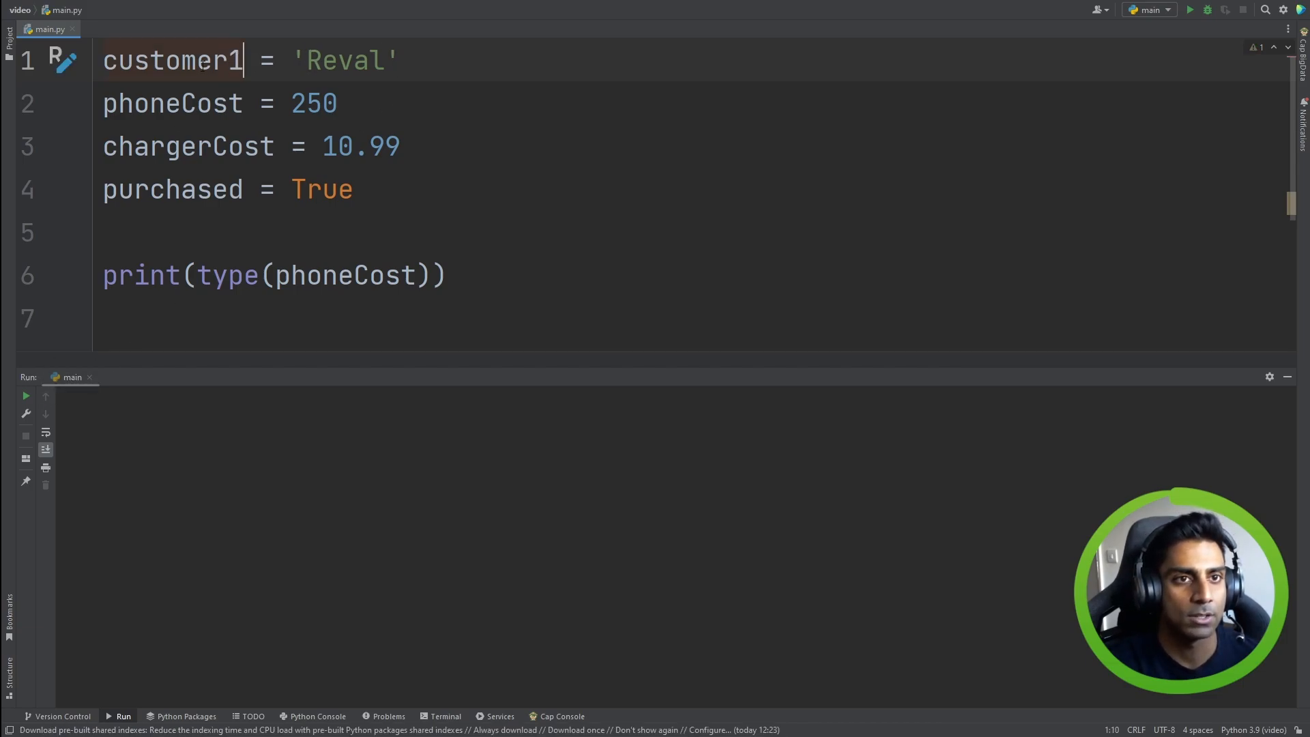
Run with 1customer1 to show the SyntaxError, then remove the leading 1
{"action": "left_click", "coordinate": [364, 275]}
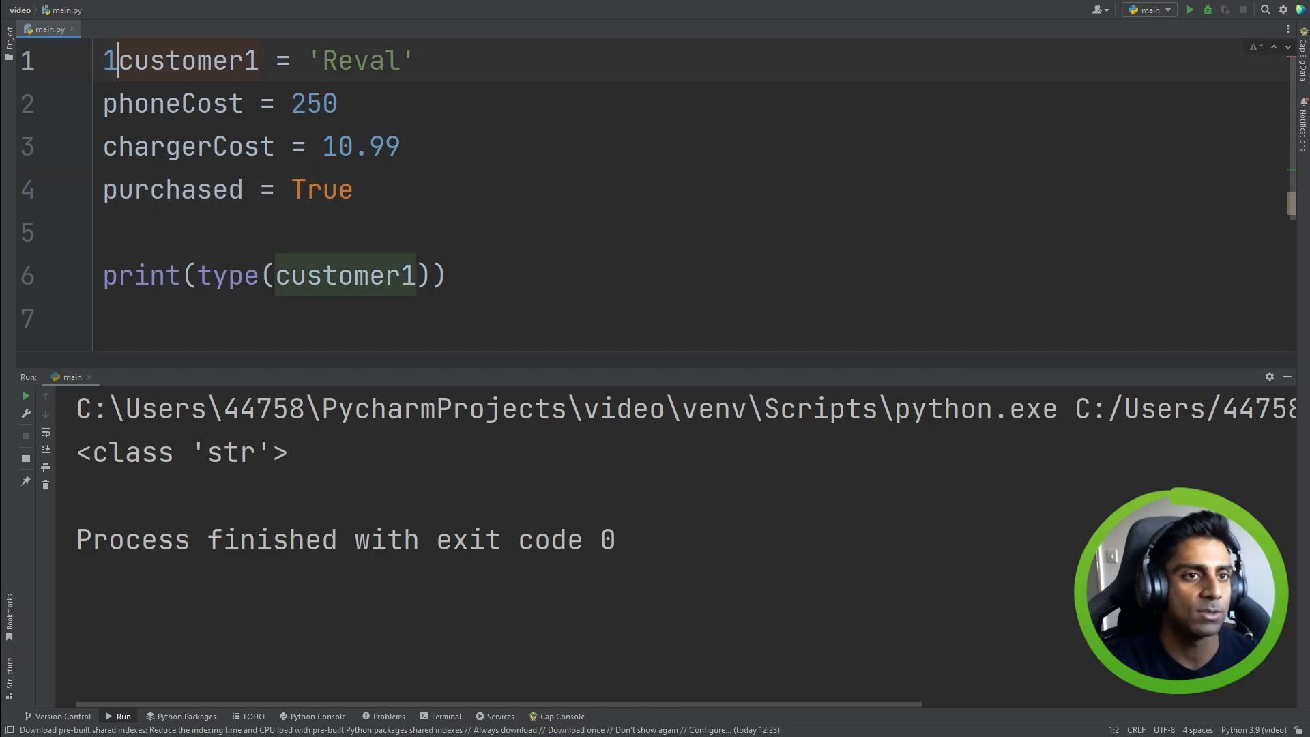
{"action": "left_click", "coordinate": [1190, 9]}
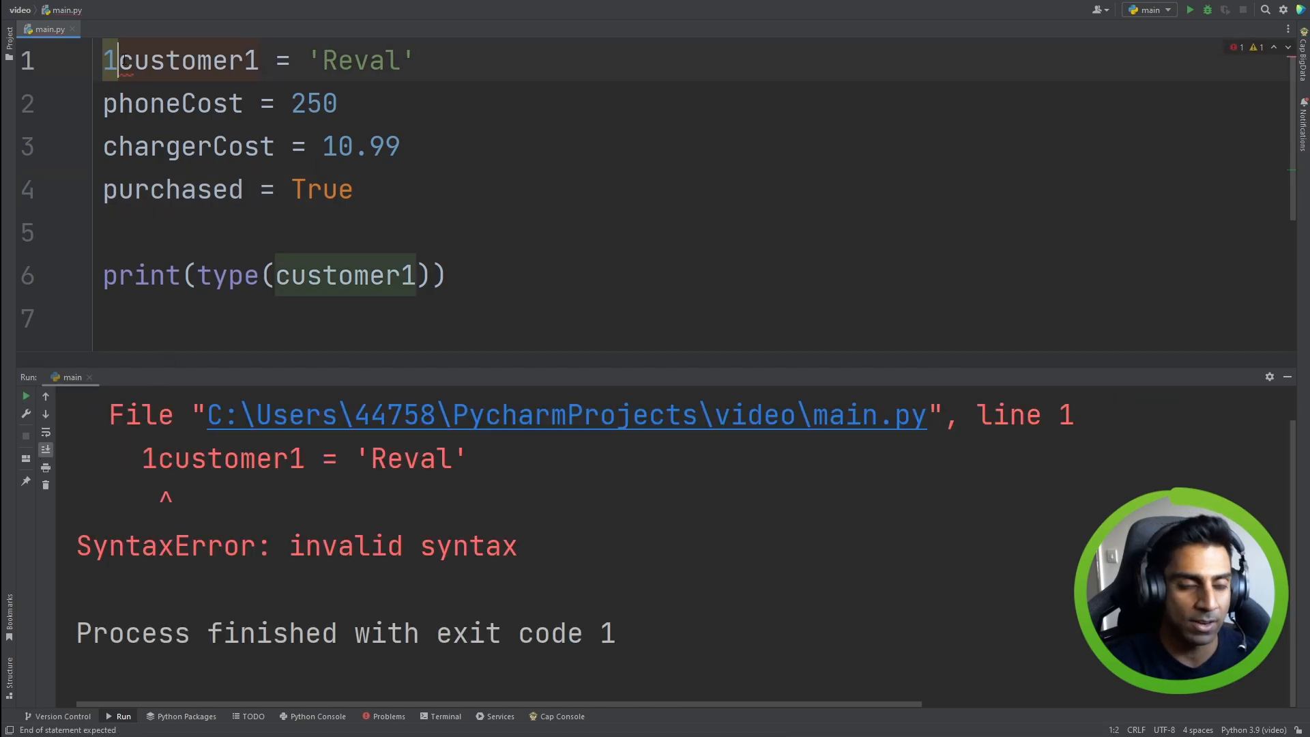
{"action": "key", "text": "Backspace"}
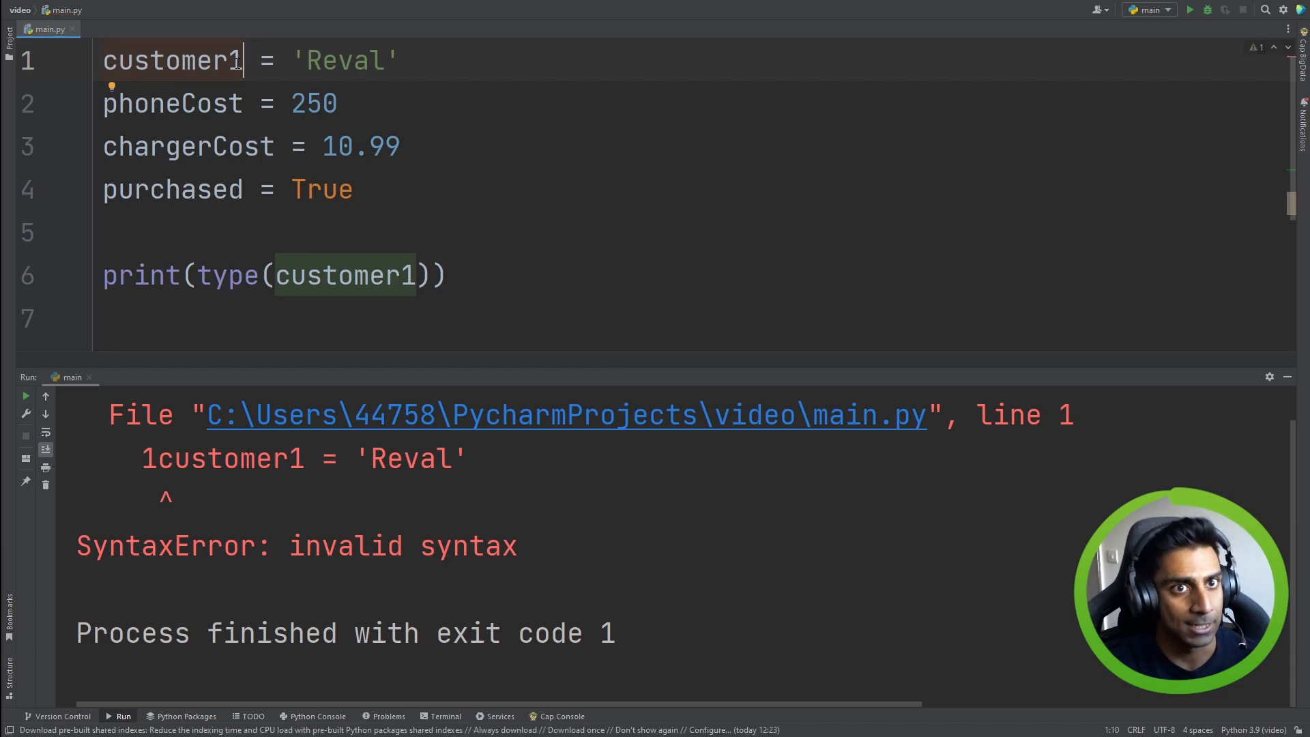
Change customer1 to customer@ and run to show the invalid syntax error
{"action": "key", "text": "Backspace"}
{"action": "type", "text": "@"}
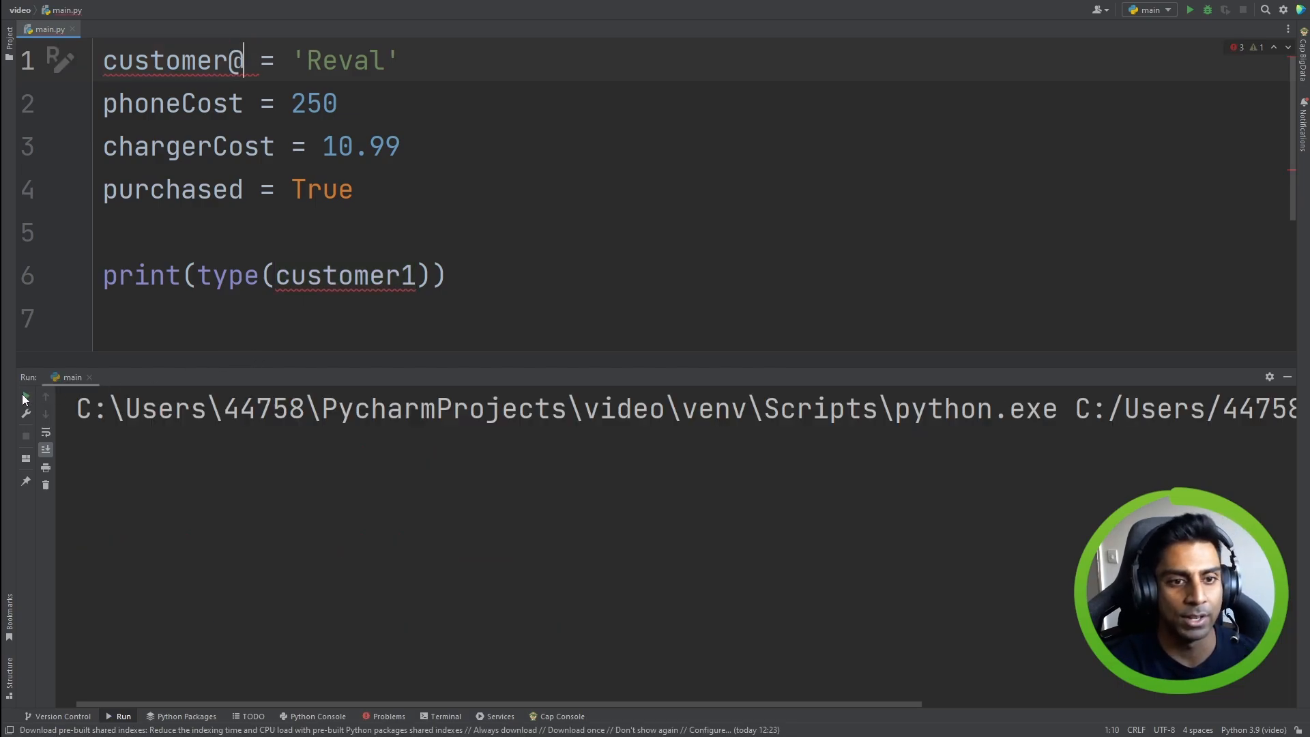
{"action": "left_click", "coordinate": [1190, 9]}
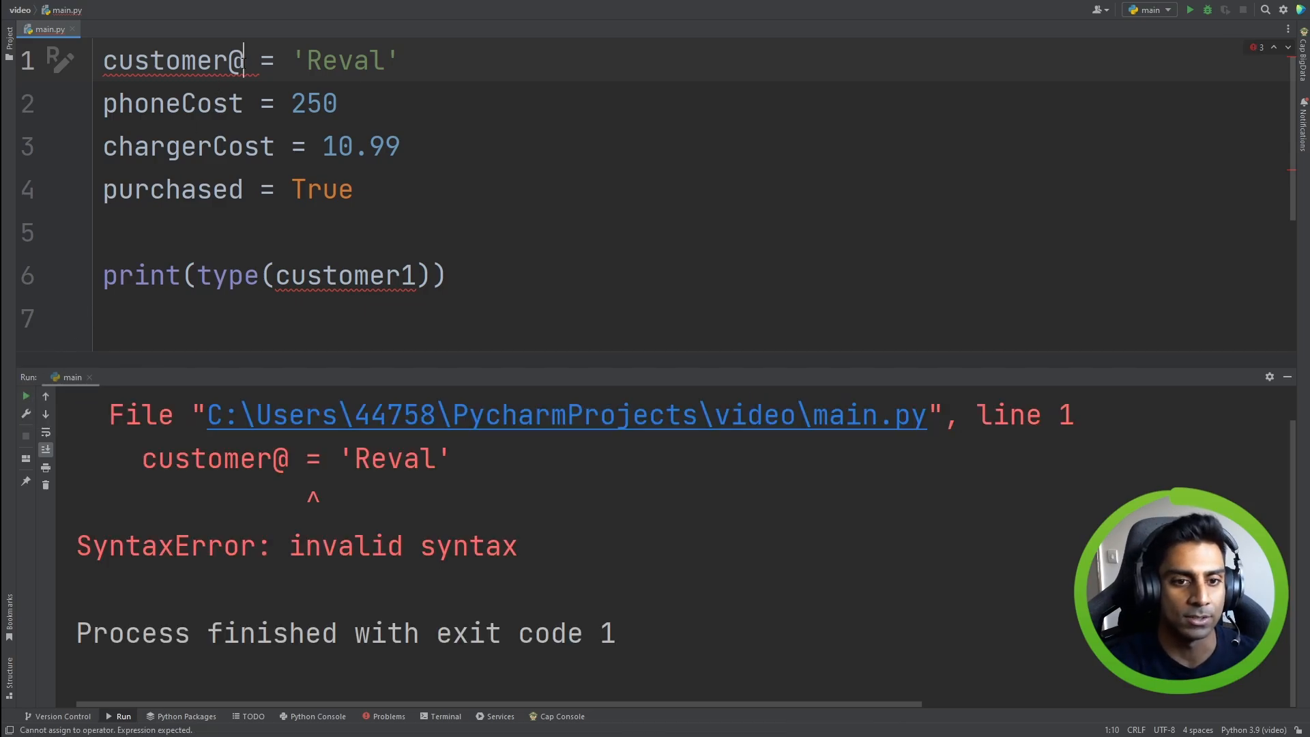
{"action": "key", "text": "Backspace"}
{"action": "type", "text": "Firstn"}
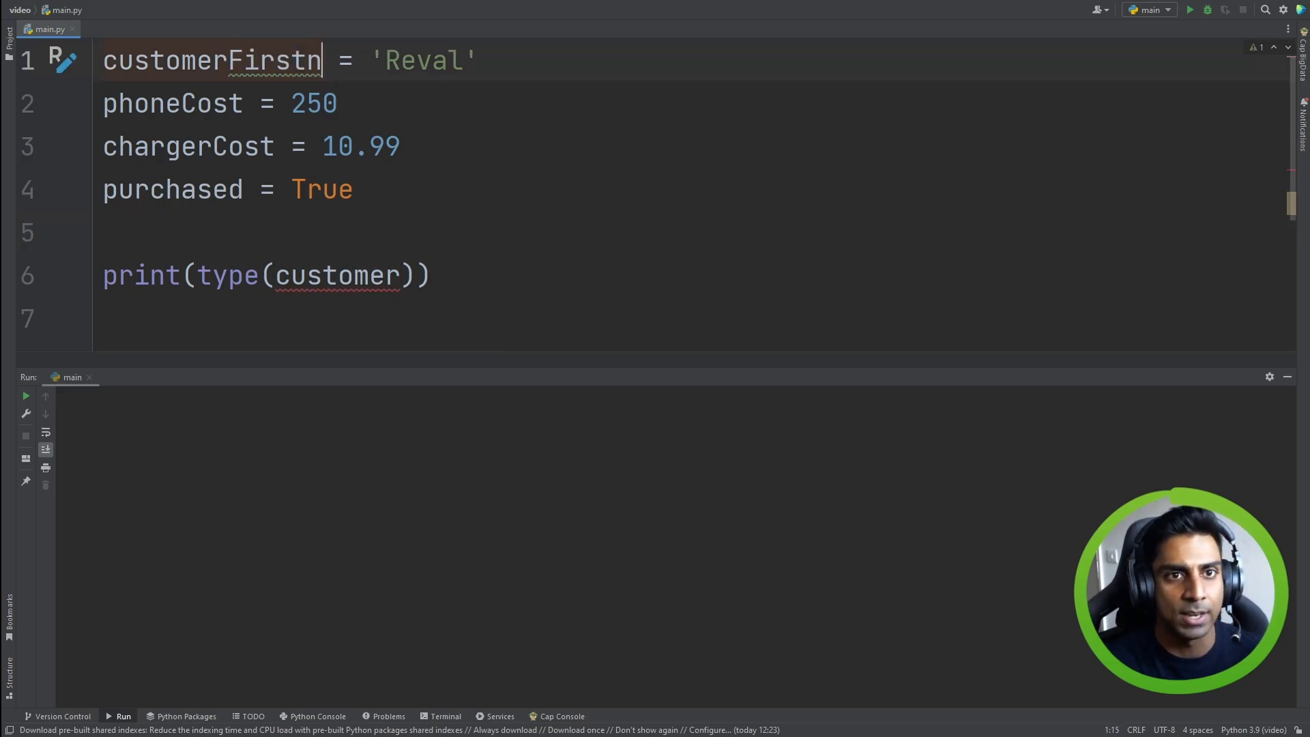
Complete the customerFirstName variable name and delete the purchased = True line
{"action": "type", "text": "ame"}
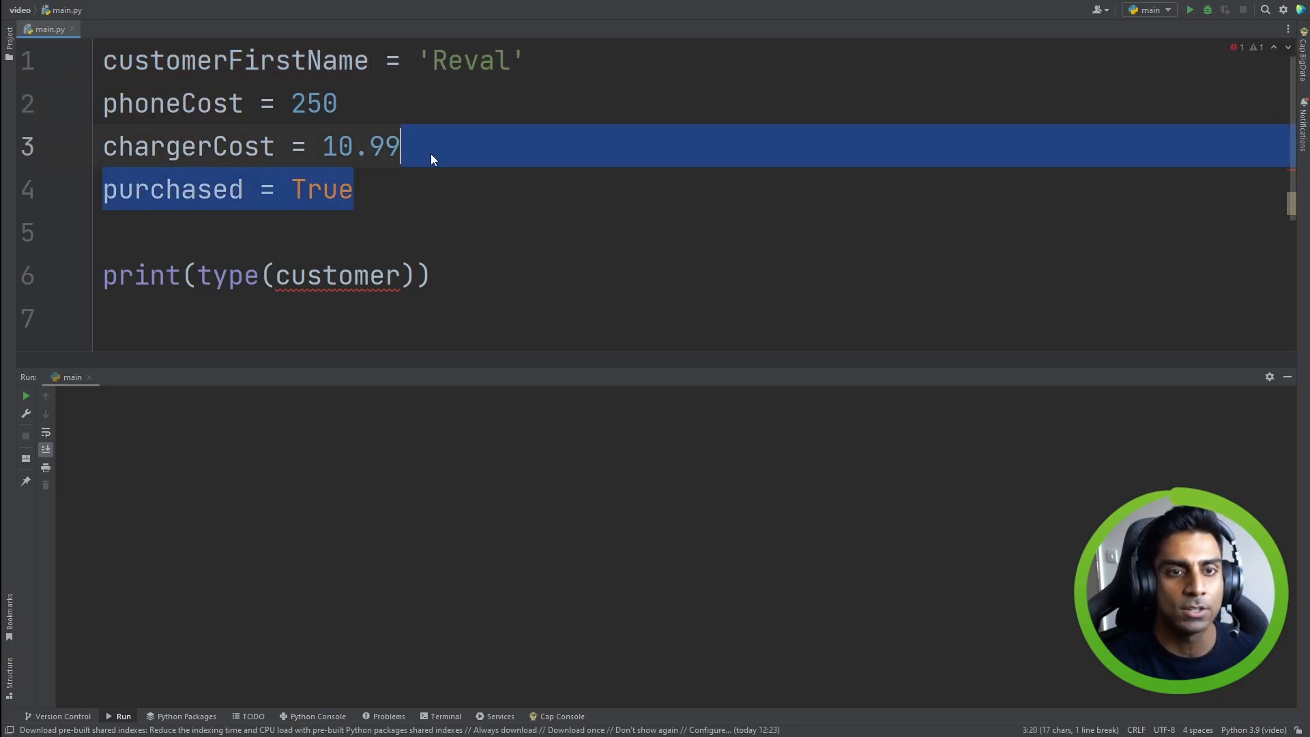
{"action": "key", "text": "Delete"}
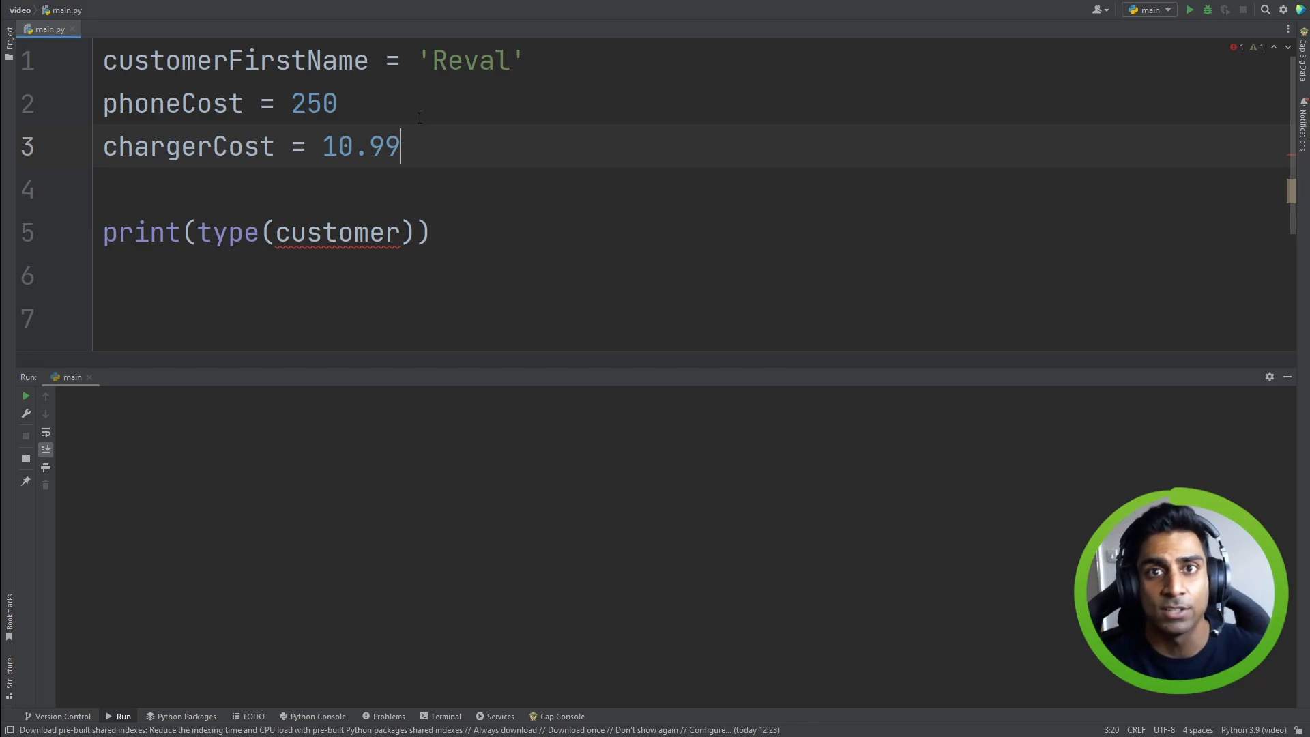
{"action": "double_click", "coordinate": [234, 60]}
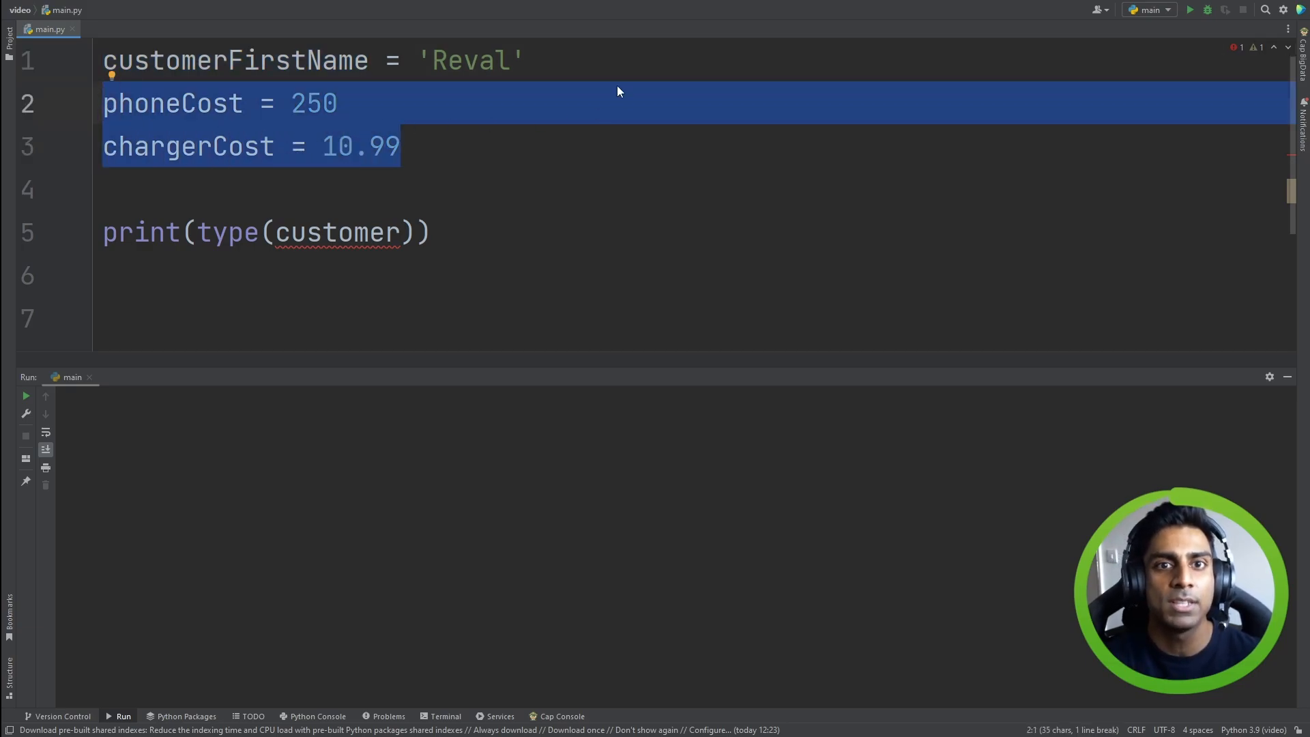
{"action": "left_click", "coordinate": [525, 60]}
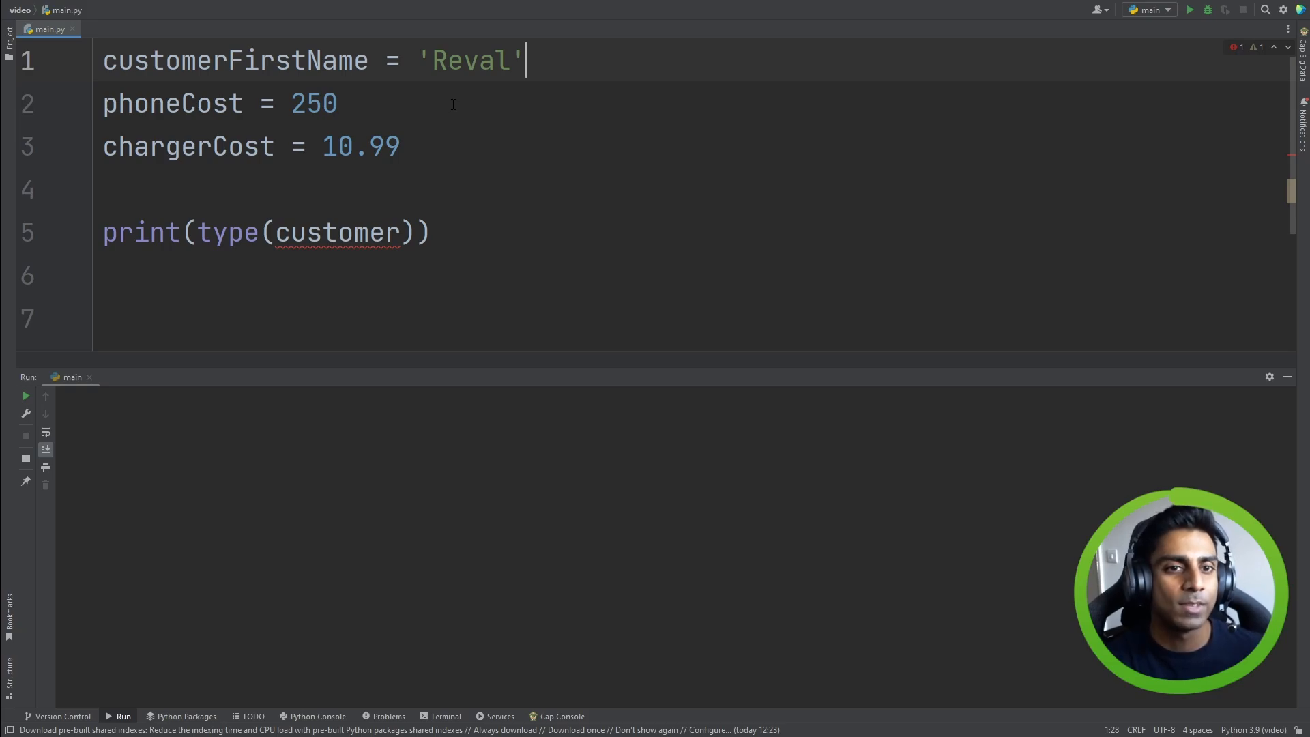
{"action": "mouse_move", "coordinate": [295, 83]}
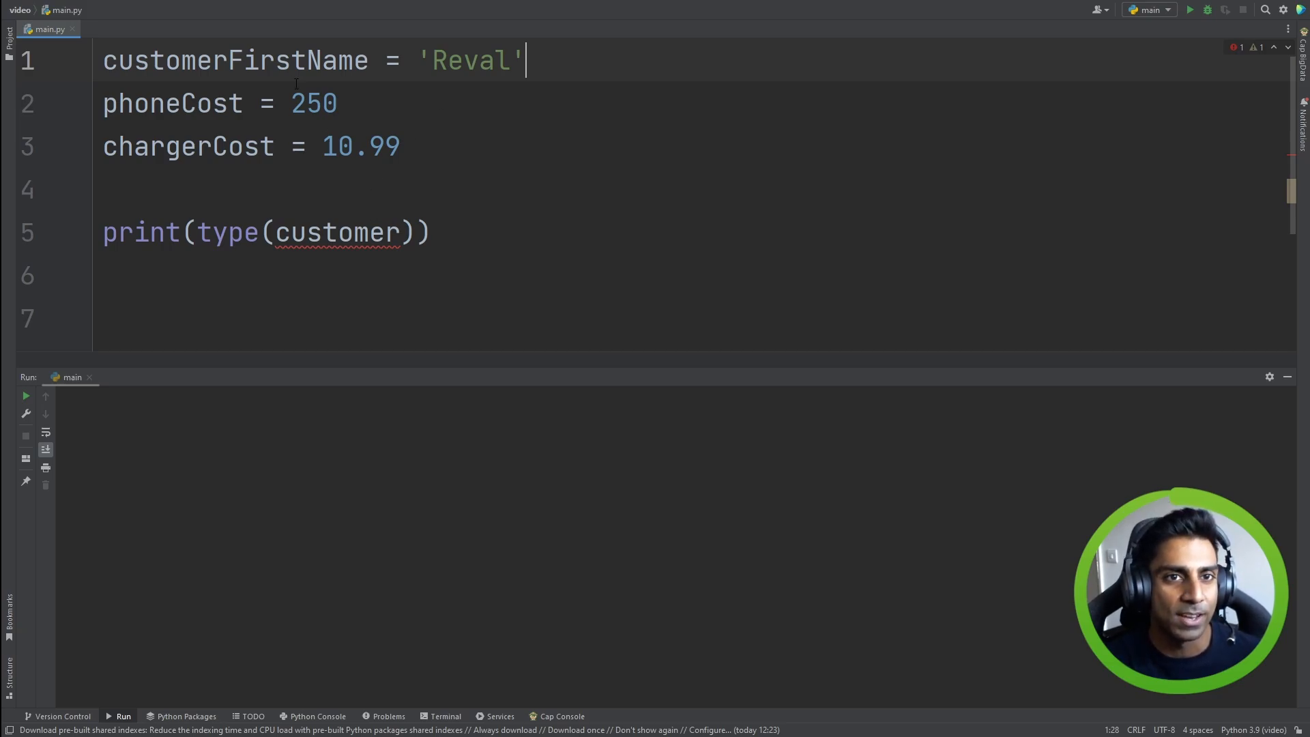
Finish typing customerFirstName and rename phoneCost to the constant PHONE_COST
{"action": "type", "text": "FirstName"}
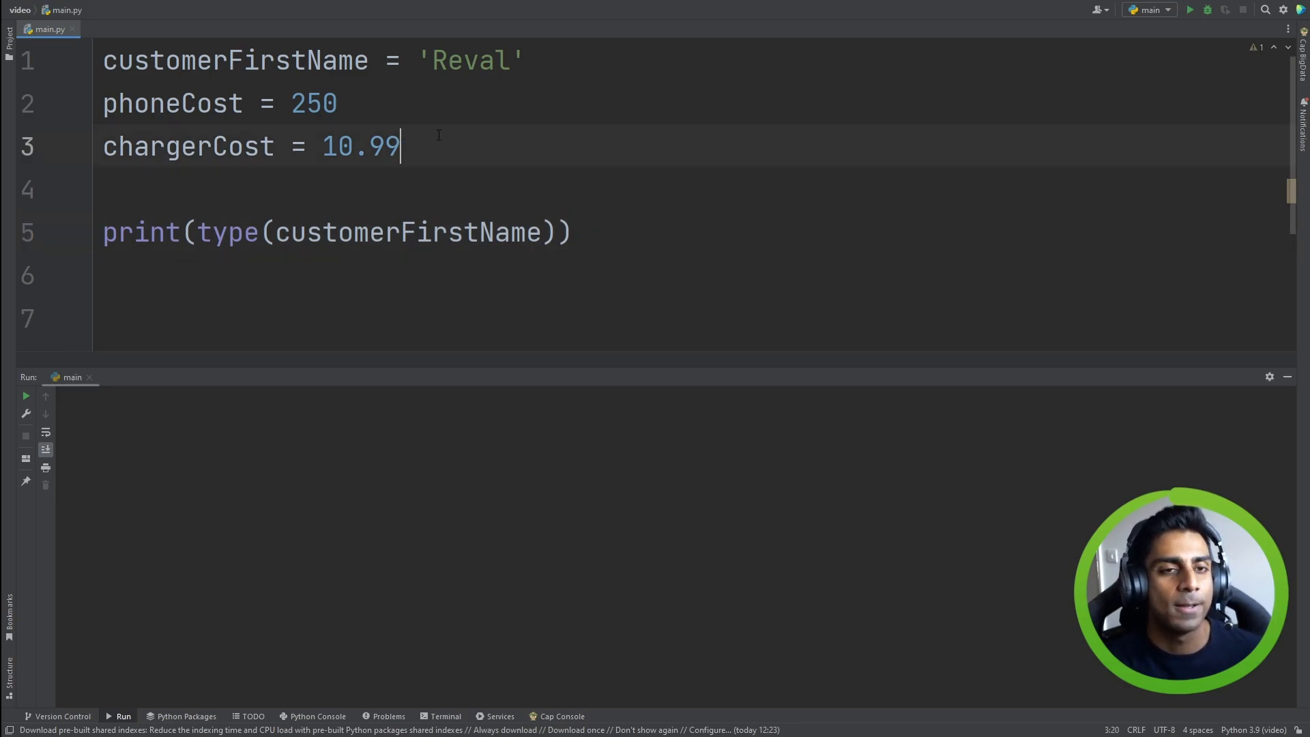
{"action": "double_click", "coordinate": [213, 103]}
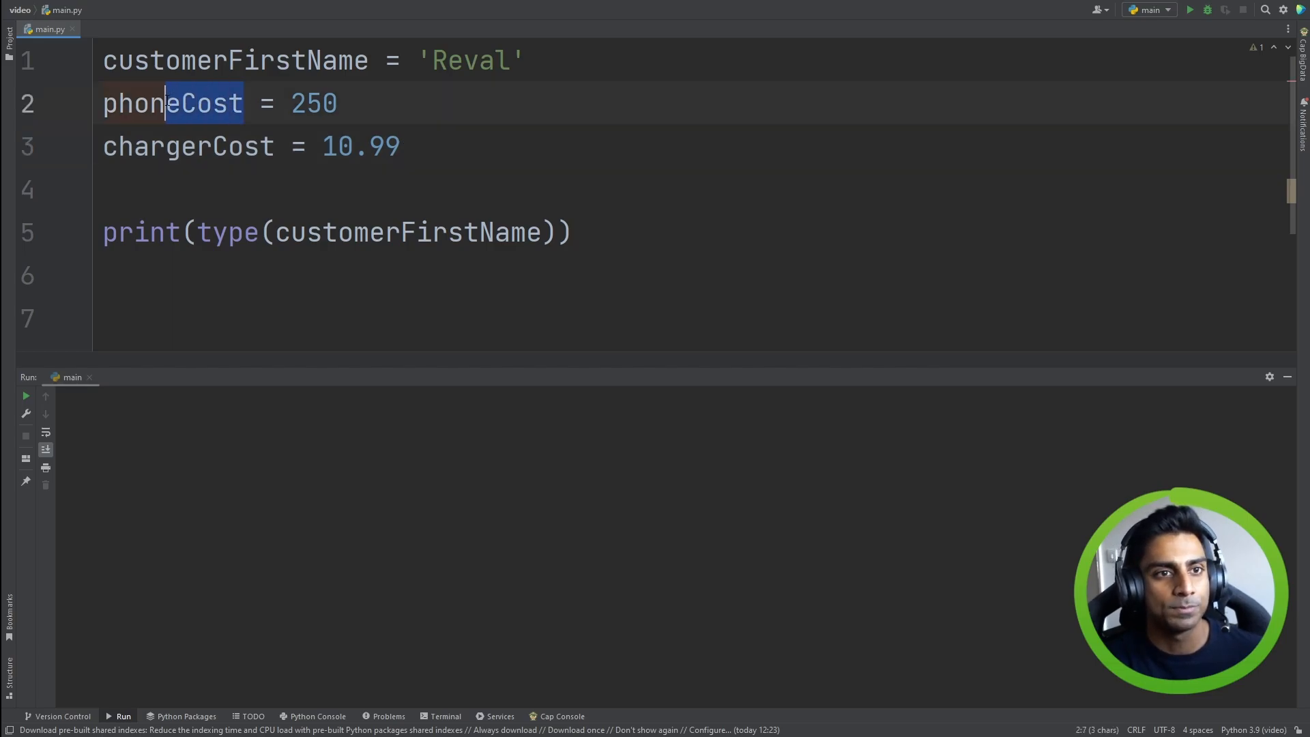
{"action": "type", "text": "p = 250"}
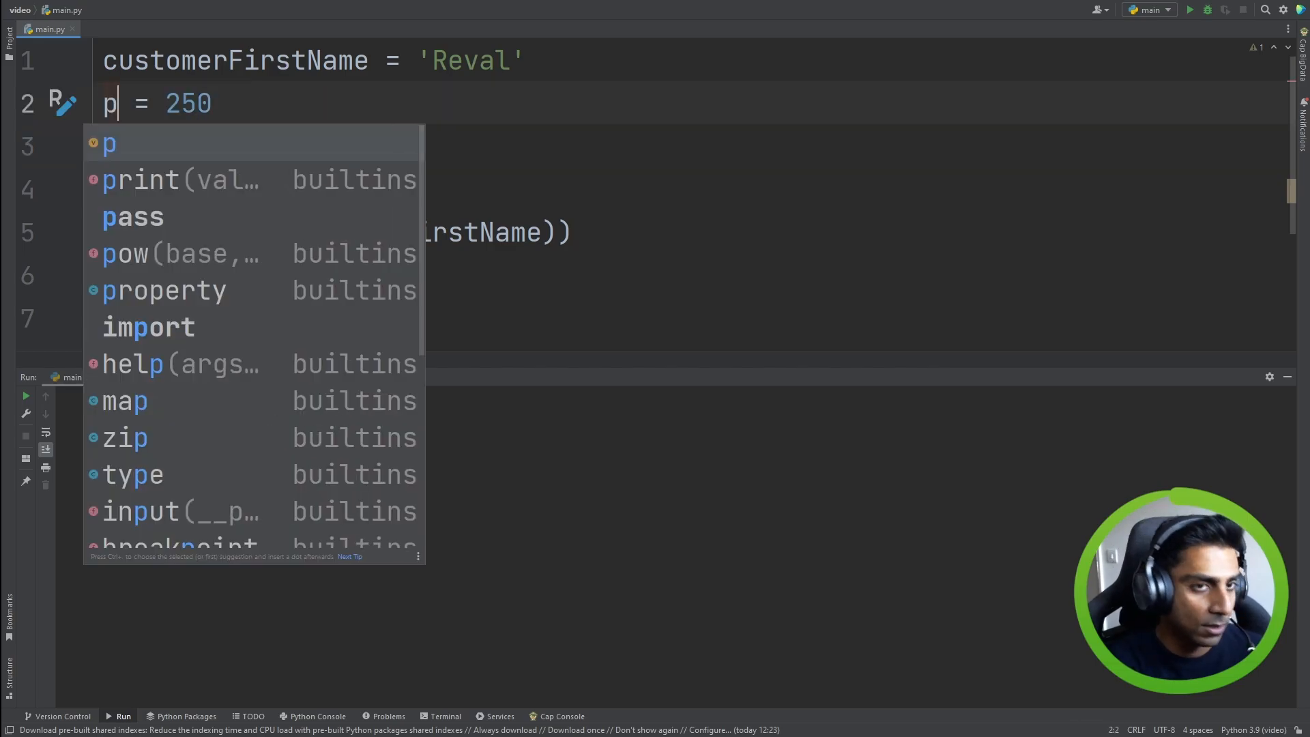
{"action": "key", "text": "Backspace"}
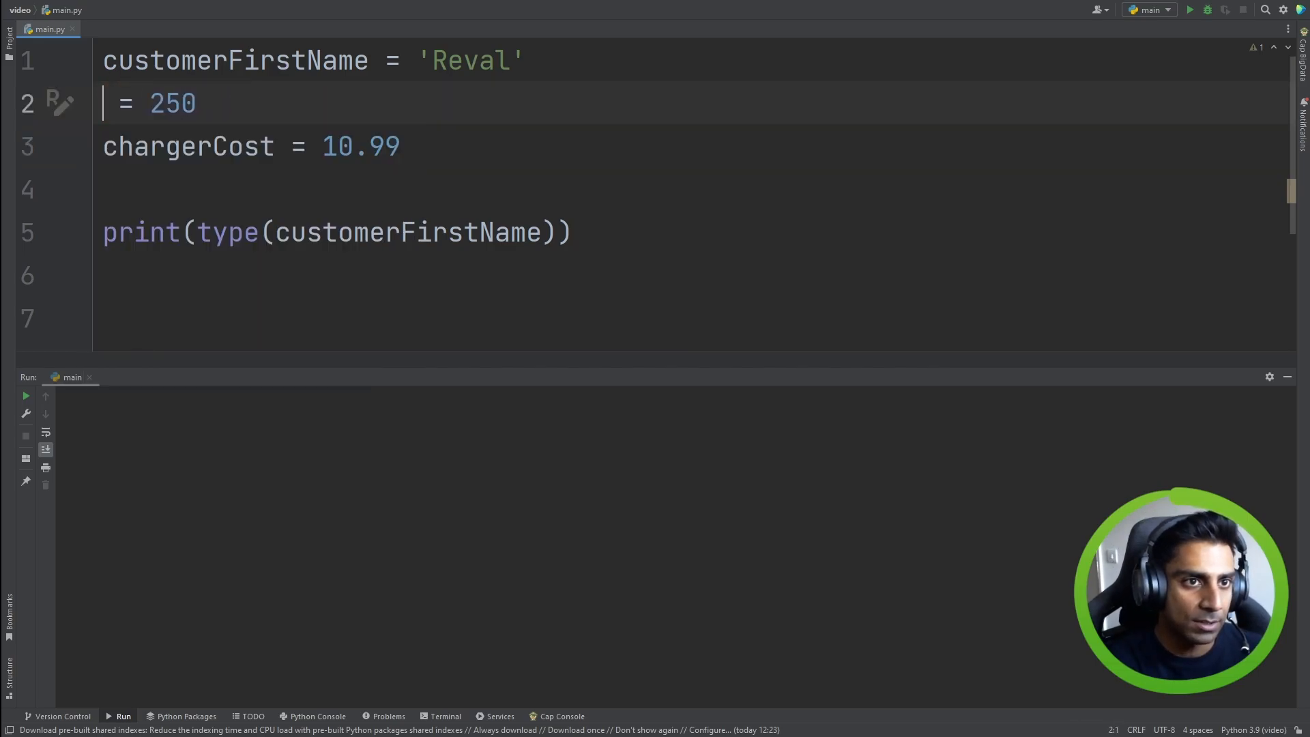
{"action": "type", "text": "PHONE"}
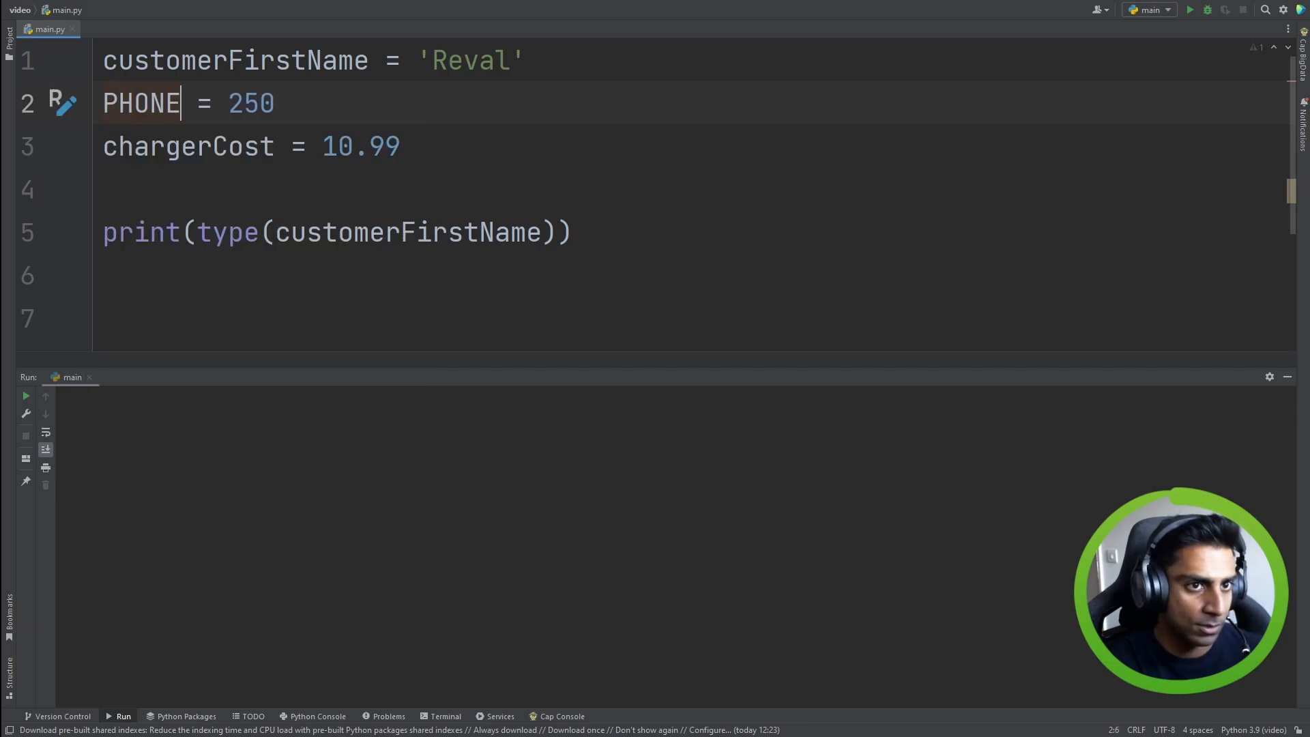
{"action": "type", "text": "_COST"}
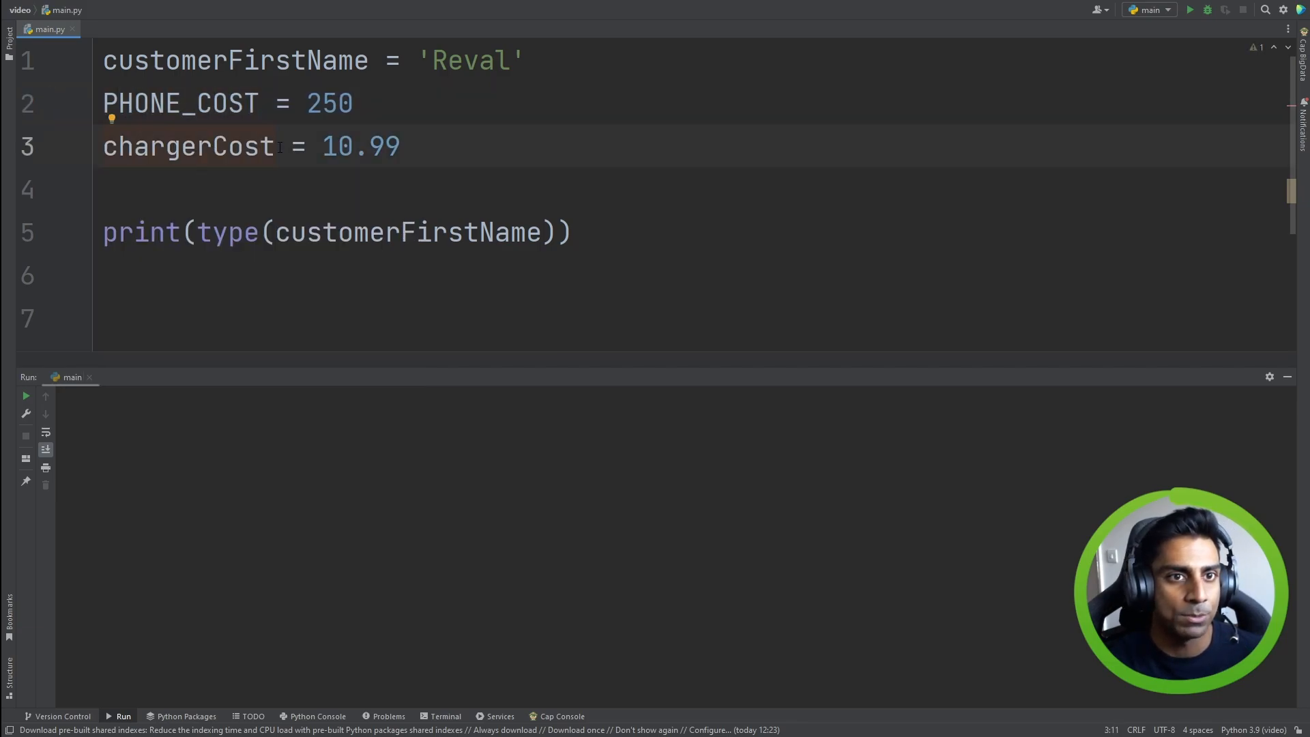
Rename chargerCost to CHARGER_COST and start a 'const' line above print
{"action": "double_click", "coordinate": [187, 146]}
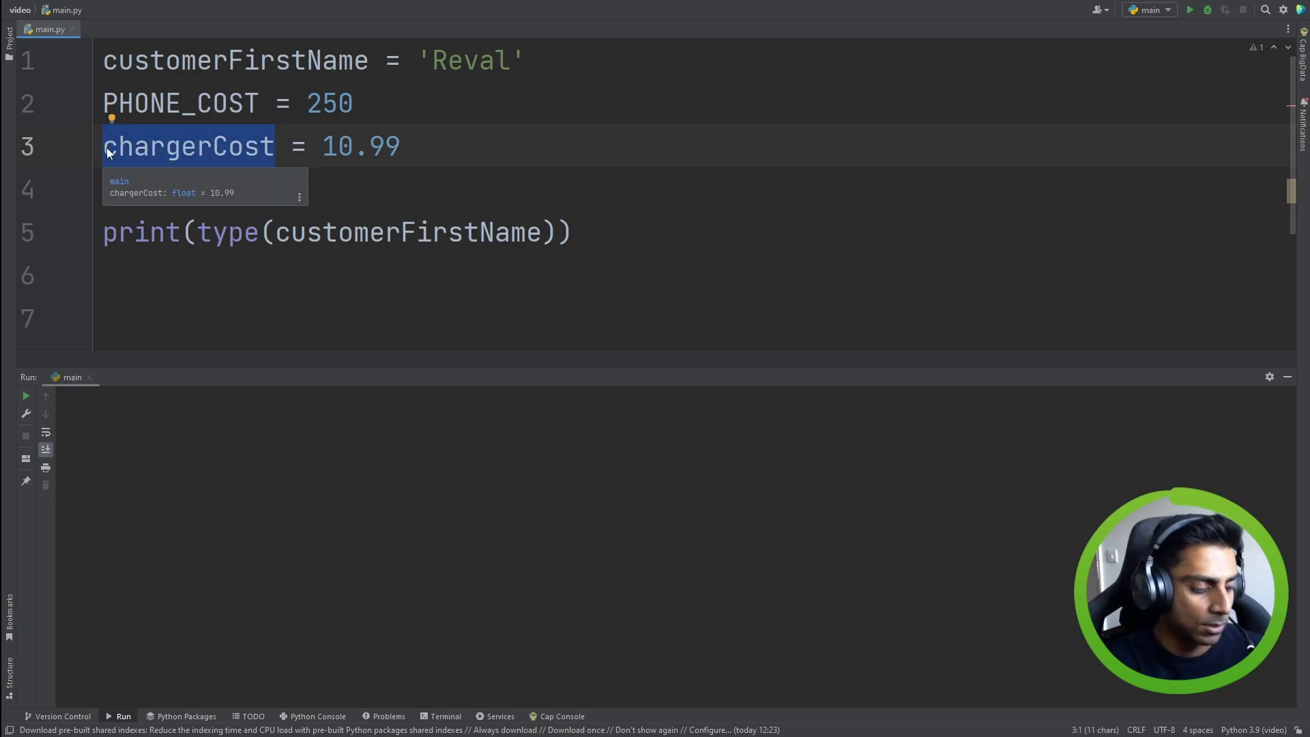
{"action": "type", "text": "CHARGER = 10.99"}
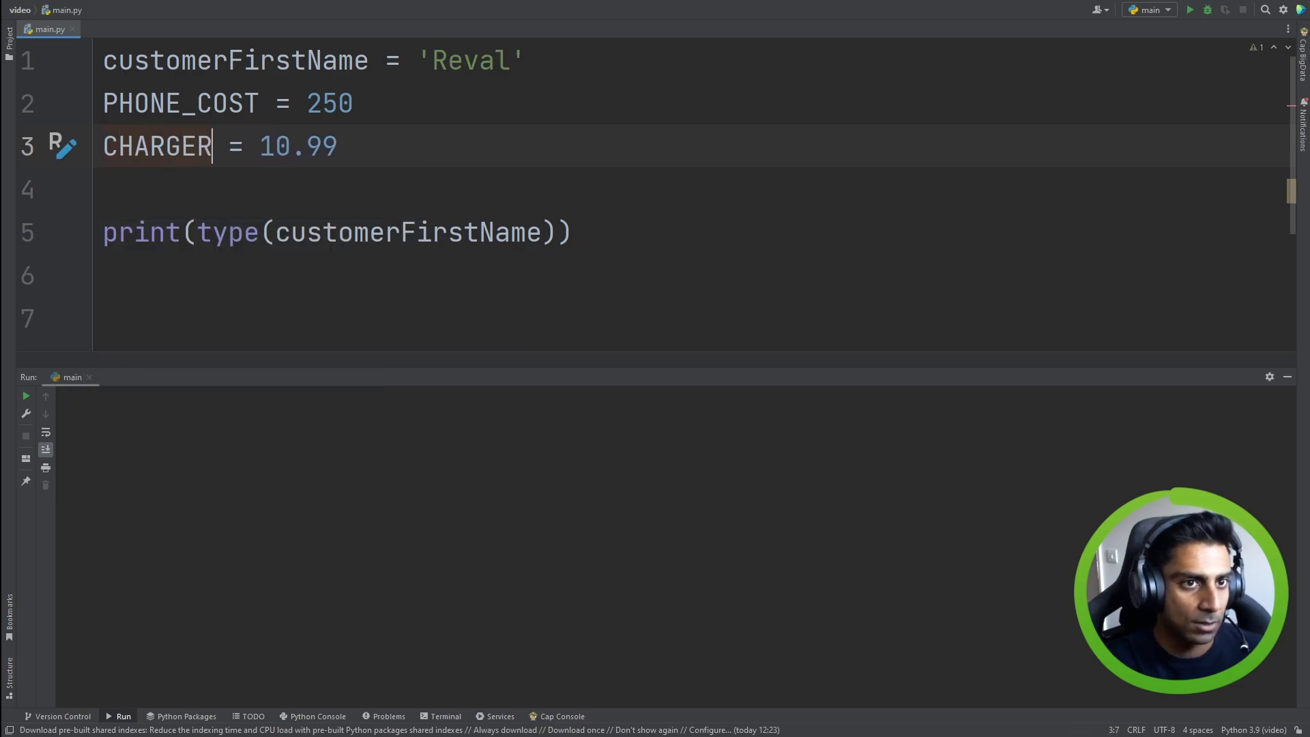
{"action": "type", "text": "_COST"}
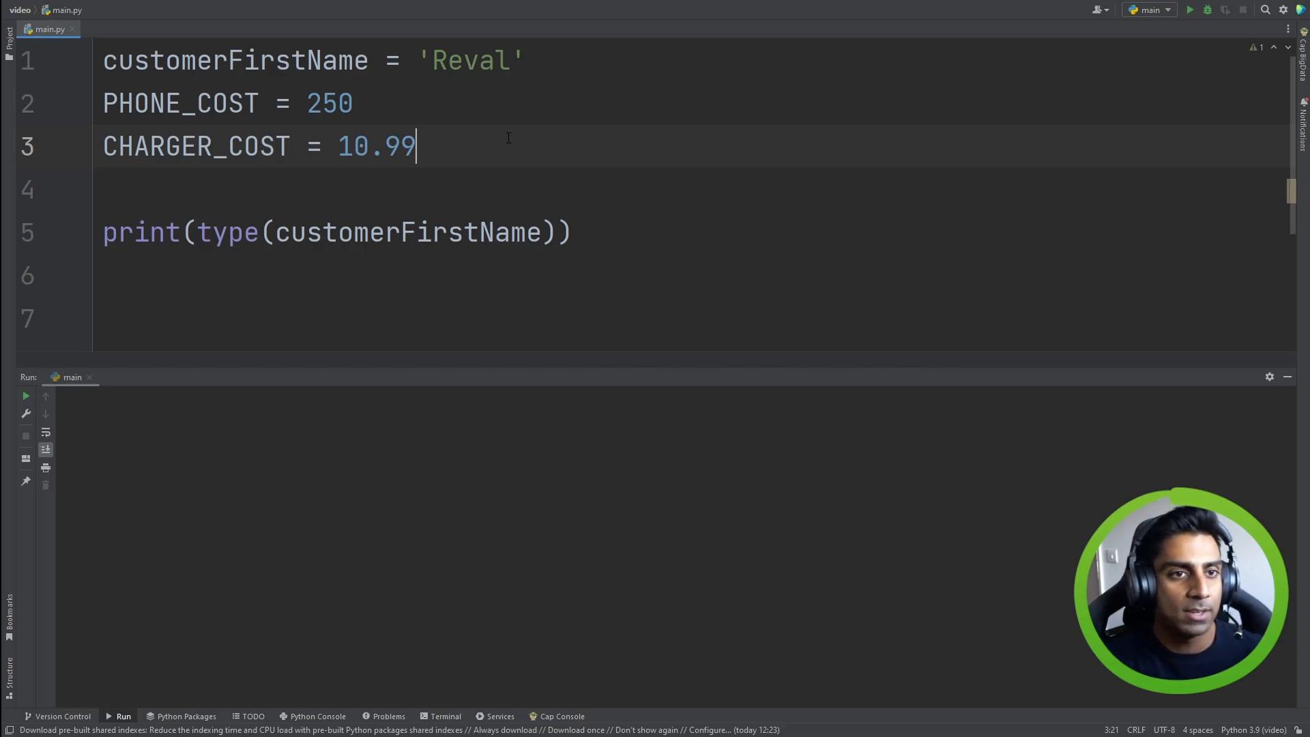
{"action": "type", "text": "const ch"}
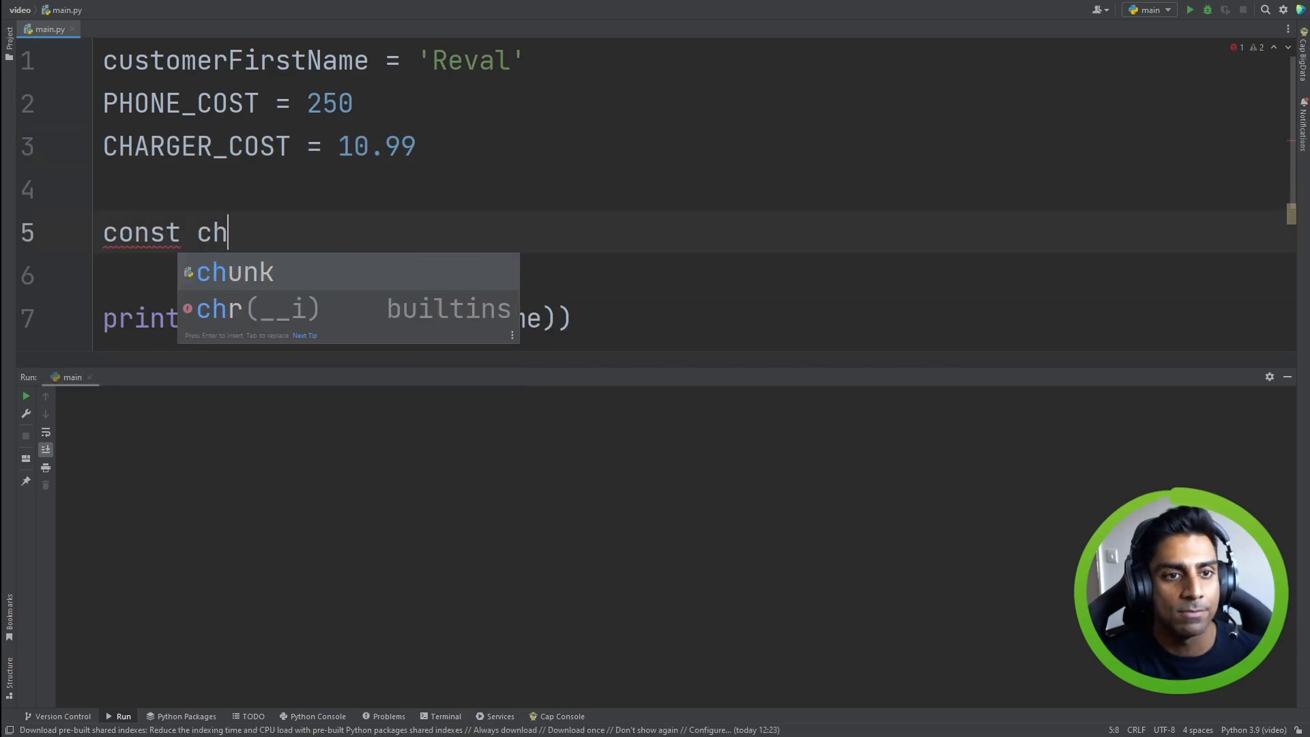
Type a trial 'const CHARGER_COST' line, then delete it
{"action": "type", "text": "CHARGER_COST"}
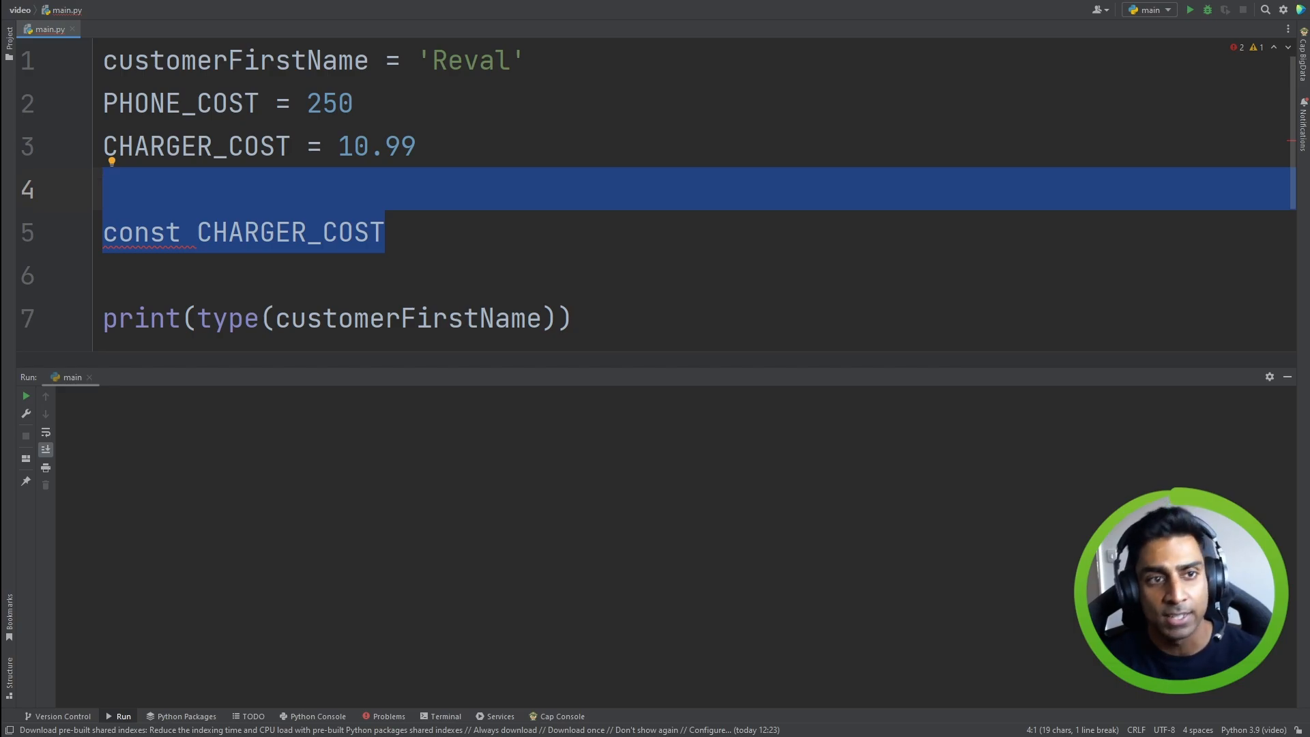
{"action": "key", "text": "Delete"}
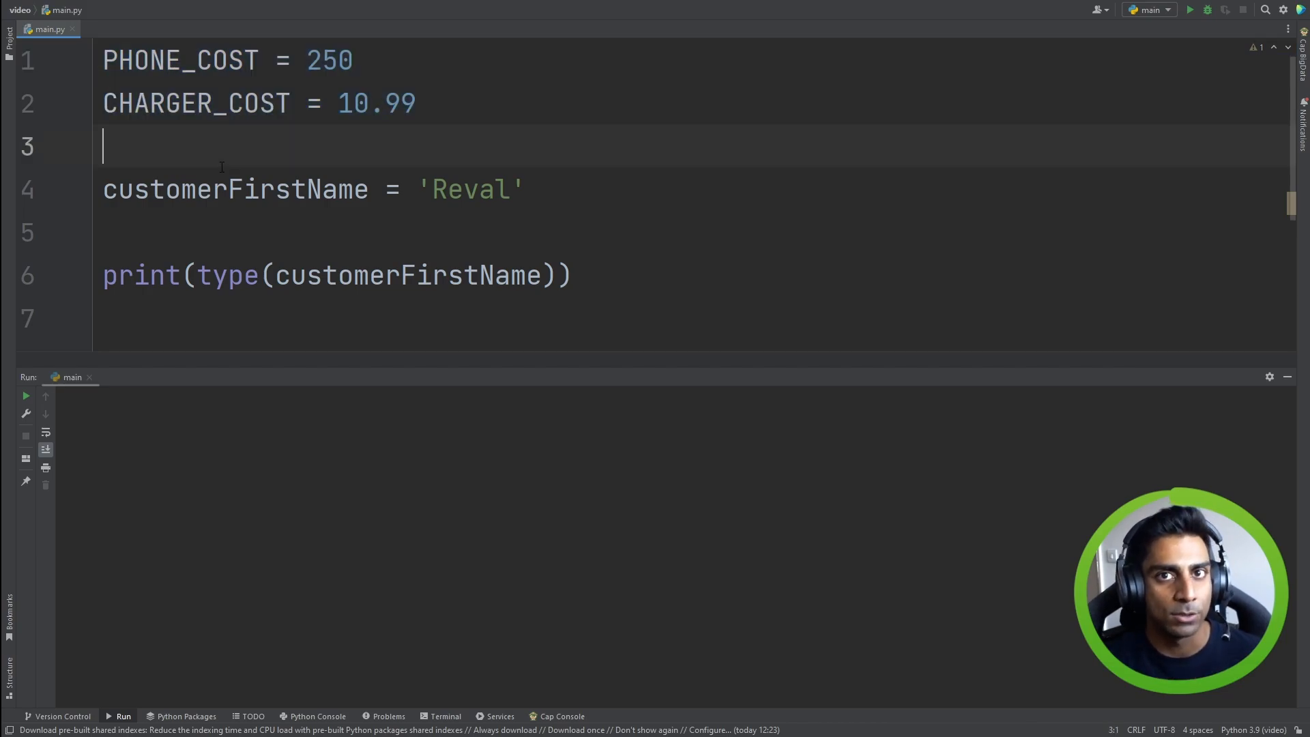
Replace the 'Reval' value with input('What is your name?') for customerFirstName
{"action": "double_click", "coordinate": [176, 59]}
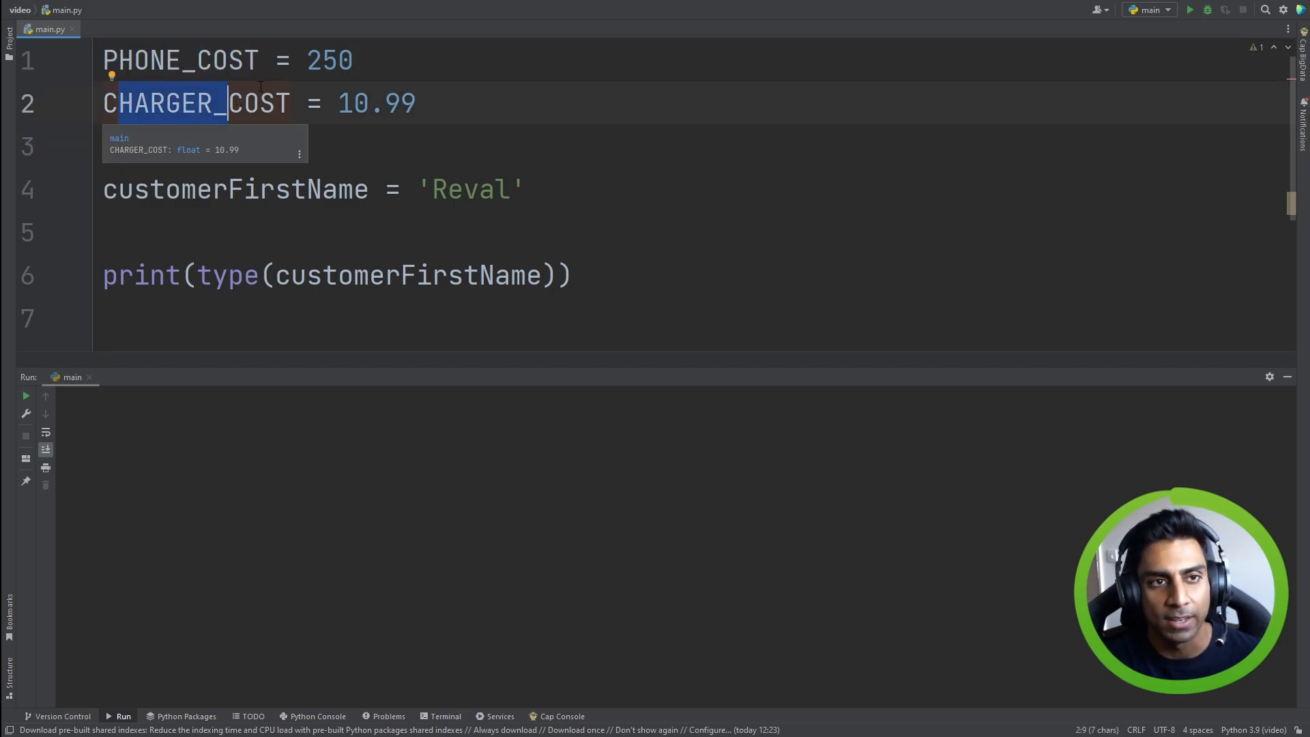
{"action": "double_click", "coordinate": [234, 189]}
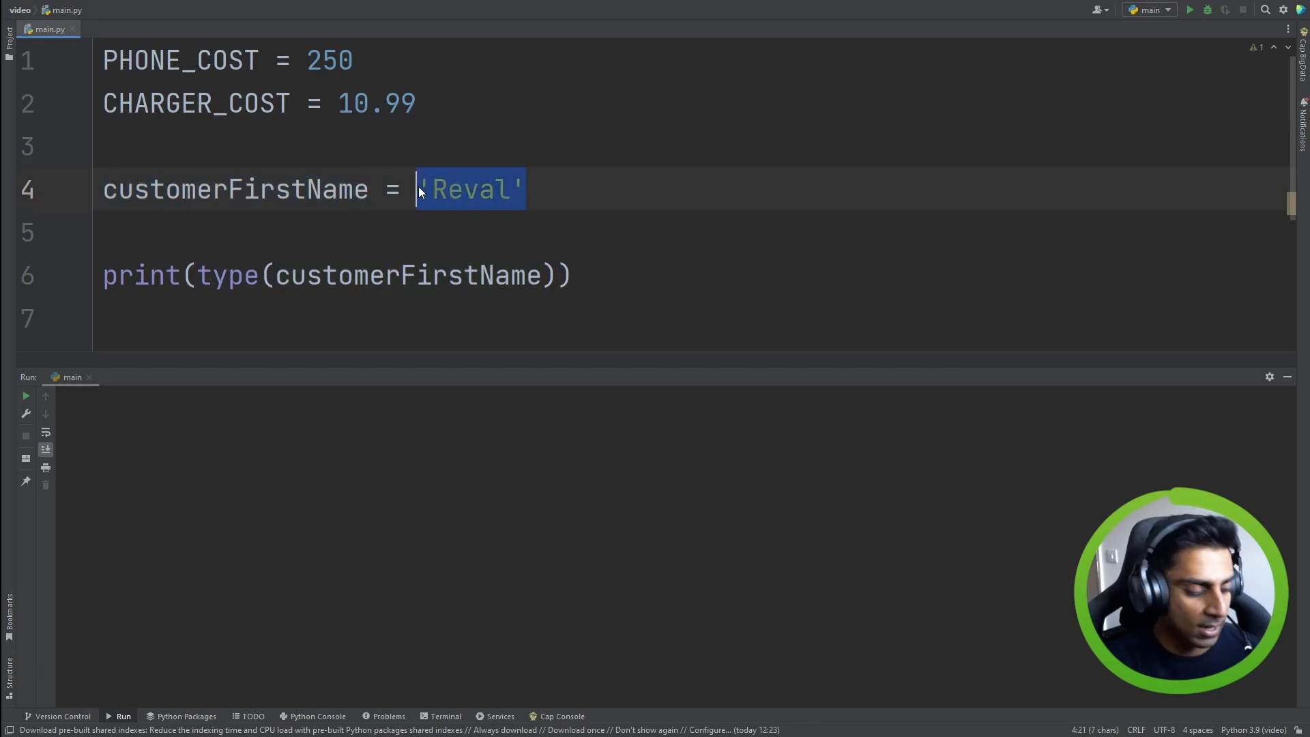
{"action": "type", "text": "input()"}
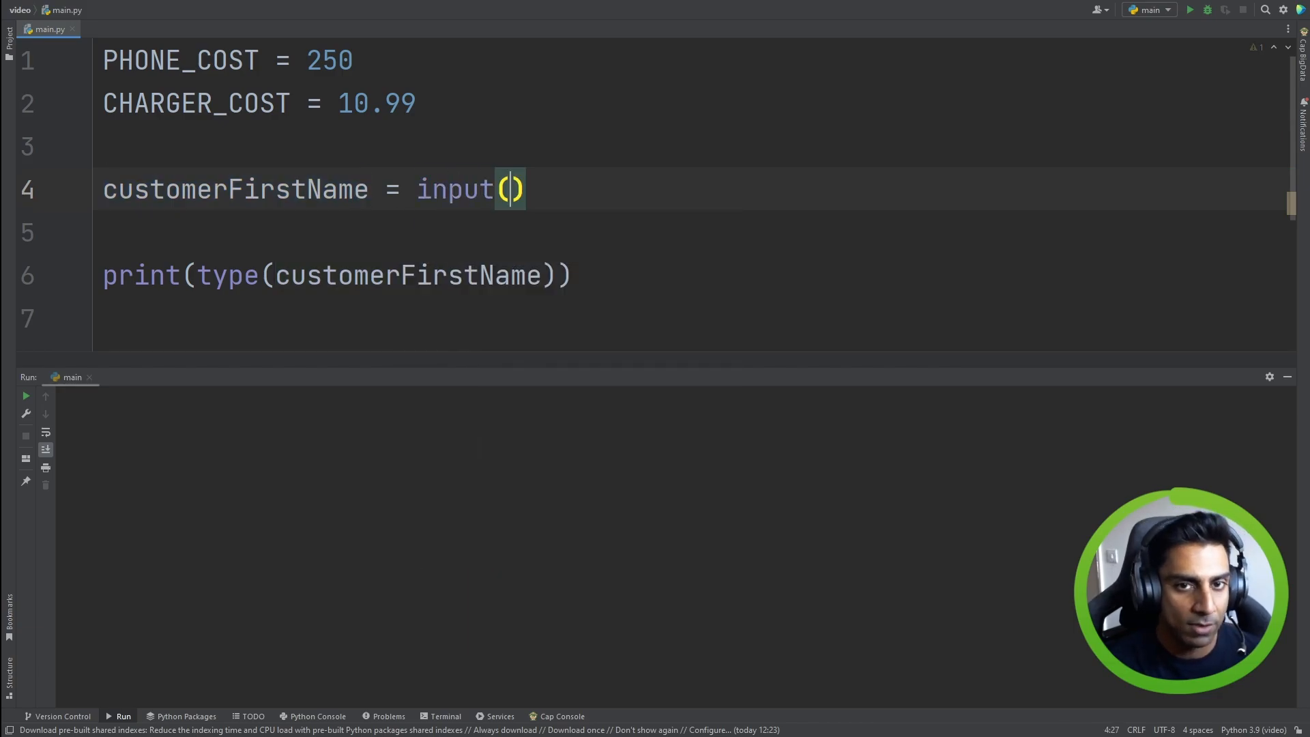
{"action": "type", "text": "'What is yo"}
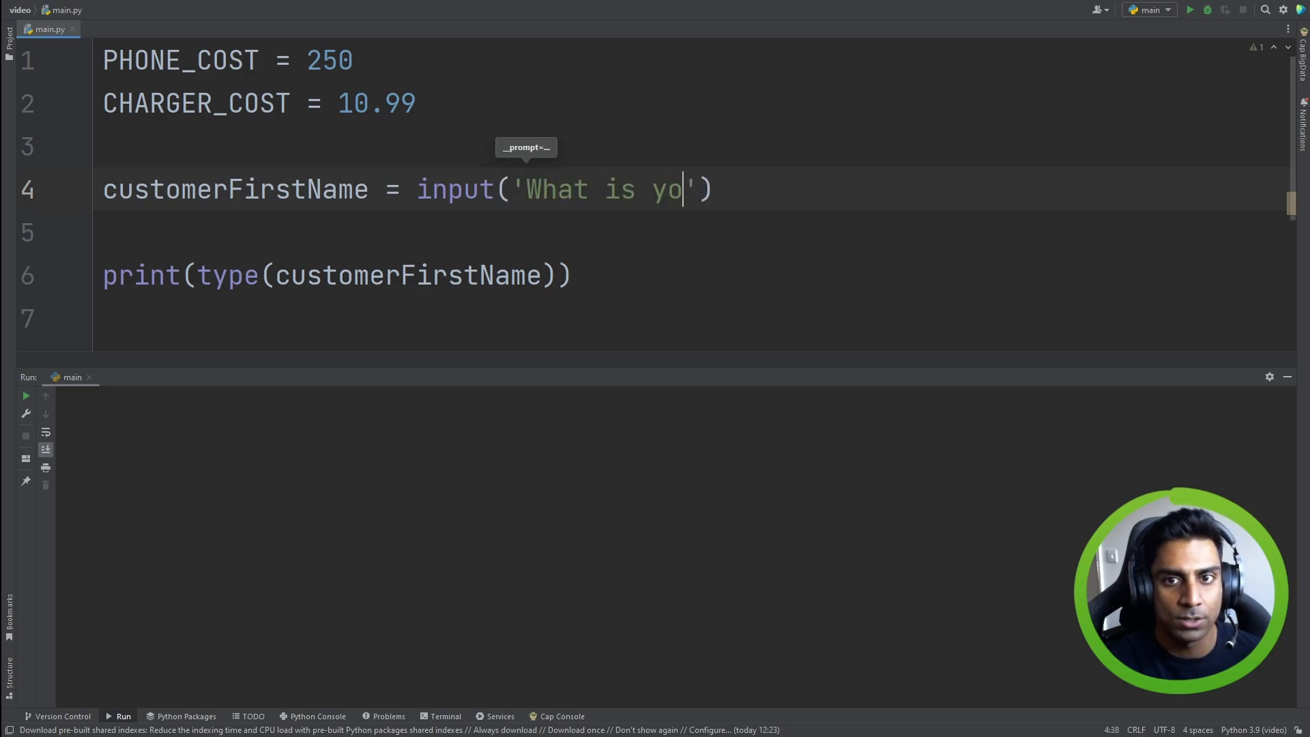
{"action": "type", "text": "ur name?"}
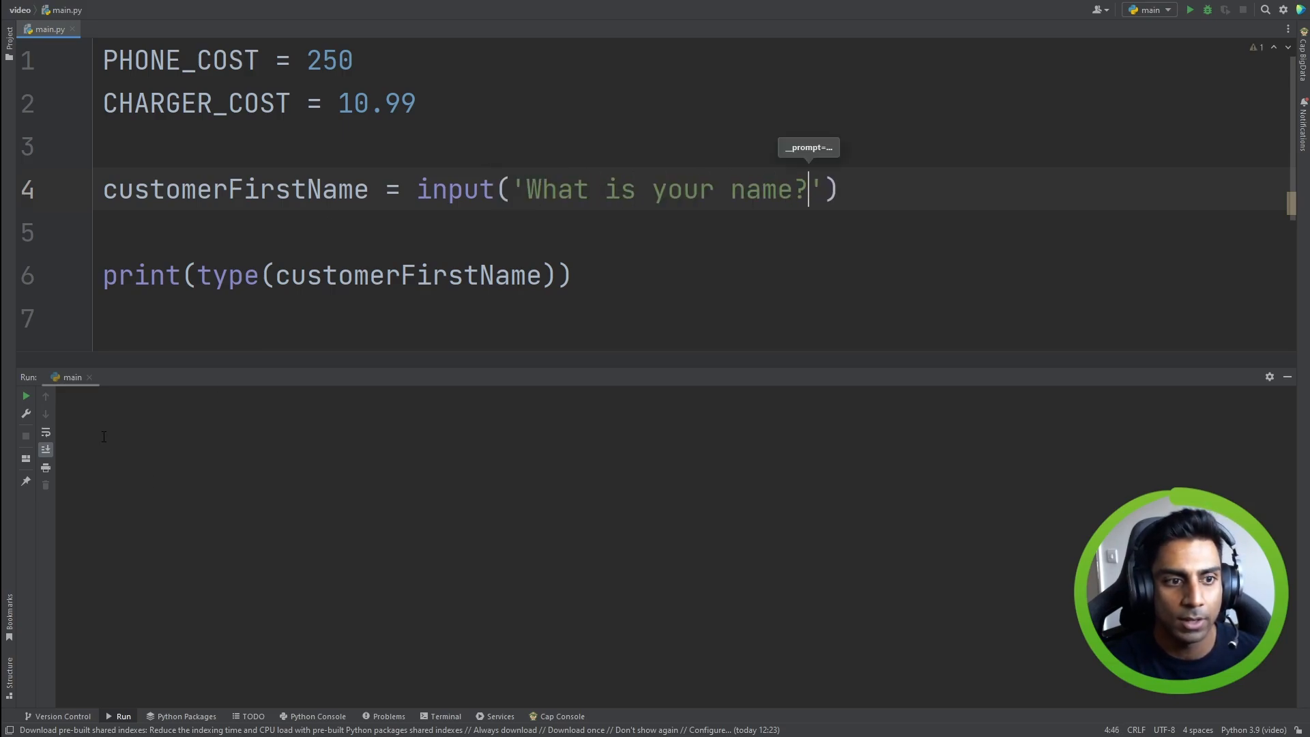
Run main.py, answer Reval in the console, and reselect the name input line
{"action": "left_click", "coordinate": [1190, 9]}
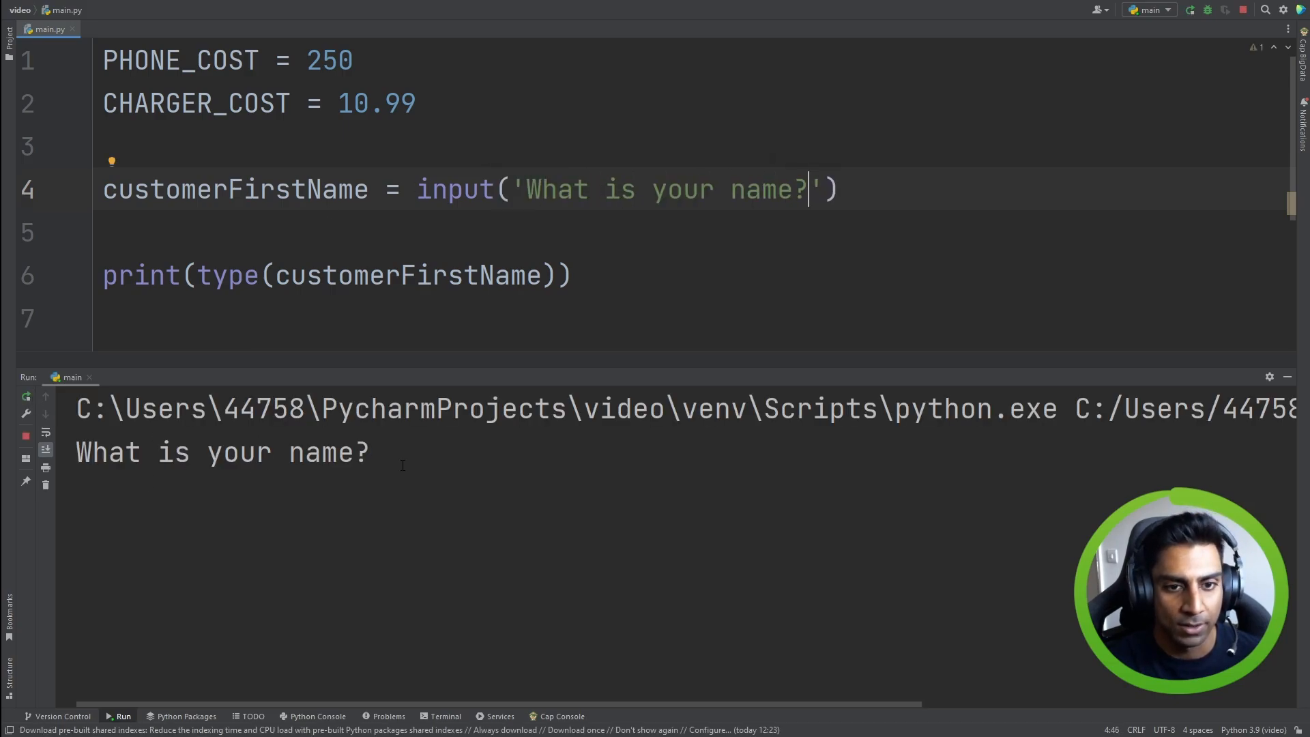
{"action": "type", "text": "Reval"}
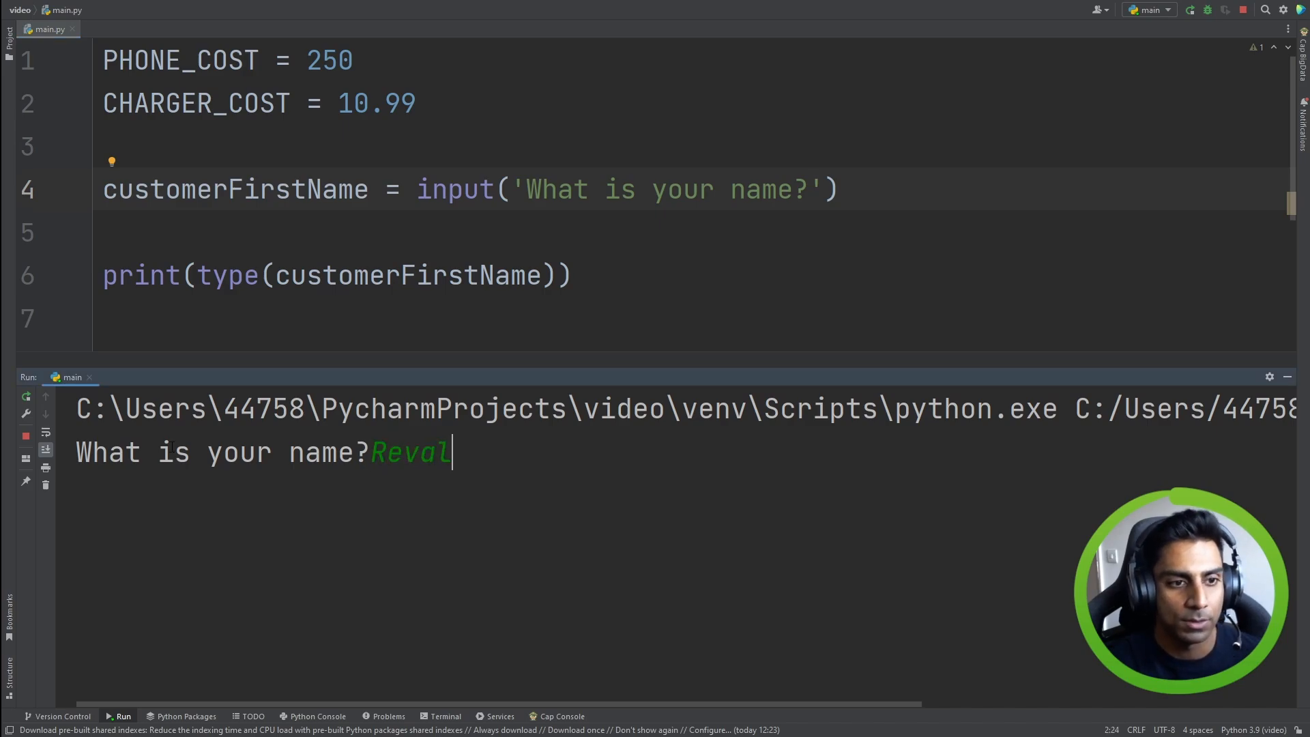
{"action": "mouse_move", "coordinate": [35, 403]}
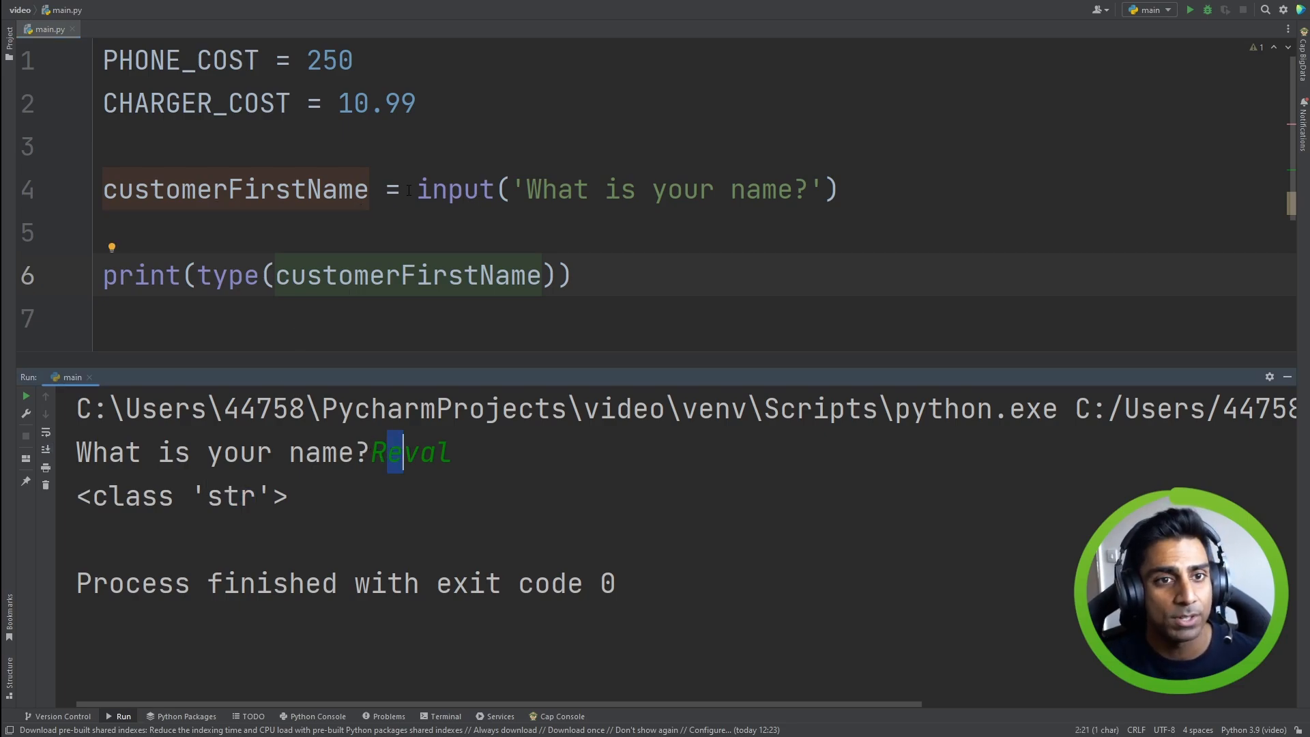
{"action": "double_click", "coordinate": [234, 189]}
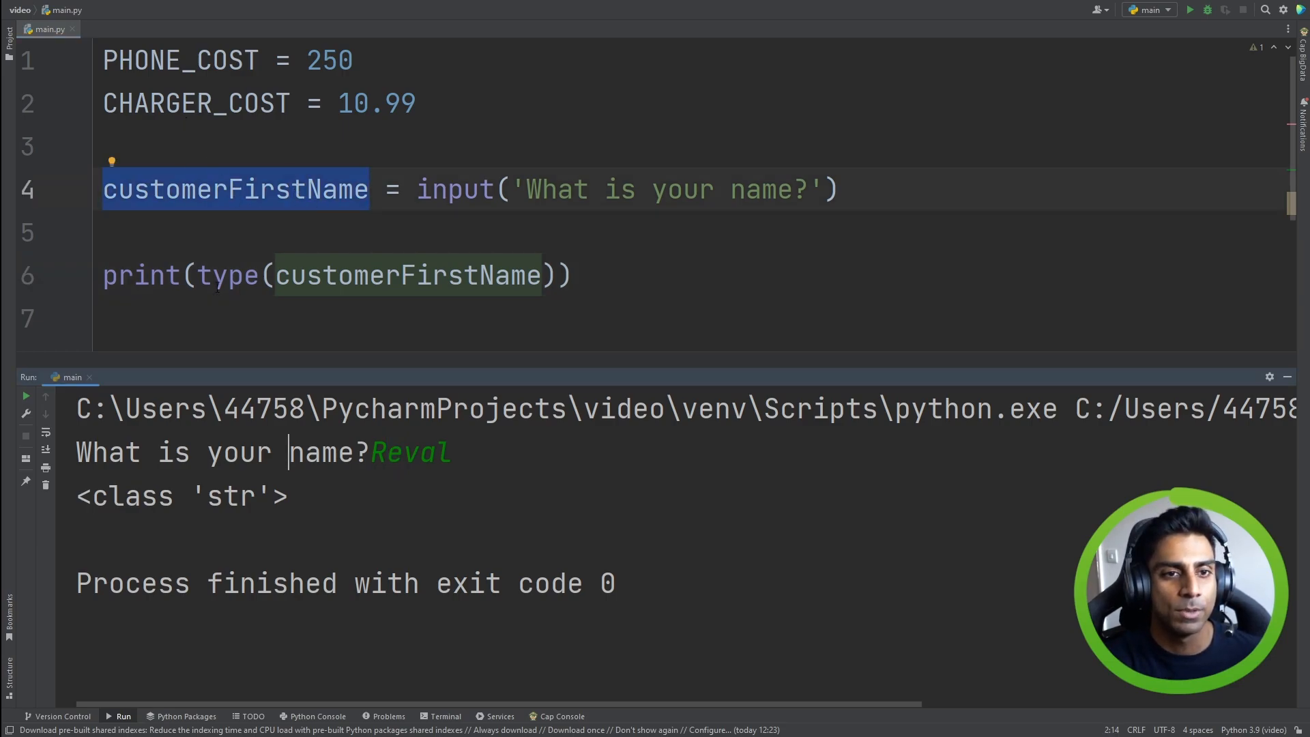
{"action": "left_click", "coordinate": [524, 189]}
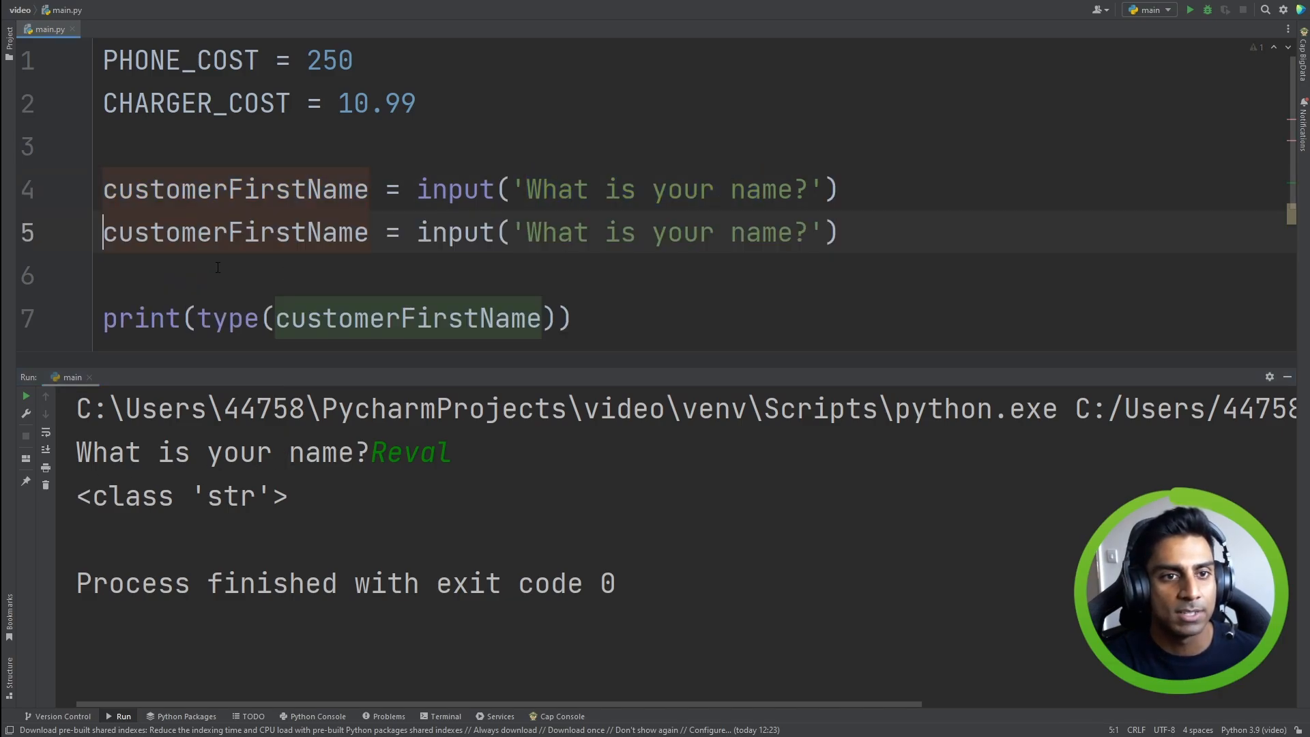
Rename the copied line to purchased with prompt 'Would you like to purchase a phone?'
{"action": "double_click", "coordinate": [234, 232]}
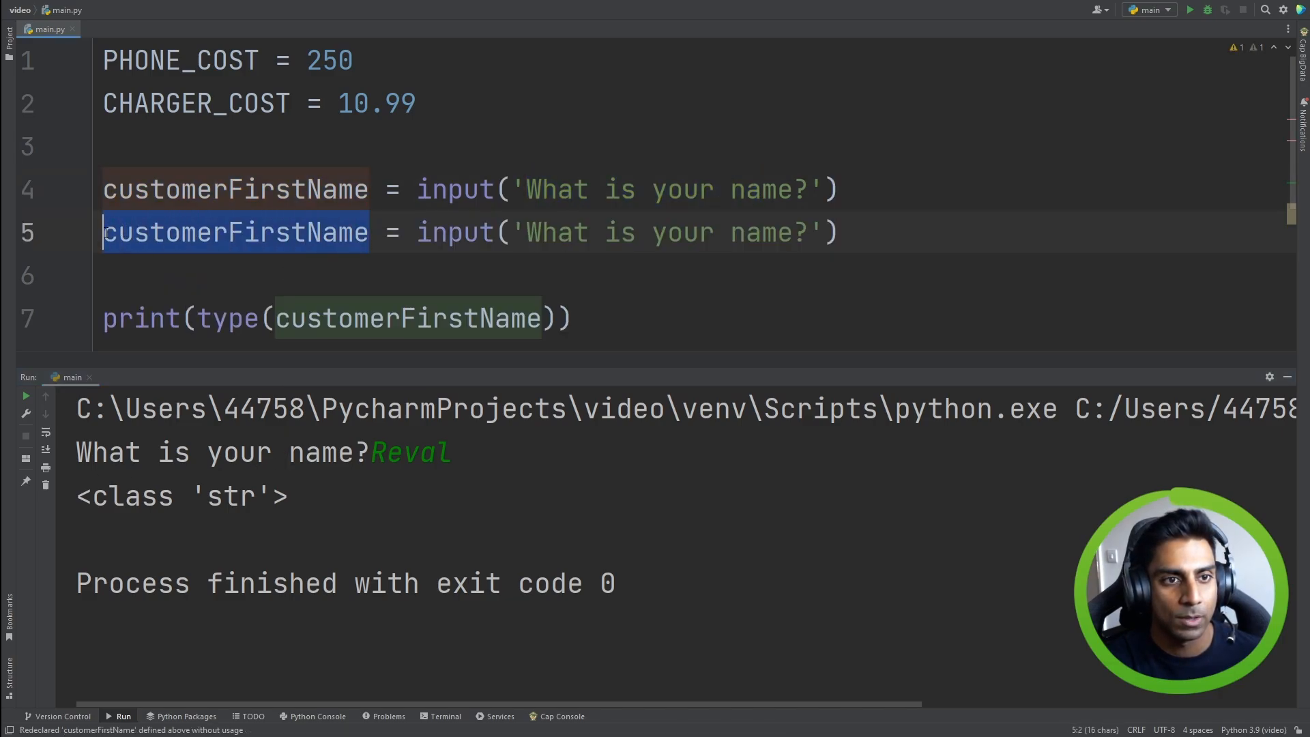
{"action": "type", "text": "pur"}
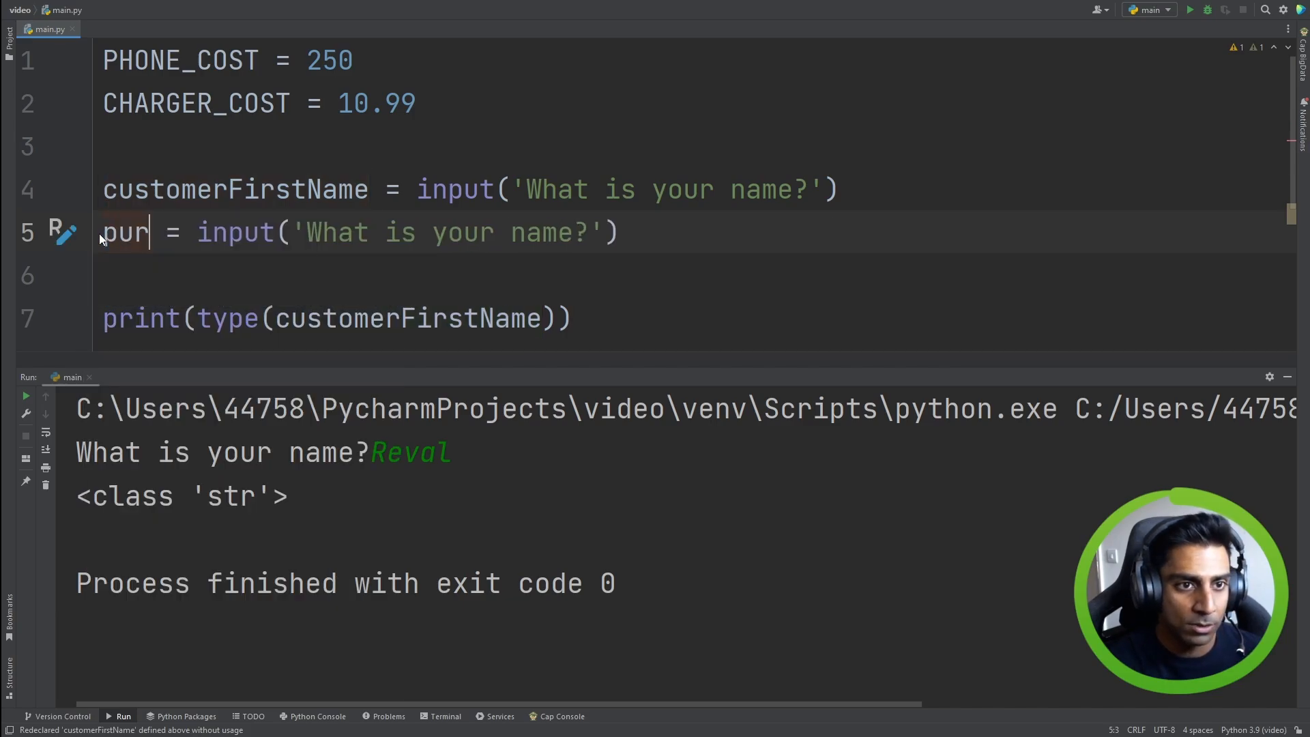
{"action": "type", "text": "ch"}
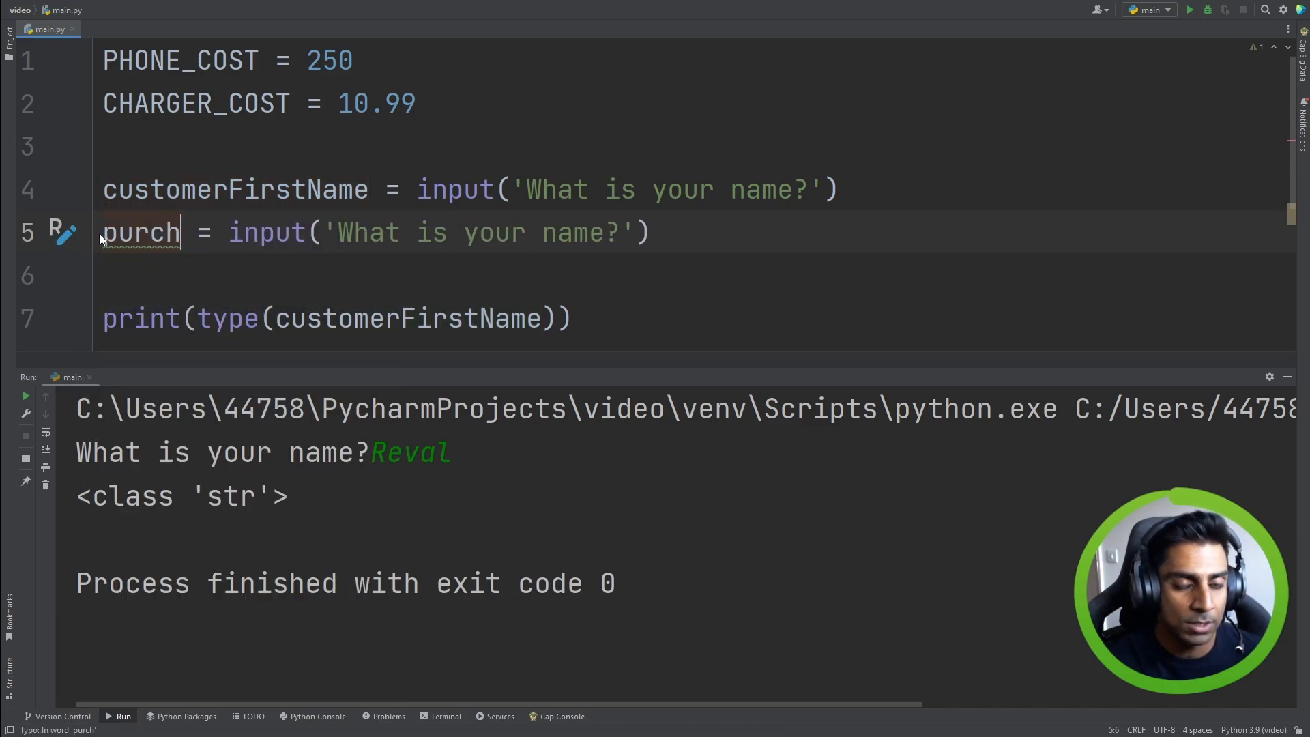
{"action": "type", "text": "ased"}
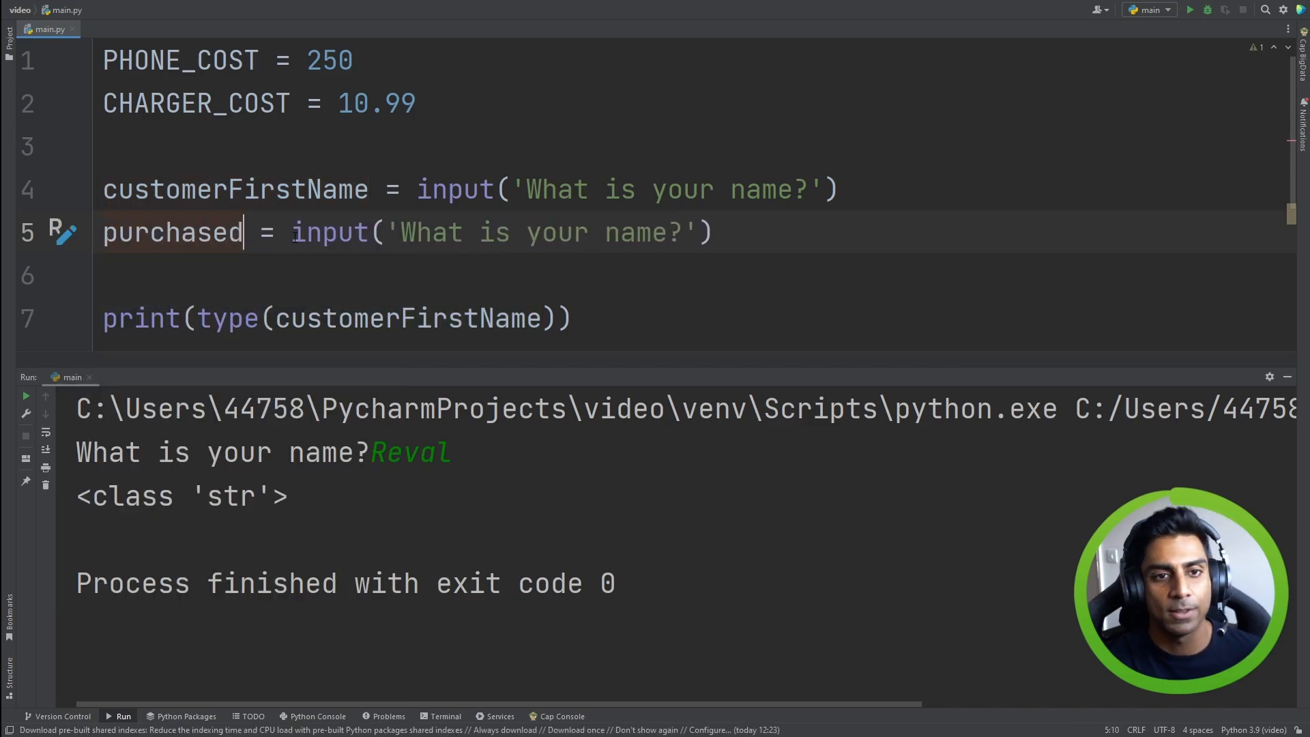
{"action": "left_click_drag", "start_coordinate": [401, 232], "coordinate": [656, 232]}
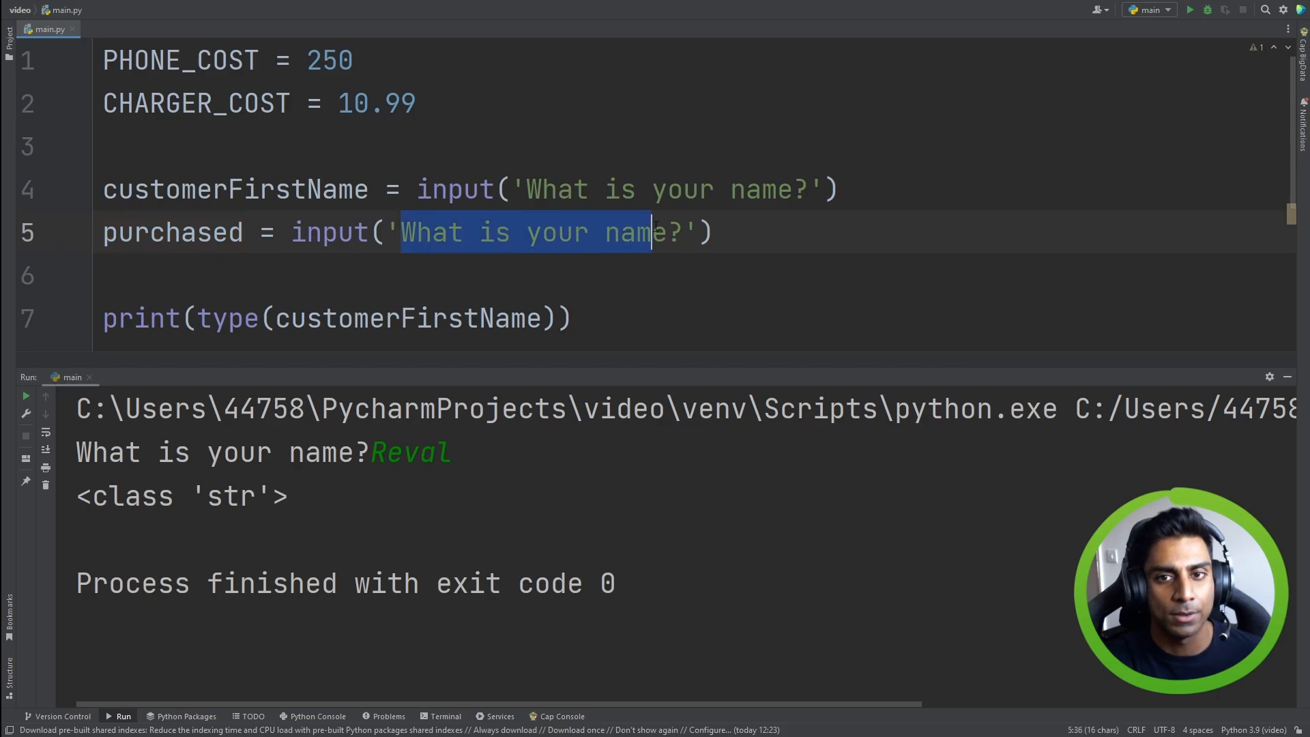
{"action": "type", "text": "Wo"}
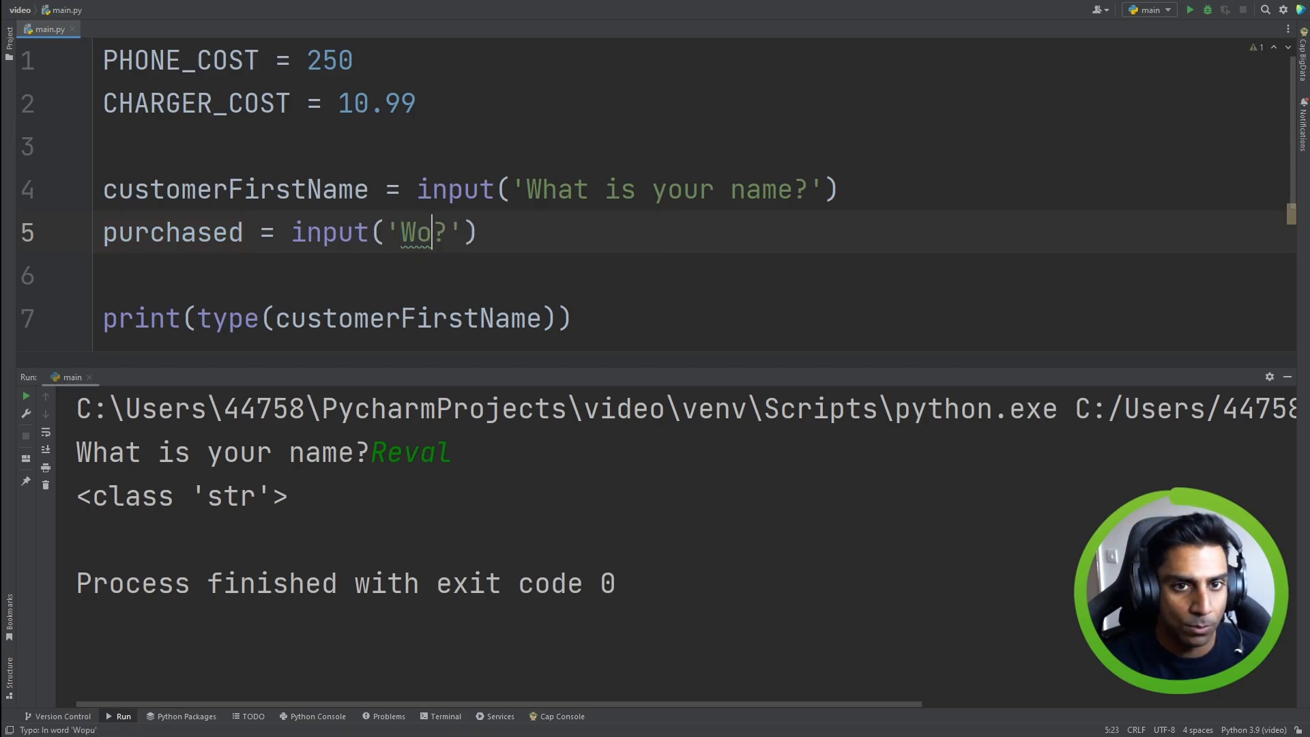
{"action": "type", "text": "uld you like t"}
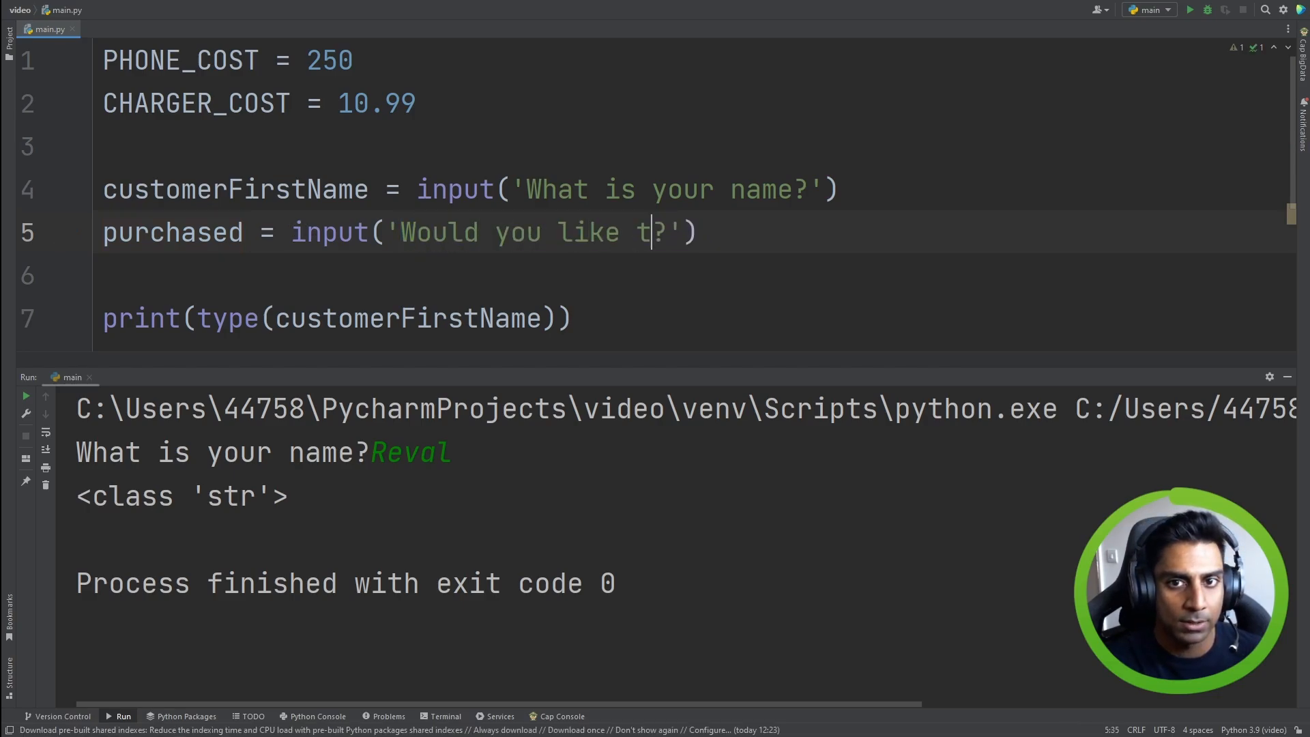
{"action": "type", "text": "o purhcase"}
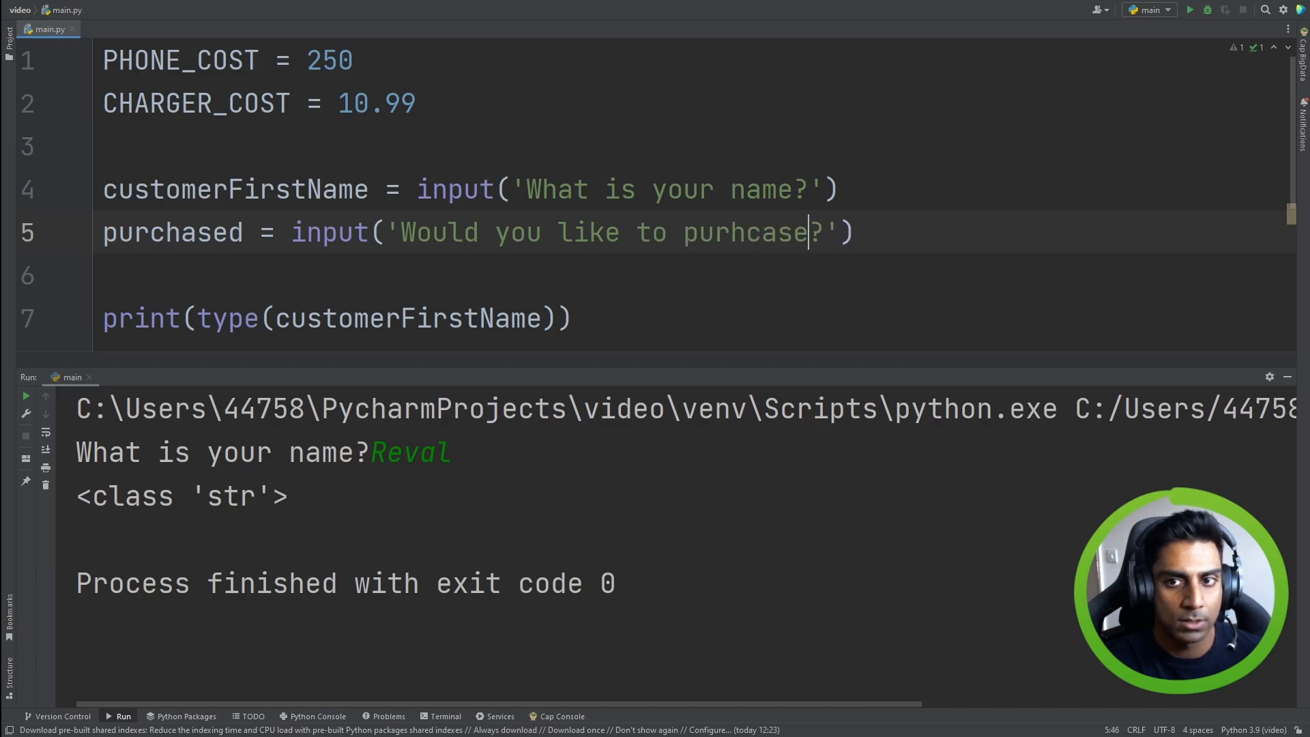
{"action": "type", "text": "urchase a ph"}
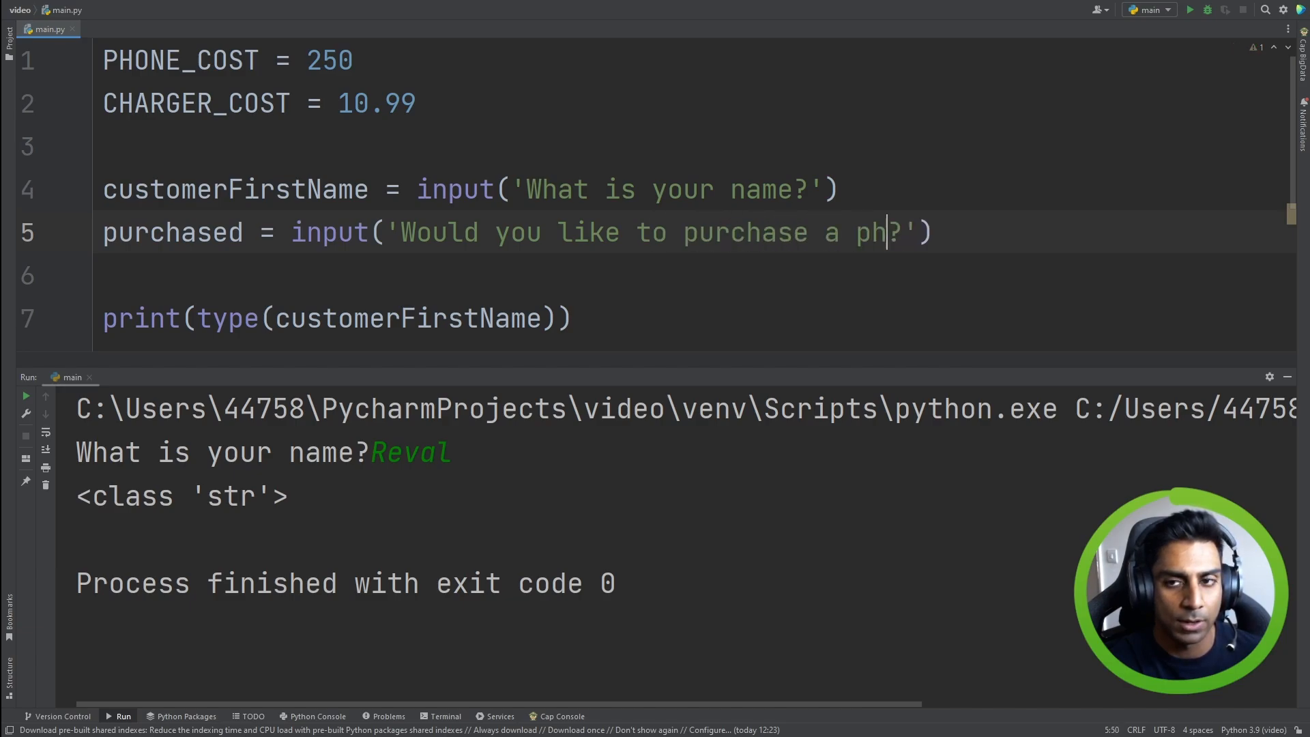
{"action": "type", "text": "one"}
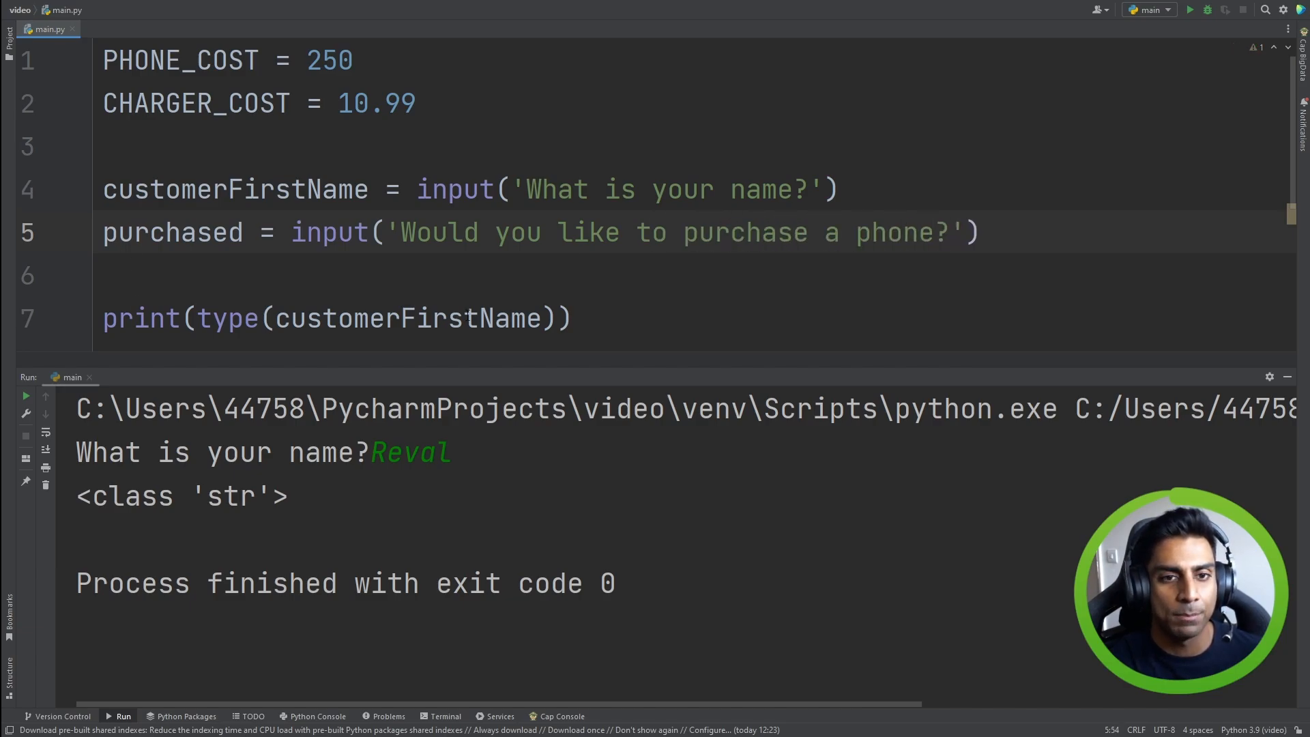
Add print(customerFirstName) and print(purchased) lines
{"action": "type", "text": "p"}
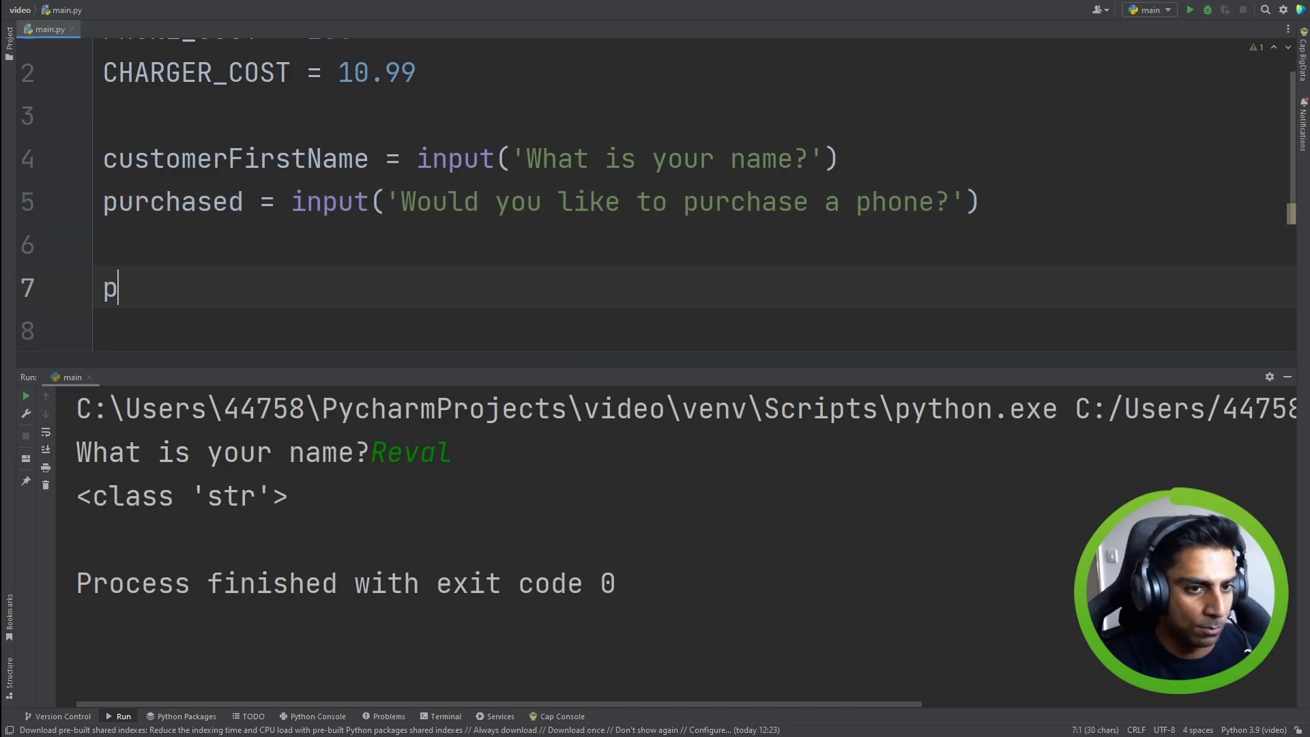
{"action": "type", "text": "rint(customerFirstName"}
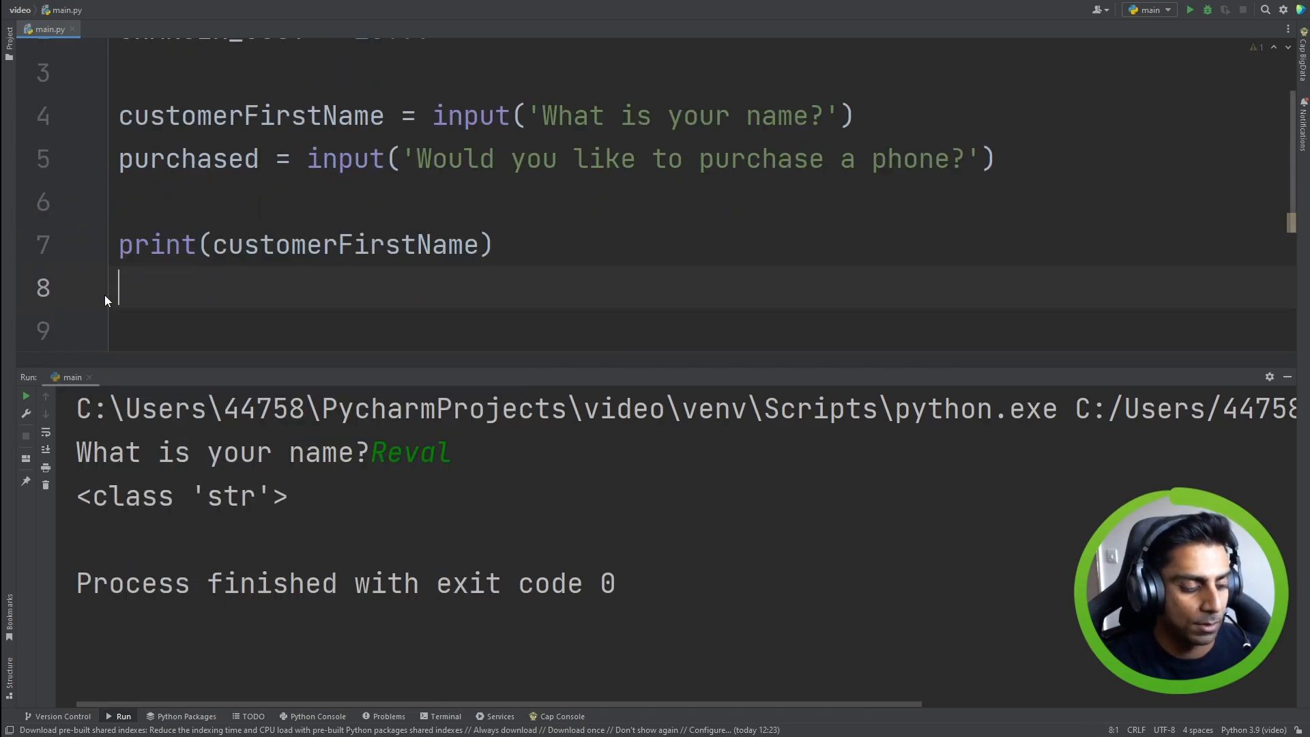
{"action": "type", "text": "print(p"}
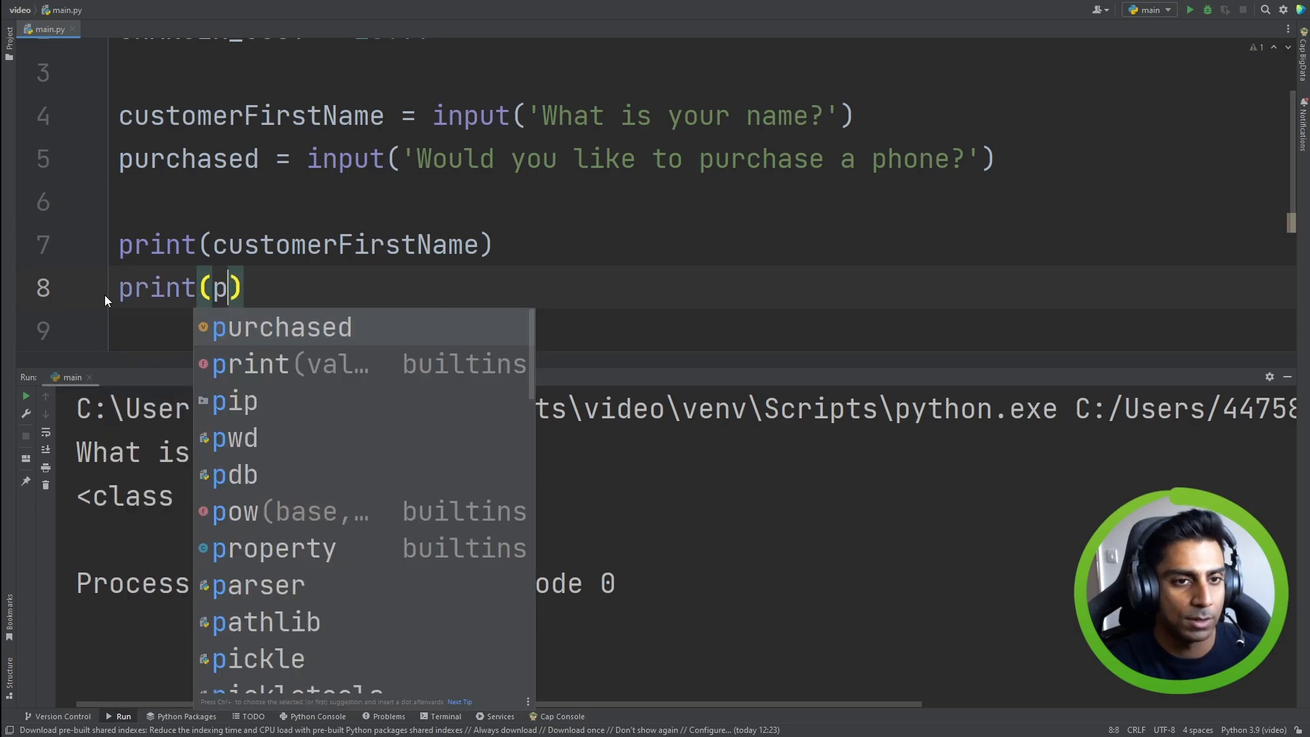
{"action": "key", "text": "Tab"}
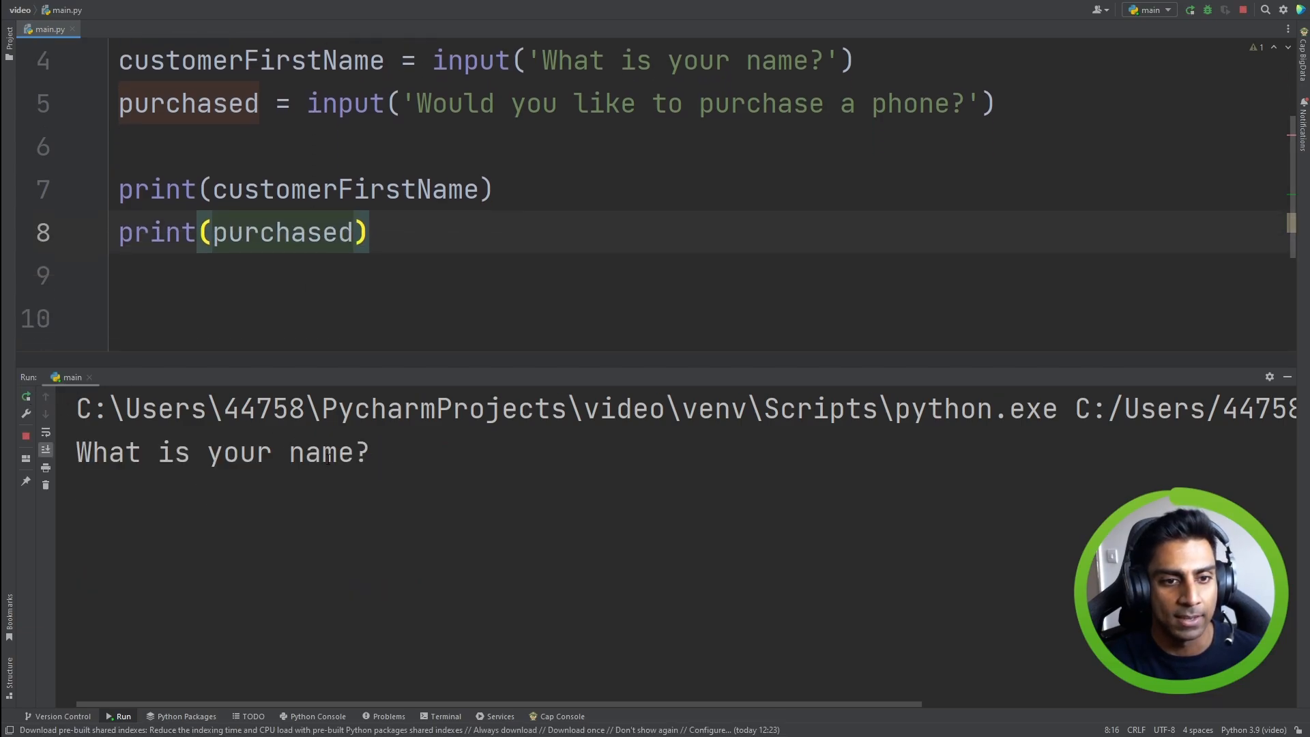
Answer the name prompt with Tom in the Run console
{"action": "left_click", "coordinate": [372, 452]}
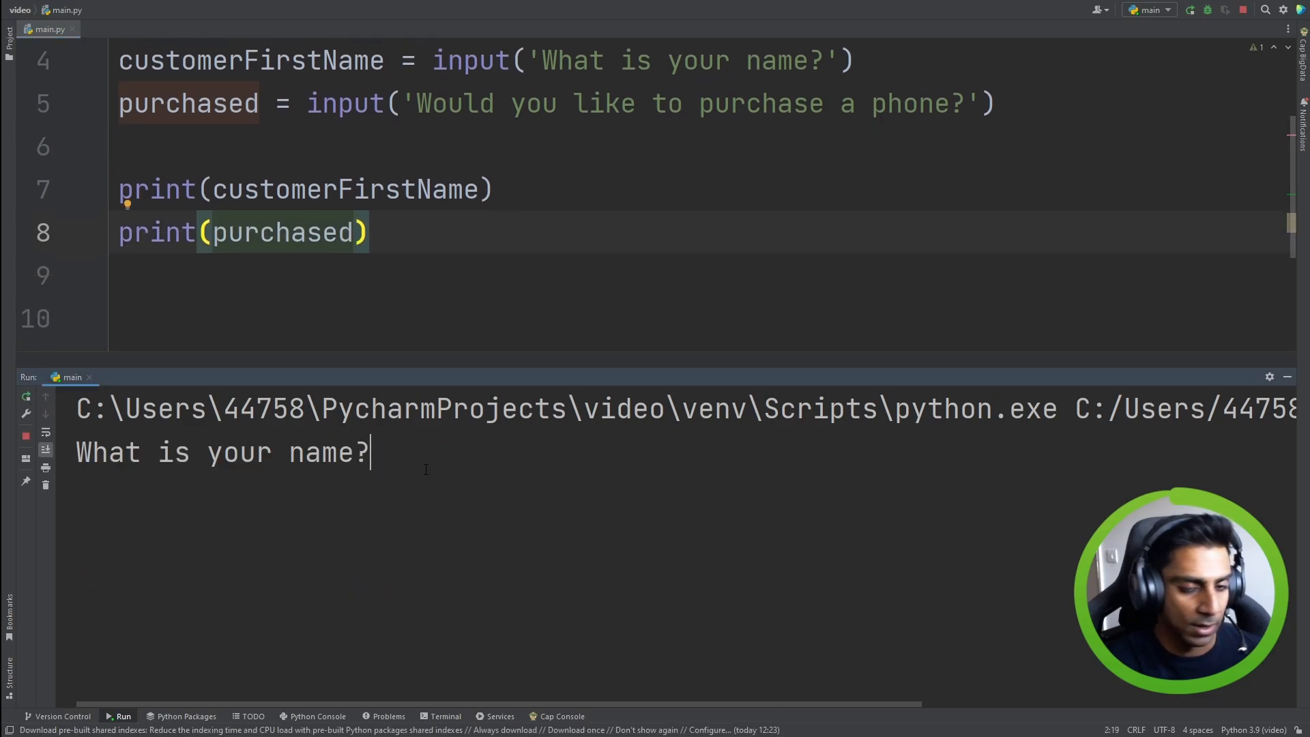
{"action": "type", "text": "Tom"}
{"action": "type", "text": "y"}
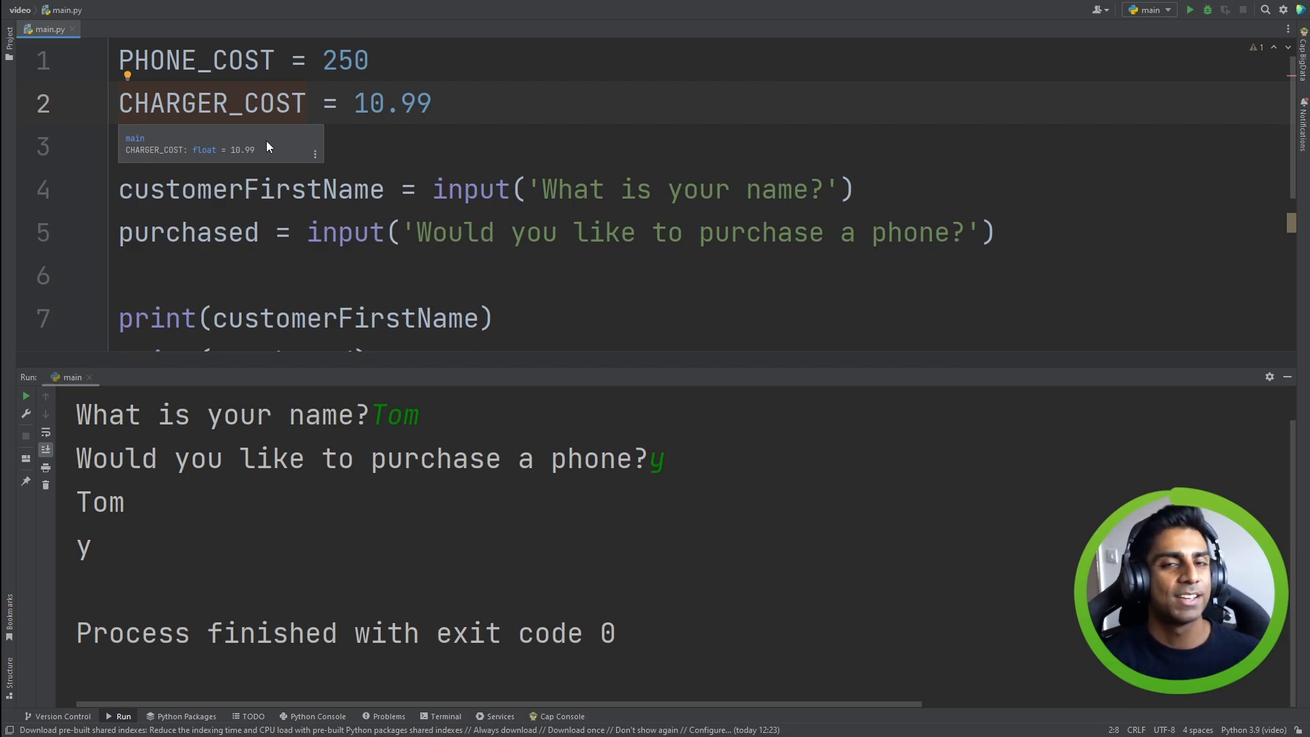
{"action": "mouse_move", "coordinate": [310, 148]}
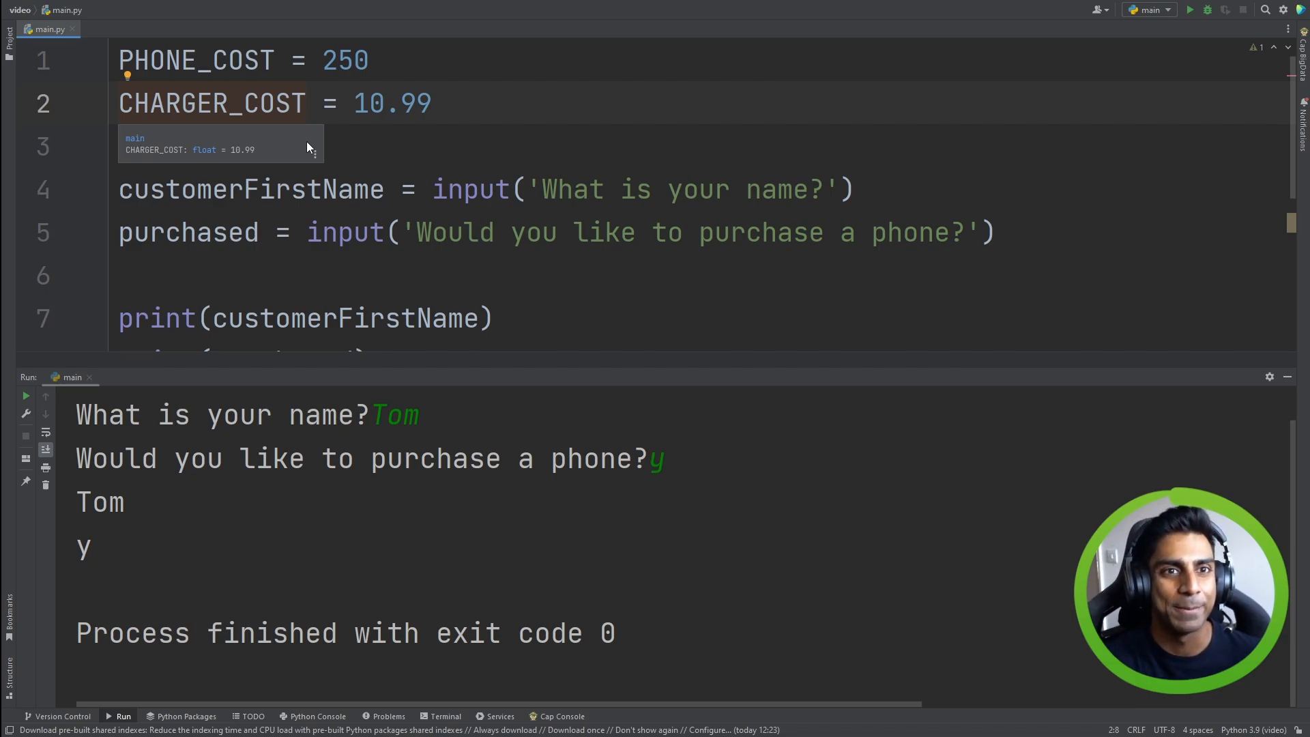